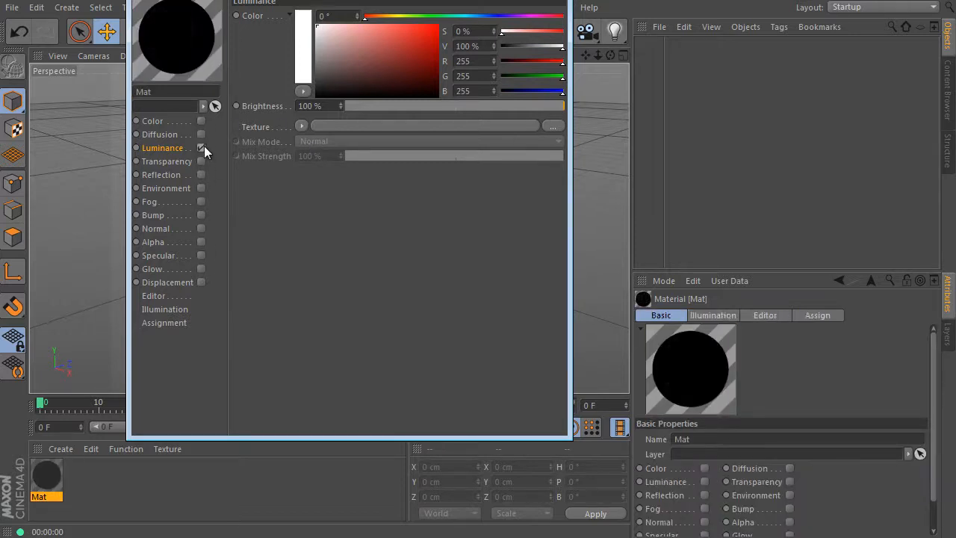
Enable Mat's Luminance channel and load the Proximal effects shader as its texture
left_click(302, 125)
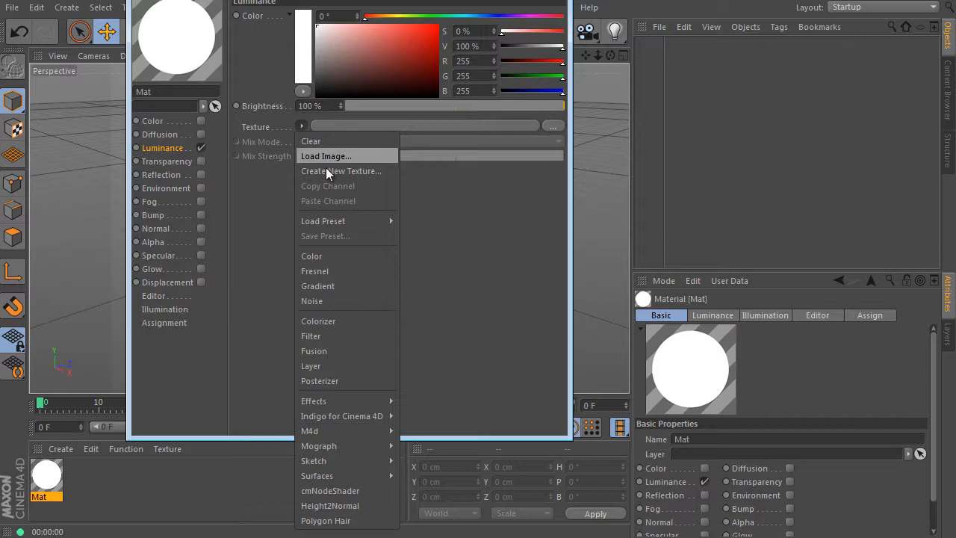
mouse_move(314, 401)
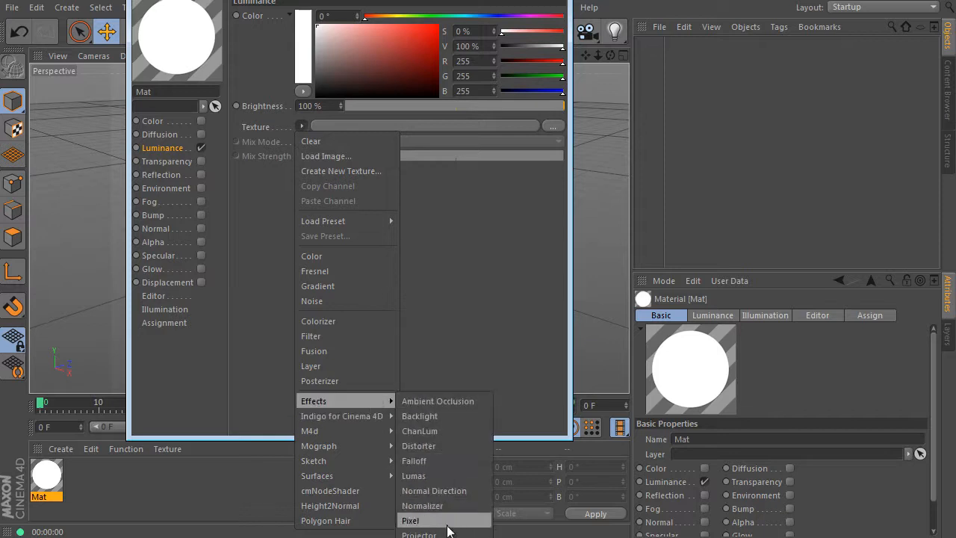
left_click(433, 532)
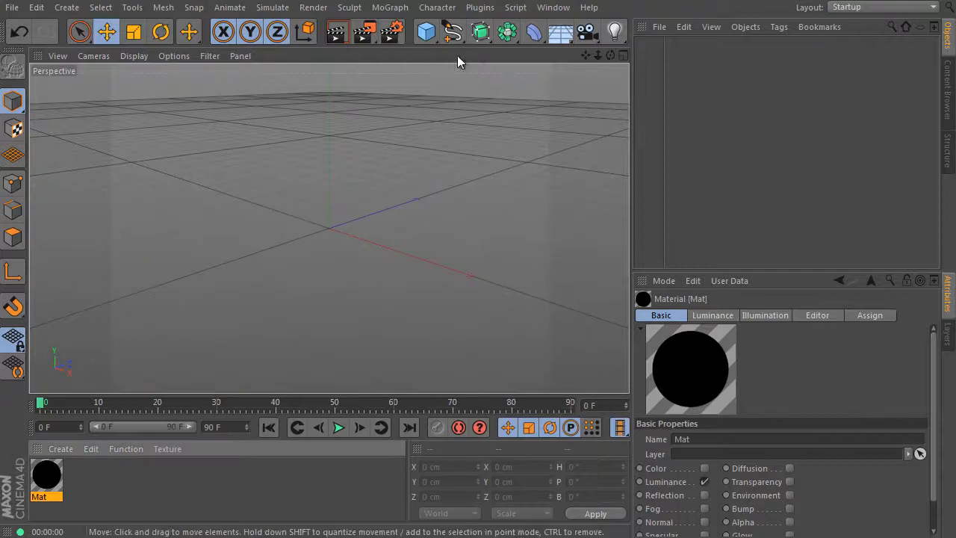
Add a 400 cm polygon plane carrying Mat, then add a Cube primitive above it
left_click(425, 31)
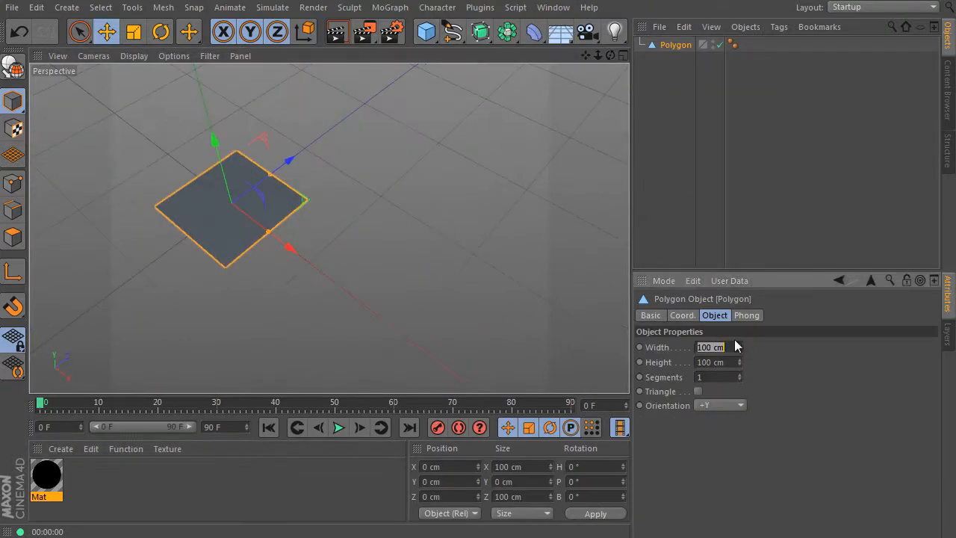
type("400")
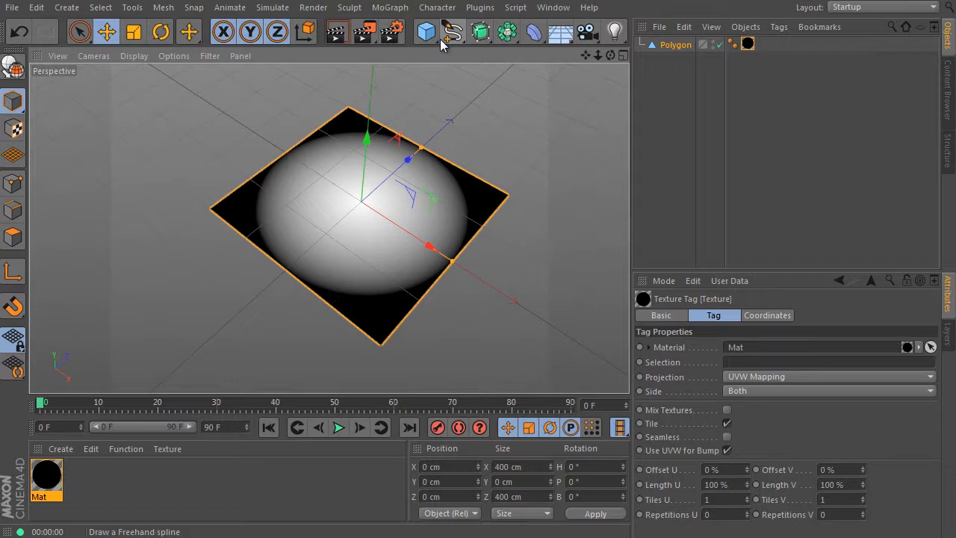
left_click(424, 32)
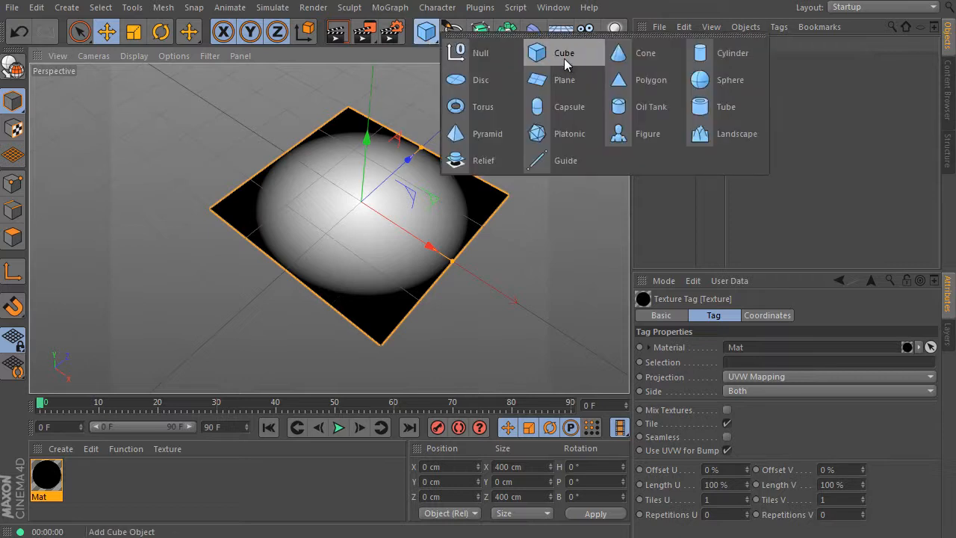
left_click(565, 52)
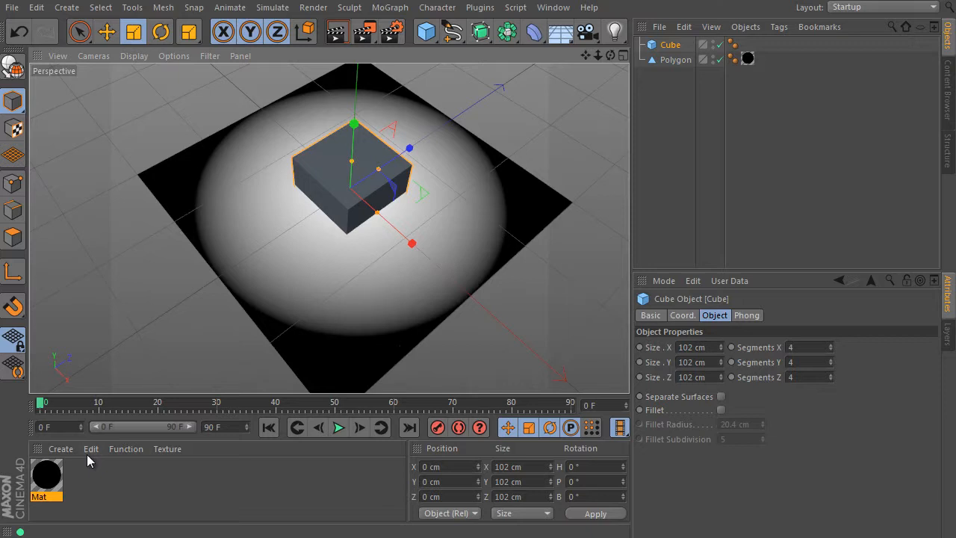
mouse_move(60, 484)
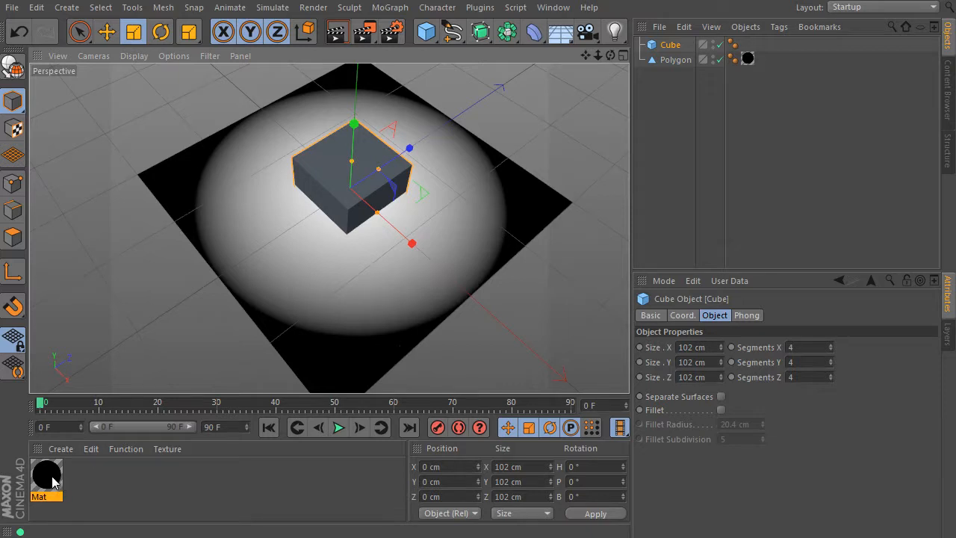
Link the Cube into Mat's Proximal shader Objects field and start an Interactive Render Region
double_click(46, 475)
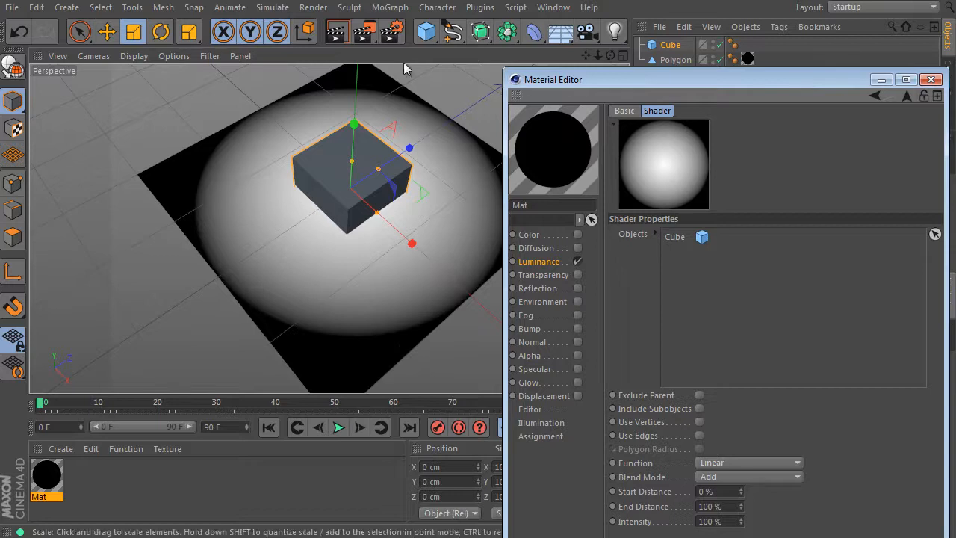
left_click(370, 31)
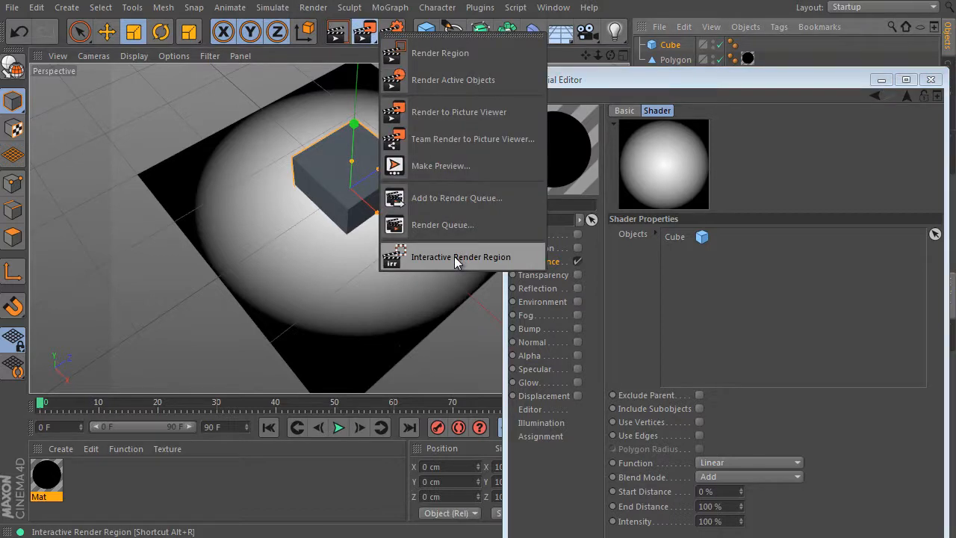
left_click(460, 257)
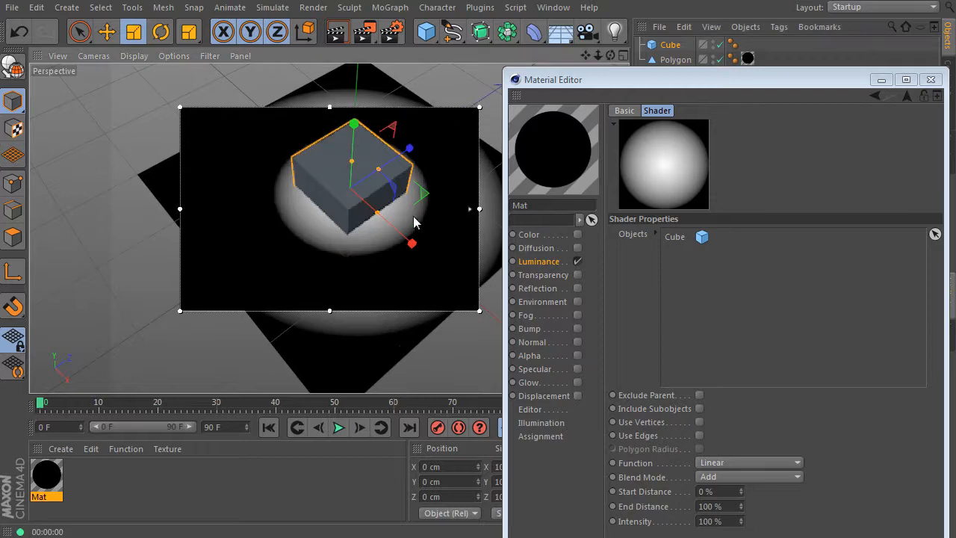
mouse_move(371, 242)
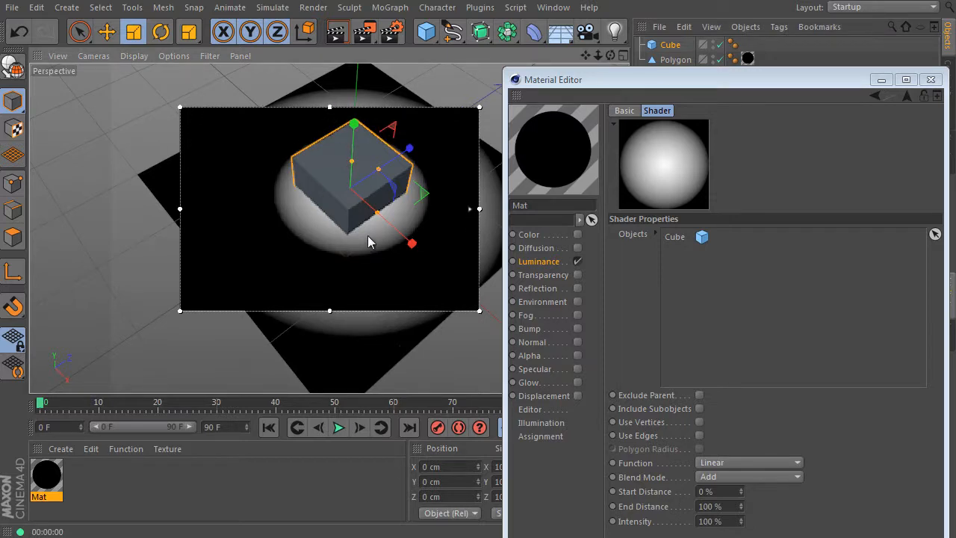
mouse_move(416, 197)
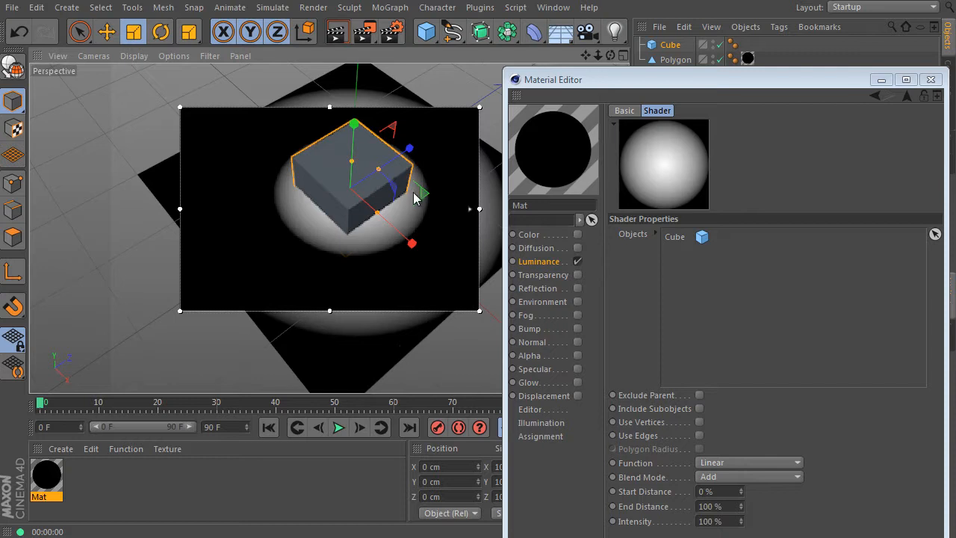
mouse_move(410, 159)
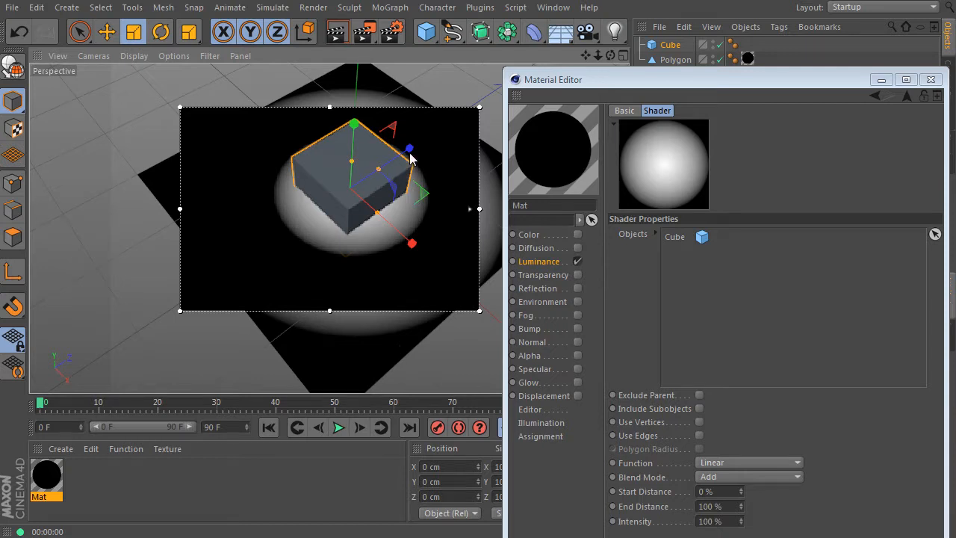
mouse_move(520, 117)
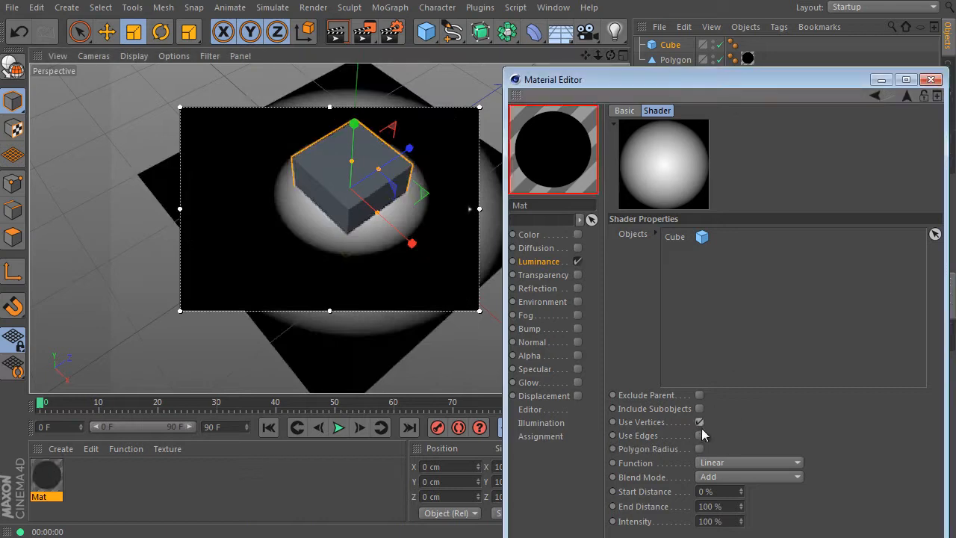
Enable Use Vertices, Use Edges and Polygon Radius so the cube casts a rounded-square glow
left_click(699, 436)
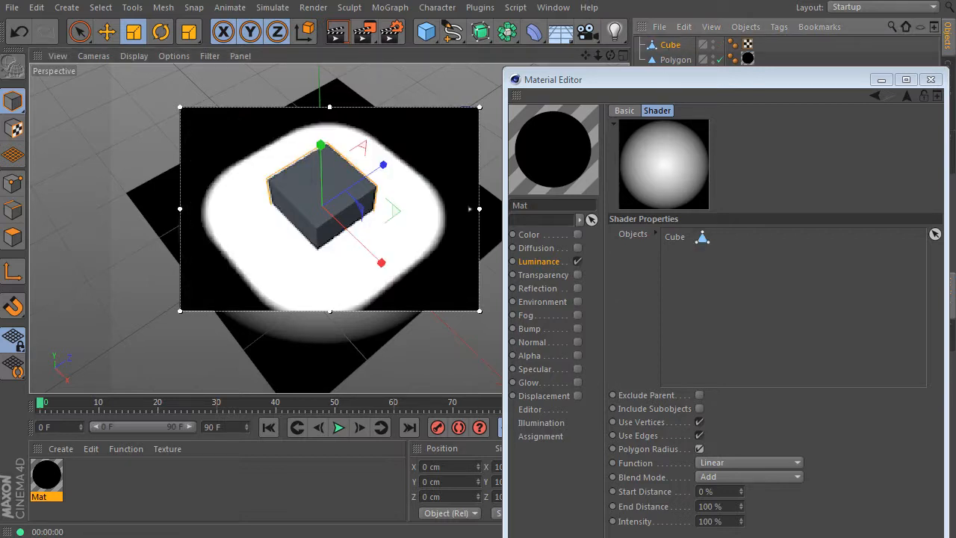
mouse_move(693, 382)
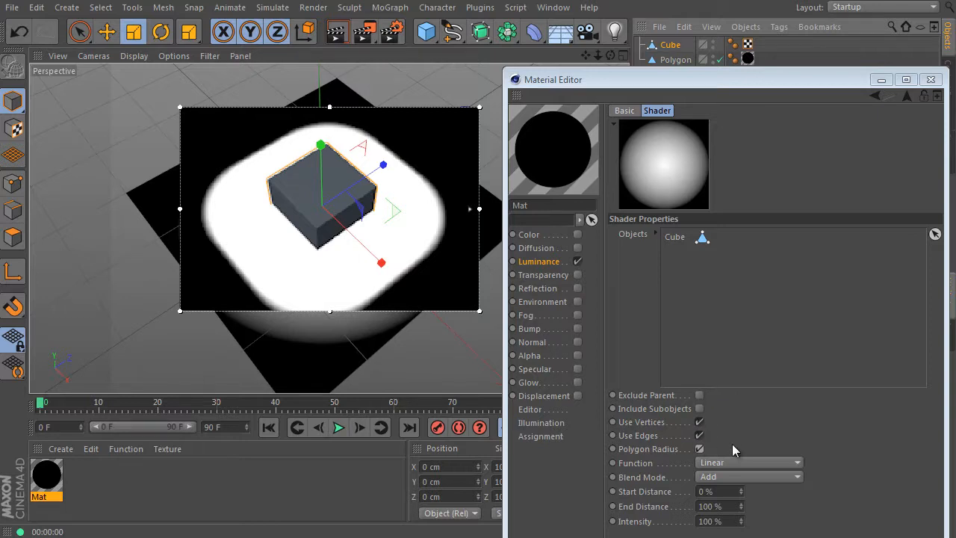
mouse_move(660, 436)
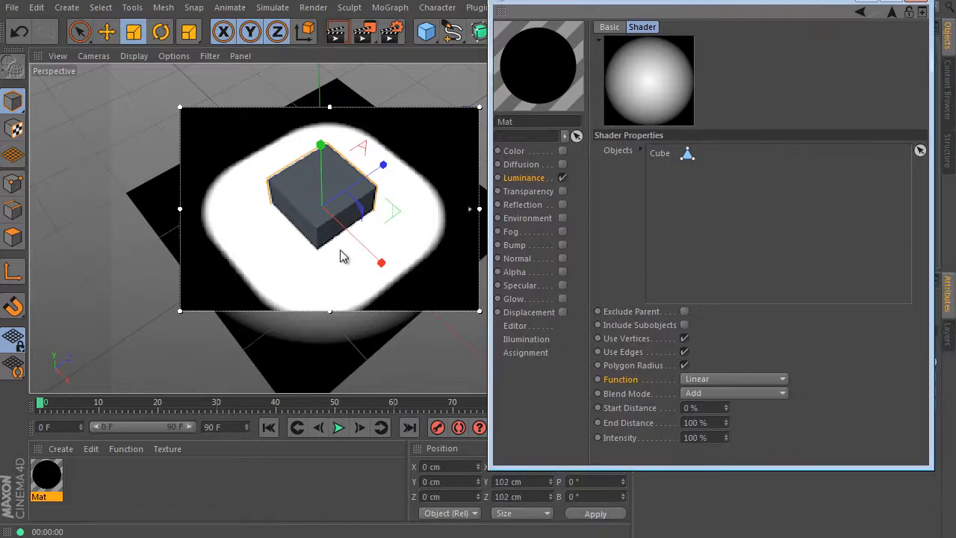
Try Inverse Square and Inverse falloffs, then settle on the Square function
left_click(733, 379)
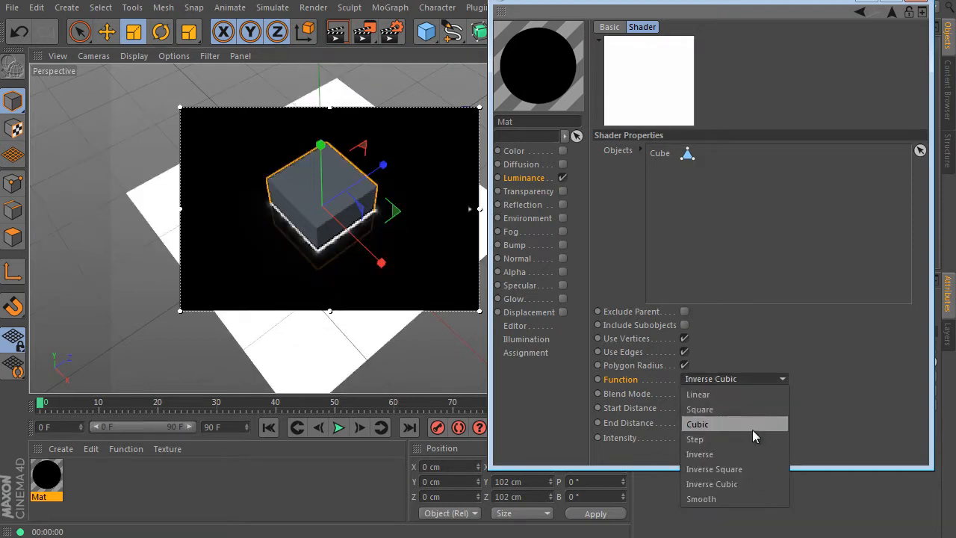
left_click(714, 469)
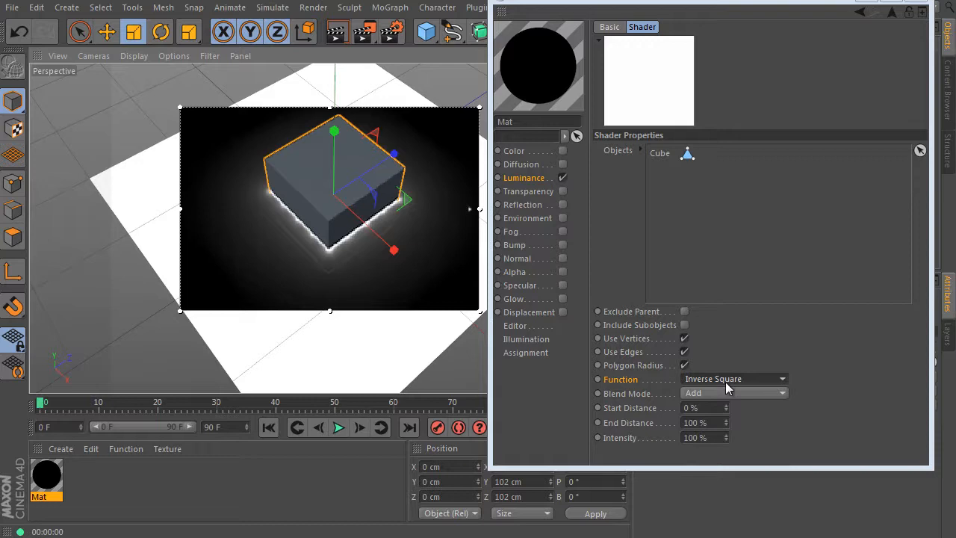
left_click(733, 380)
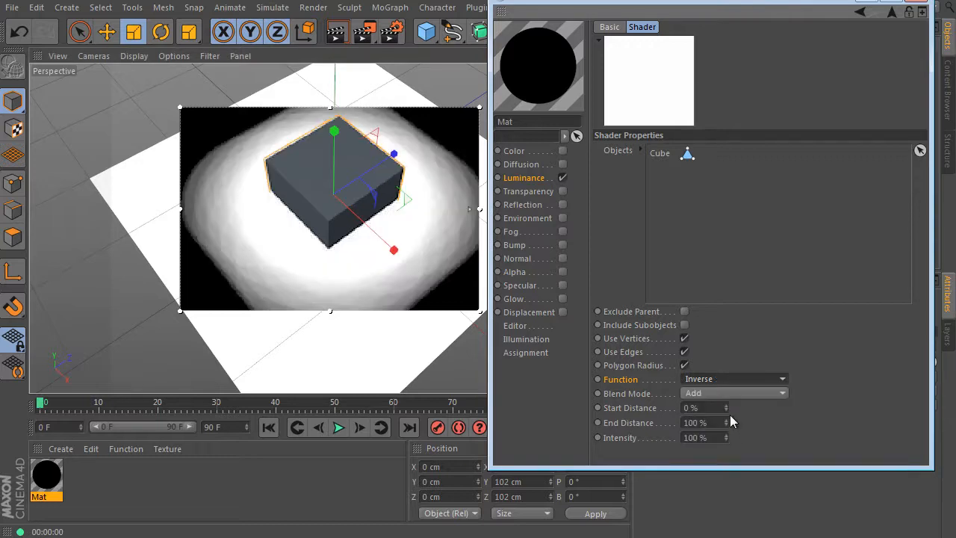
left_click(735, 380)
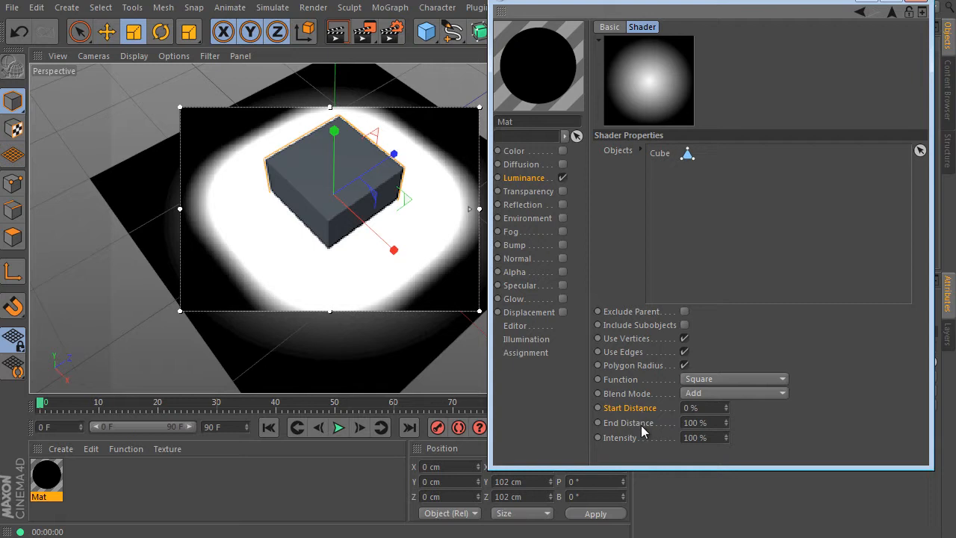
left_click(699, 408)
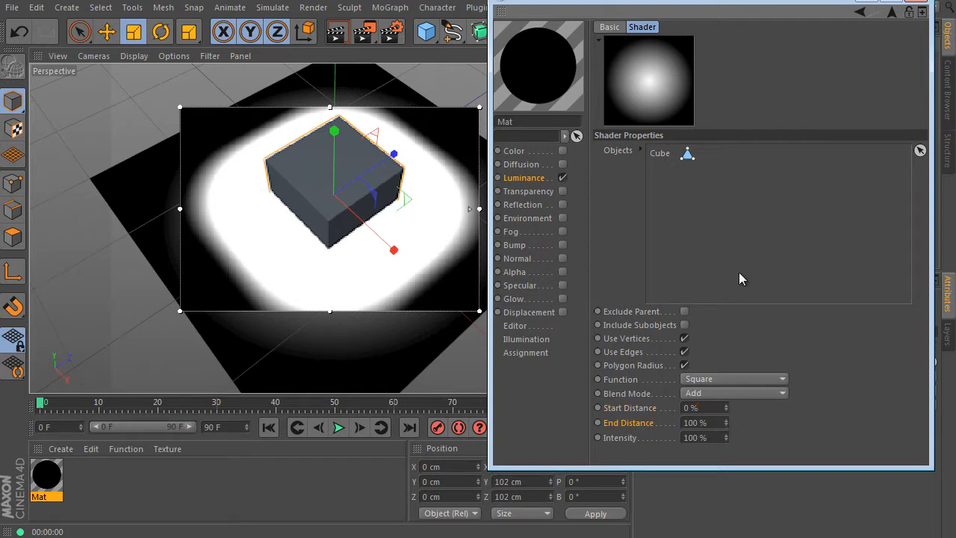
left_click(699, 407)
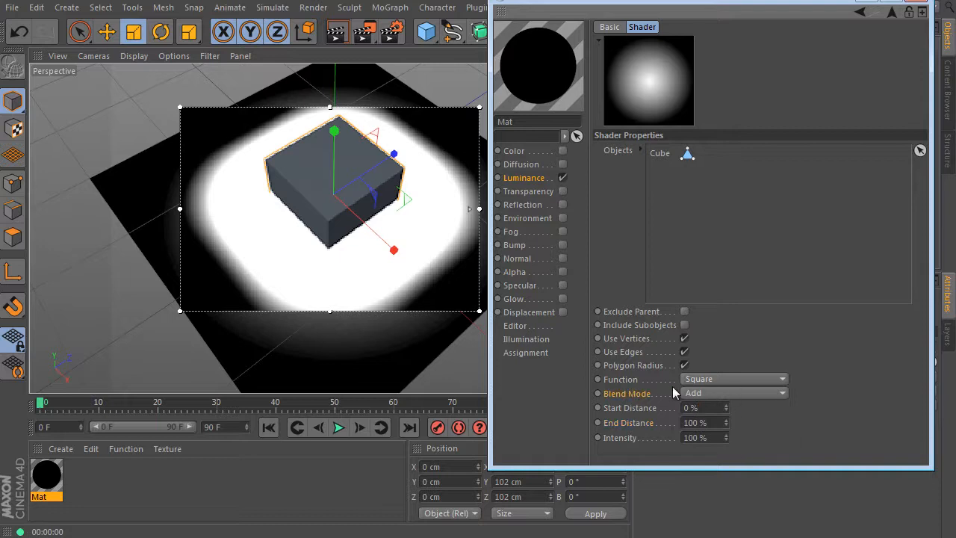
Try Screen and Difference blend modes, then choose Lighten for the shader
left_click(735, 392)
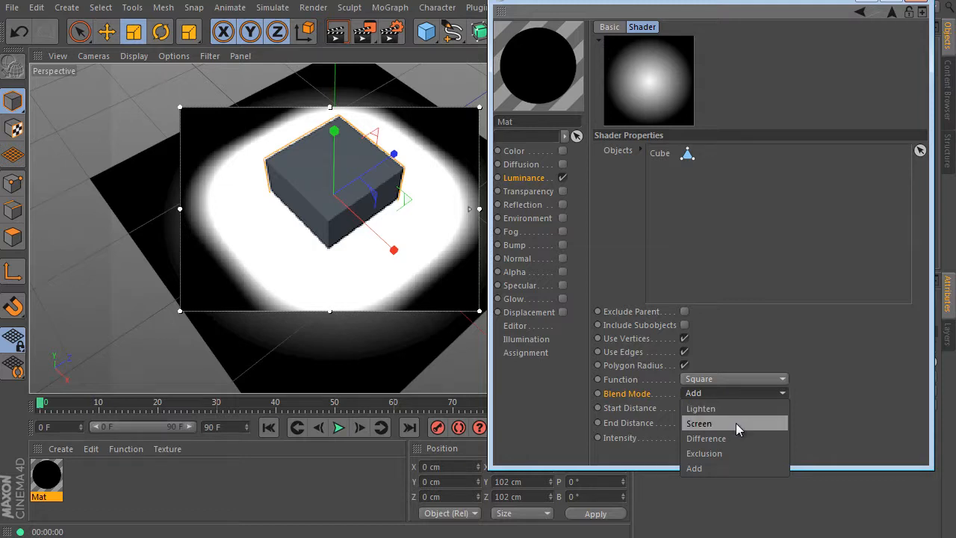
left_click(701, 423)
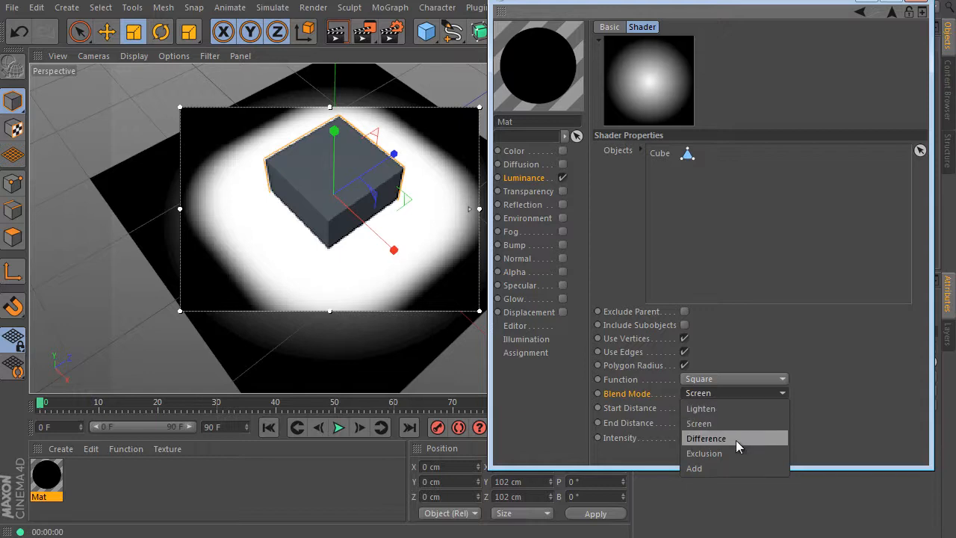
left_click(700, 408)
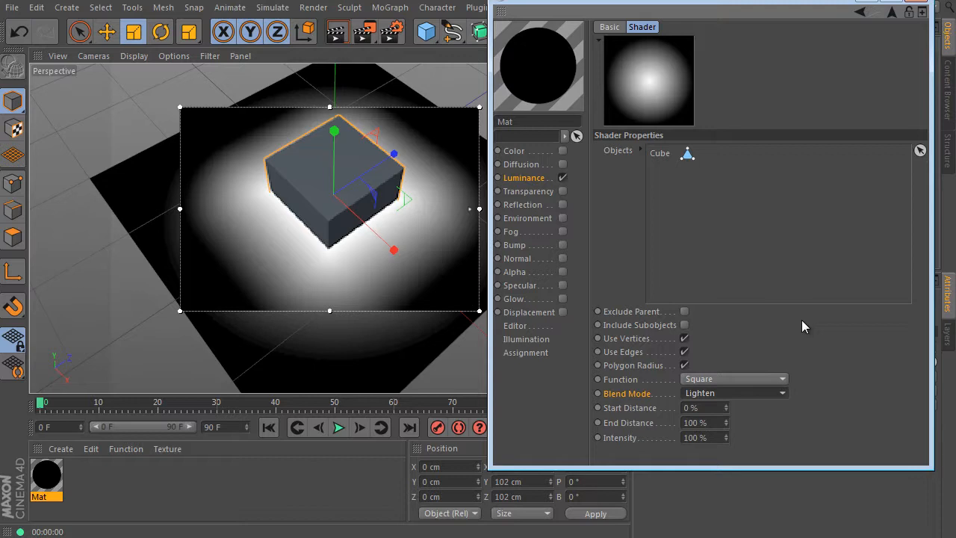
mouse_move(737, 359)
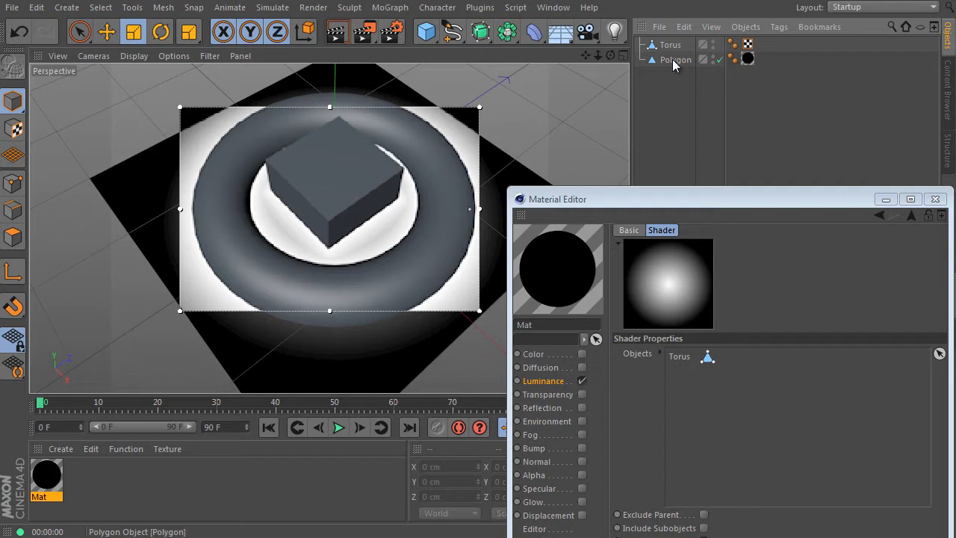
Add a Torus and tilt it over the plane, replacing the cube in the shader's object list
left_click(667, 45)
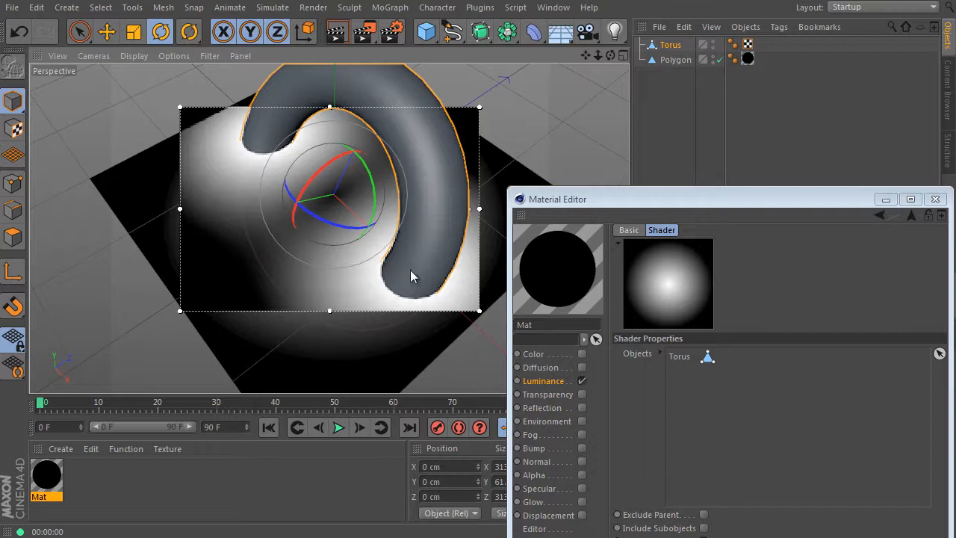
mouse_move(325, 284)
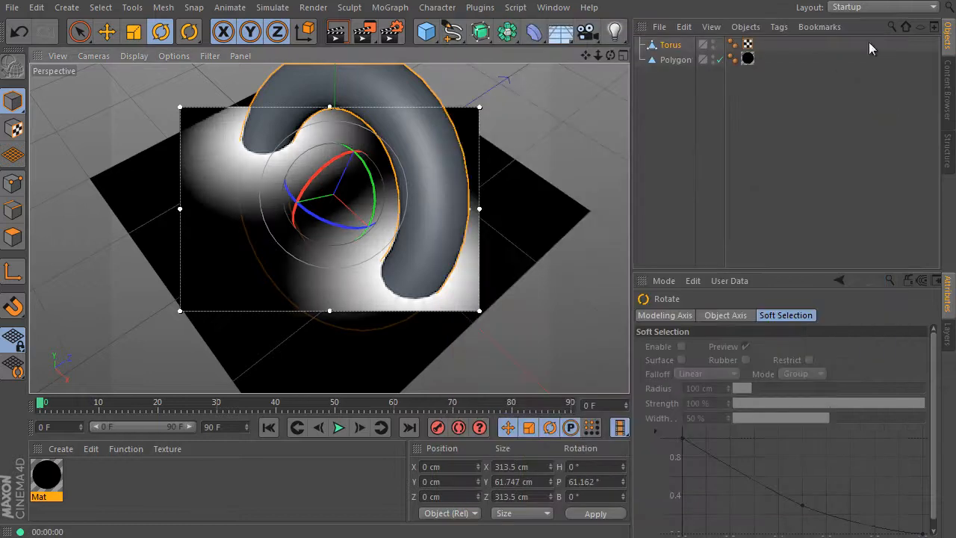
Delete the test Torus and rename the Polygon plane to 'helper'
left_click(313, 7)
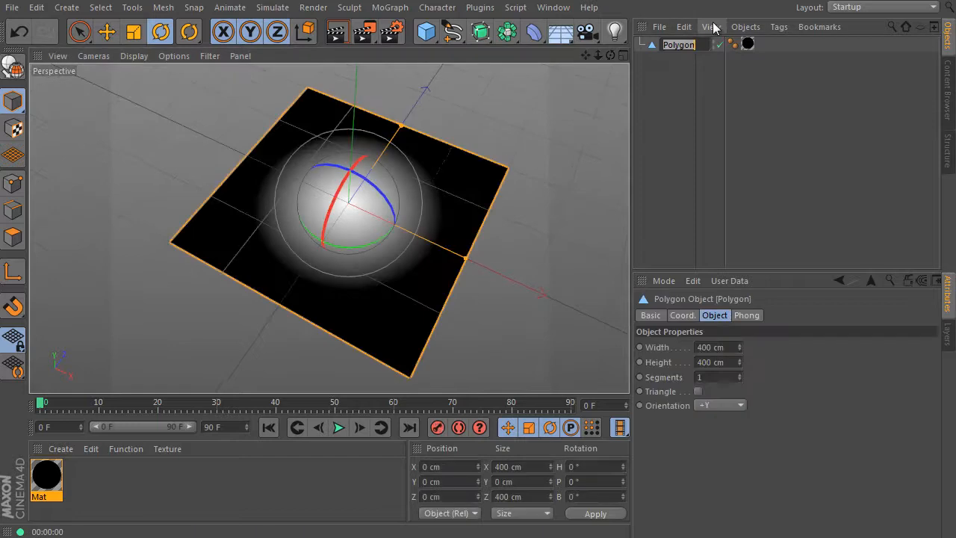
type("helper")
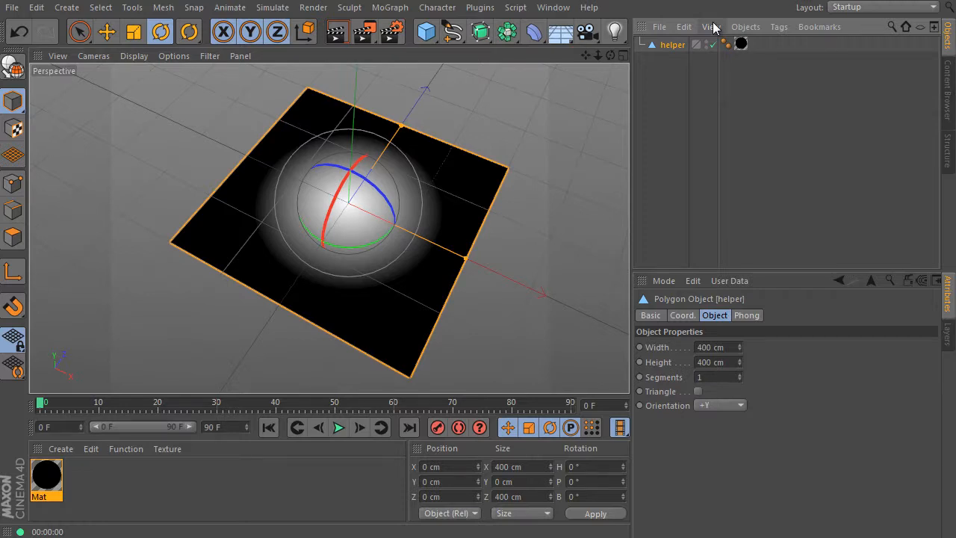
mouse_move(577, 63)
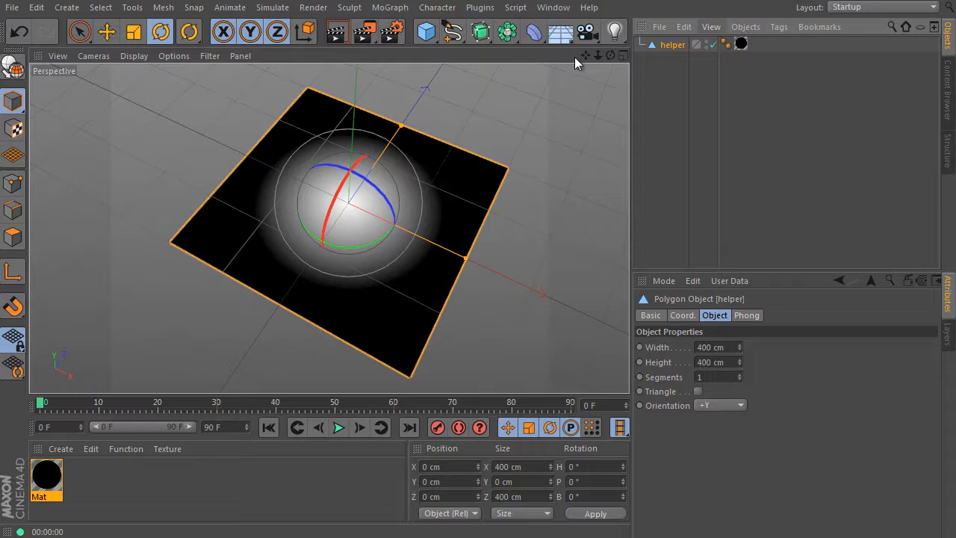
Add a particle Emitter sized 400 cm, 150 cm above the plane, pitched -90°
left_click(273, 8)
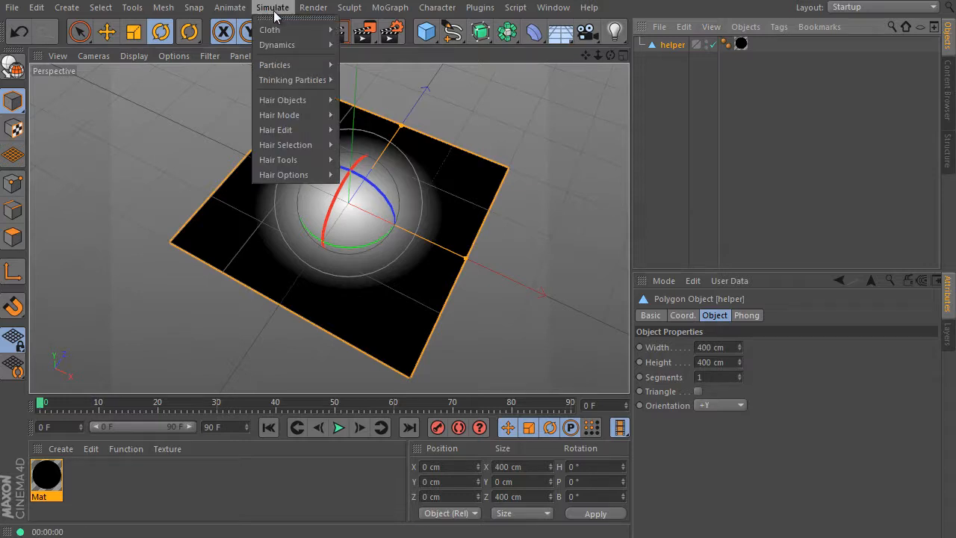
mouse_move(280, 30)
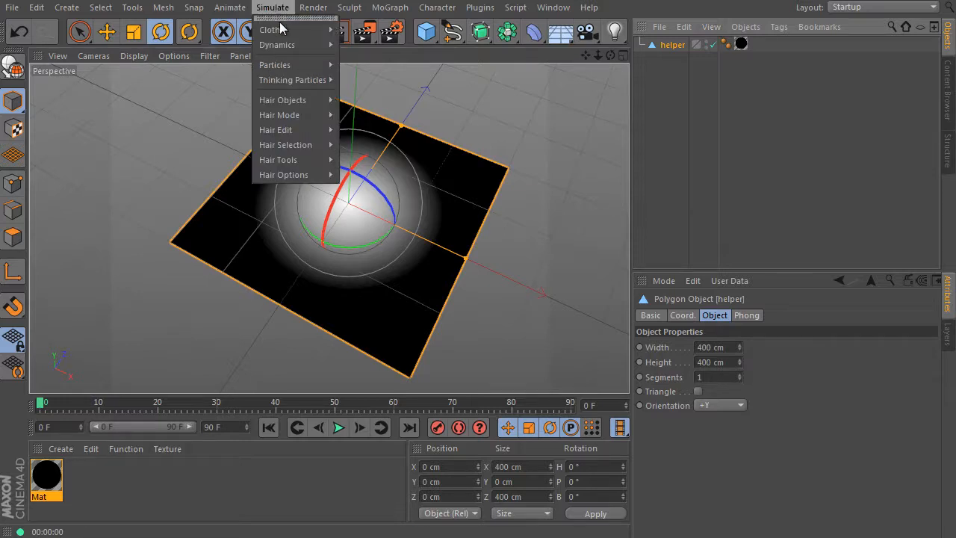
left_click(290, 64)
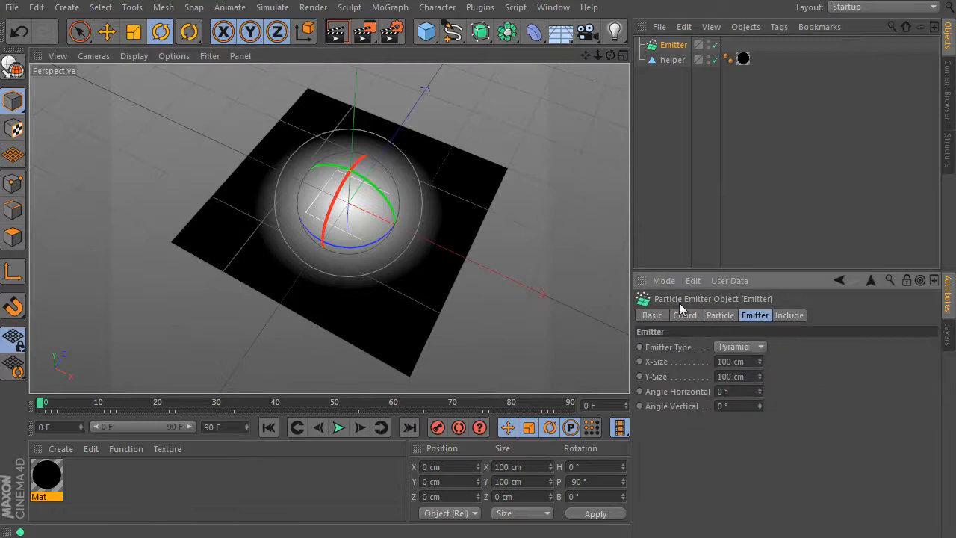
type("400")
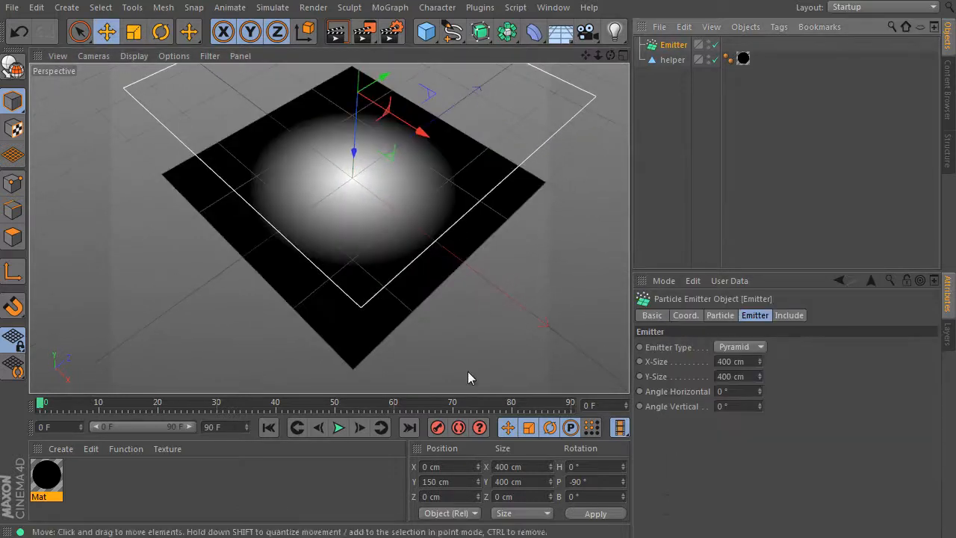
Set particle Speed 200 and Stop Emission 300F, then preview the particles with playback
left_click(720, 315)
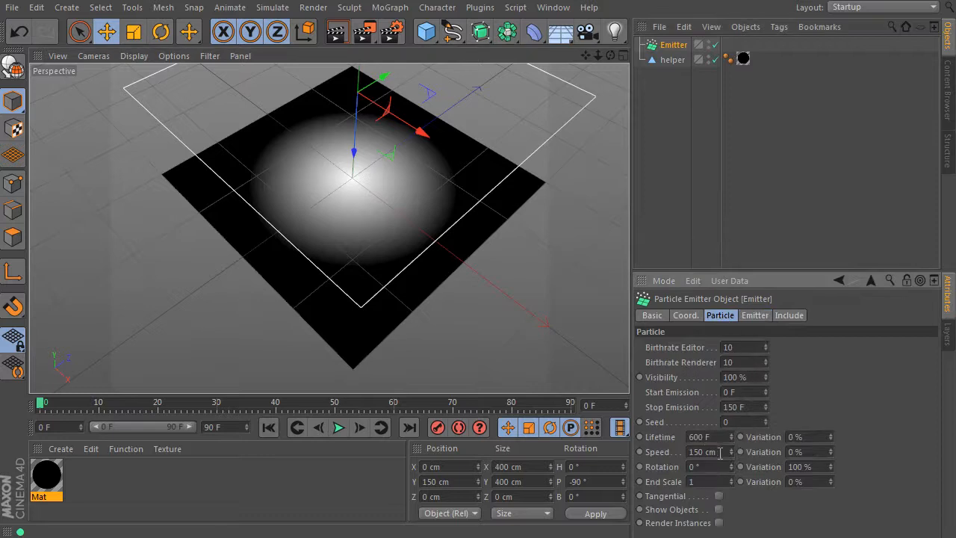
left_click(739, 406)
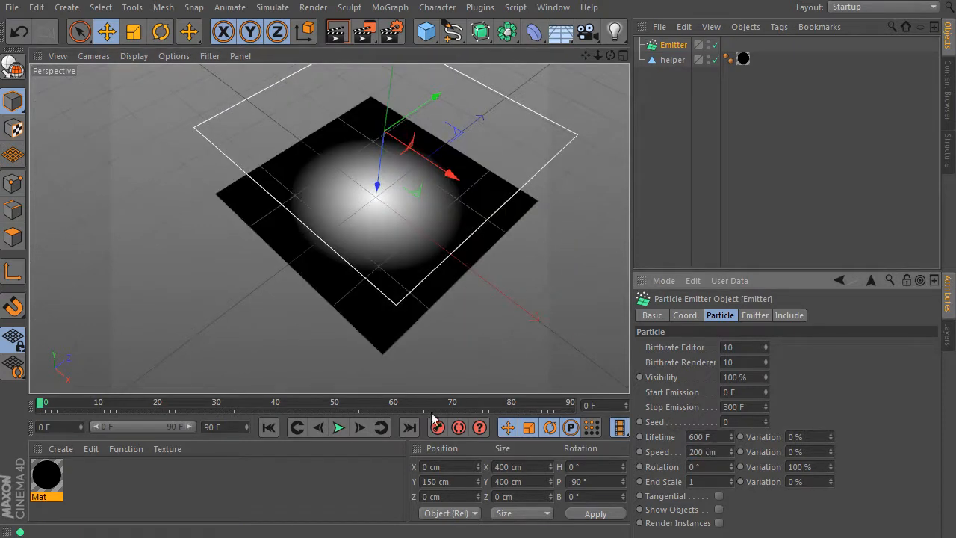
left_click(338, 427)
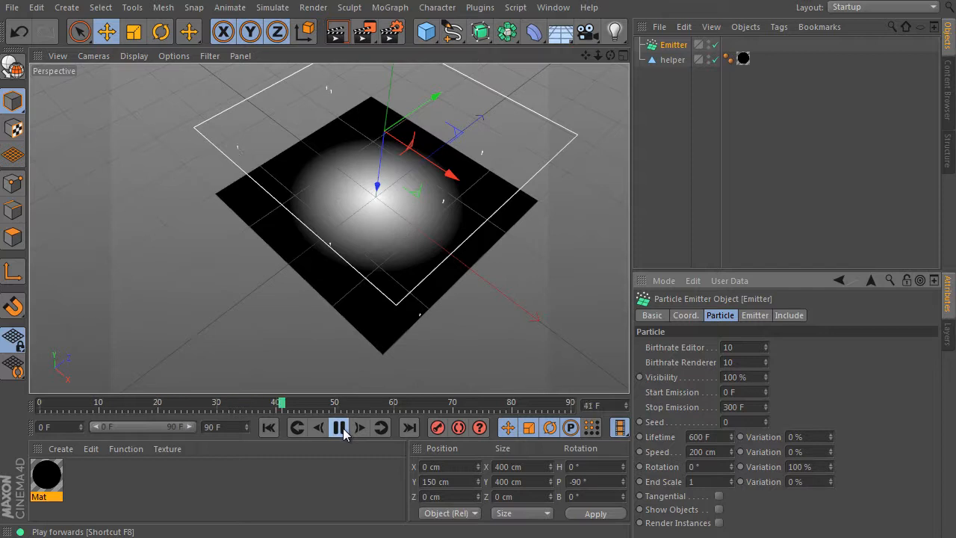
left_click(334, 427)
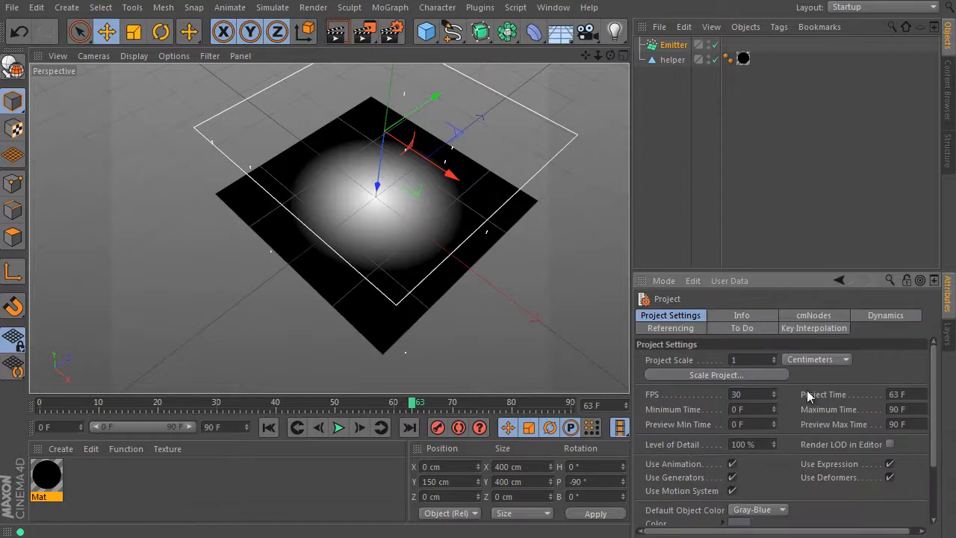
Set Maximum Time and Preview Max Time to 300F in Project Settings
left_click(903, 424)
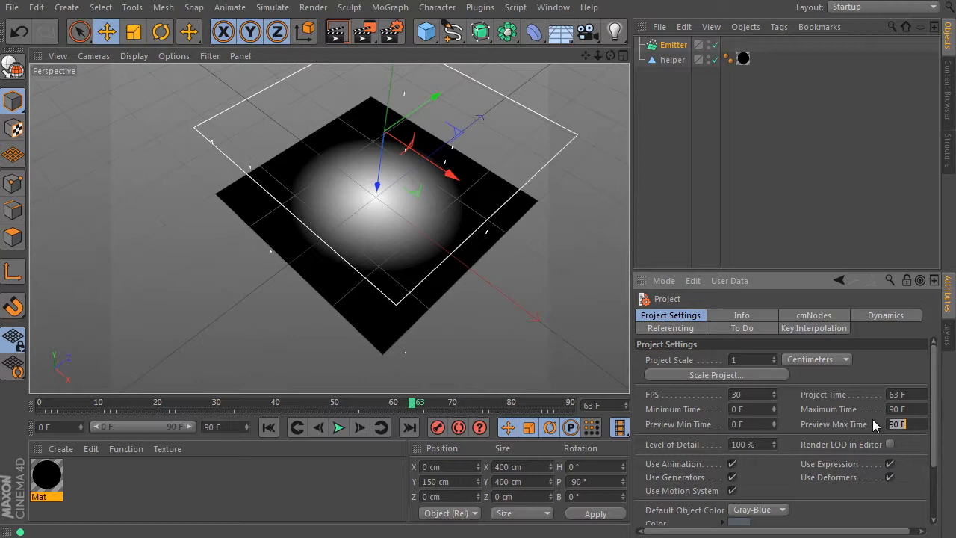
left_click(902, 409)
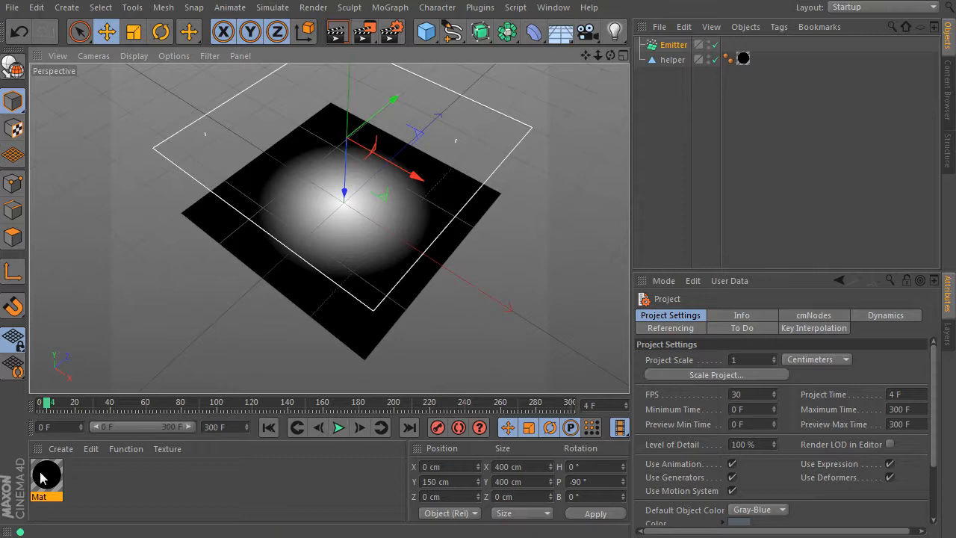
Adjust the Proximal shader's distance option in Mat's Luminance channel so particles glow as soft spots
double_click(45, 475)
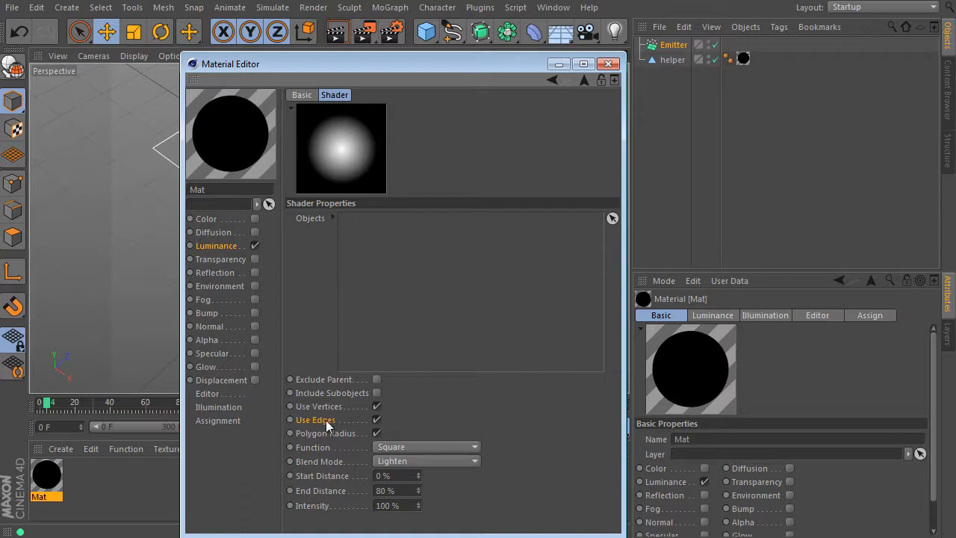
left_click(376, 420)
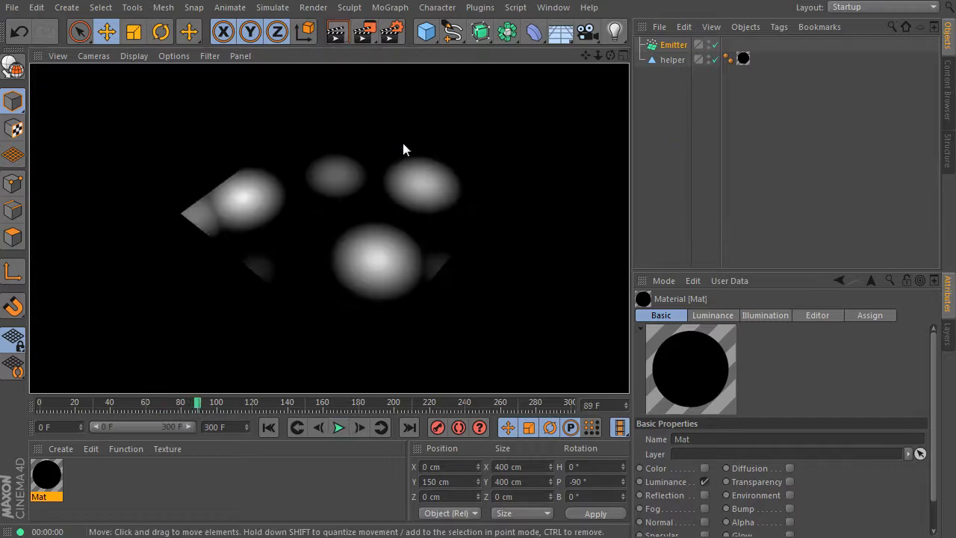
mouse_move(520, 369)
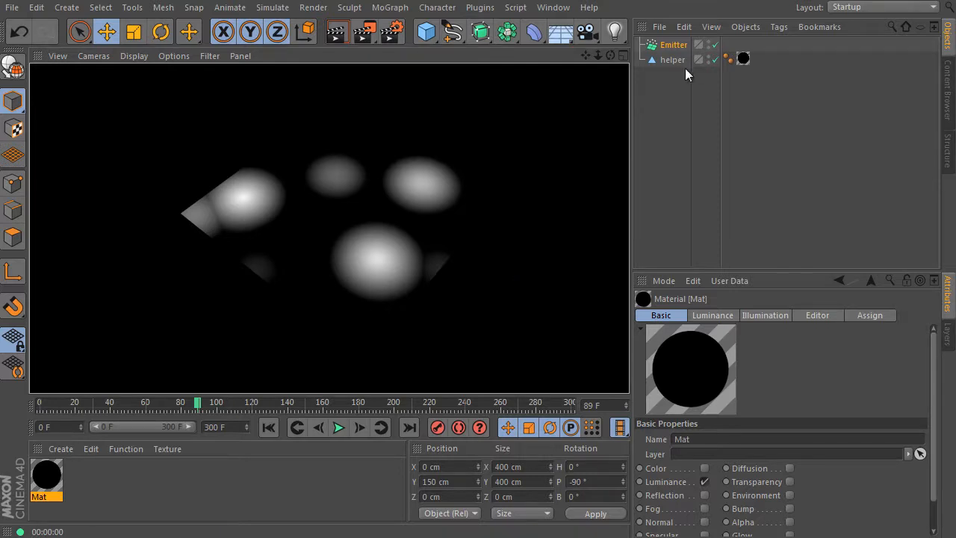
Add a 400 x 400 cm Plane primitive with 60 by 60 width and height segments
left_click(672, 60)
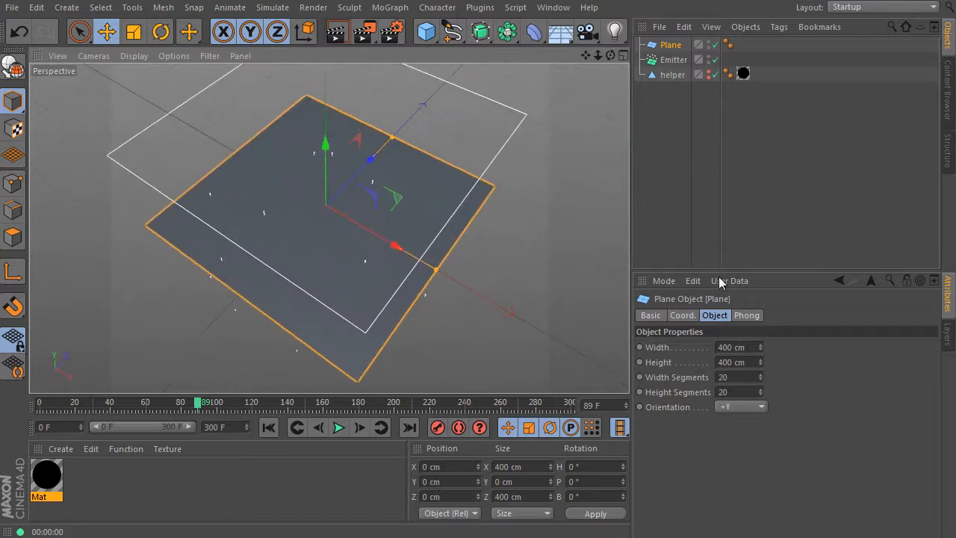
left_click(735, 376)
type("60")
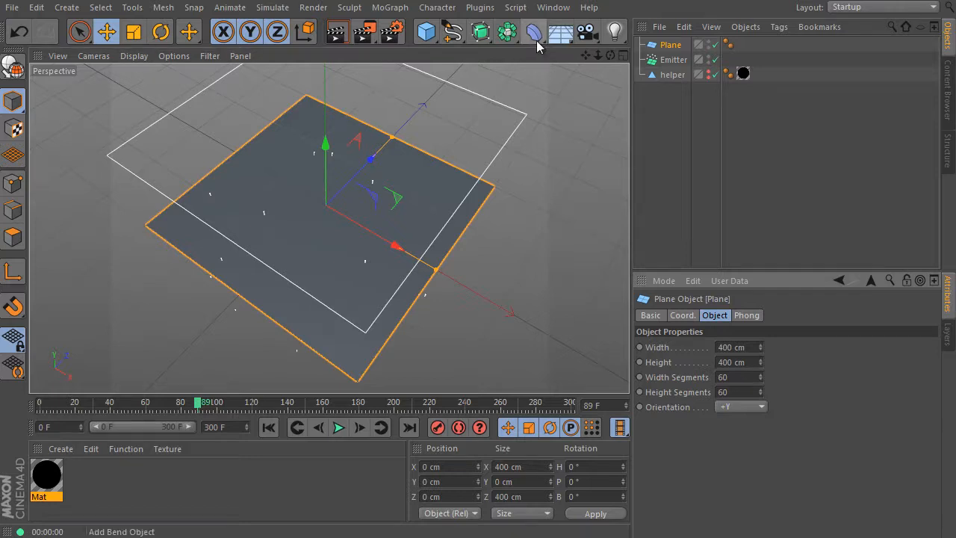
left_click(531, 31)
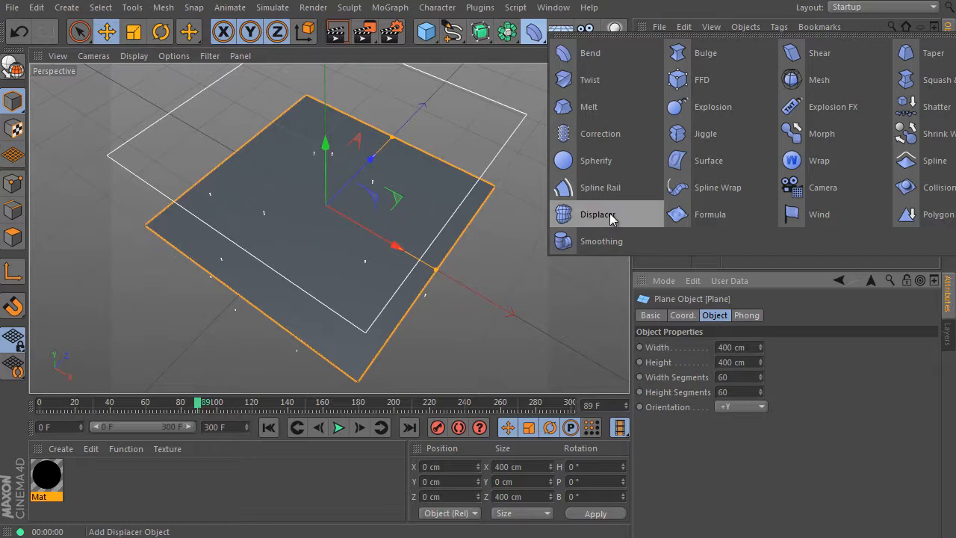
Add a Displacer deformer under the Plane driven by the Luminance texture channel
left_click(594, 215)
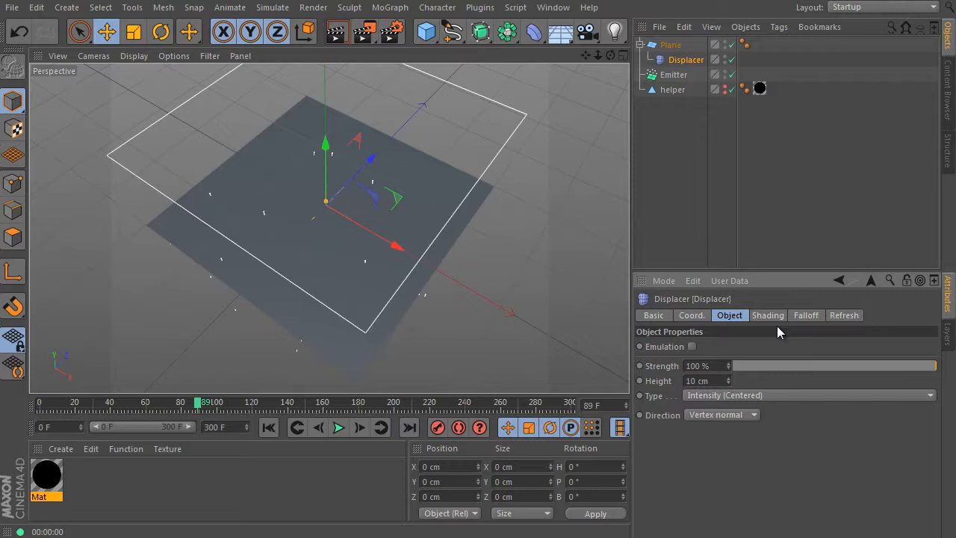
mouse_move(774, 323)
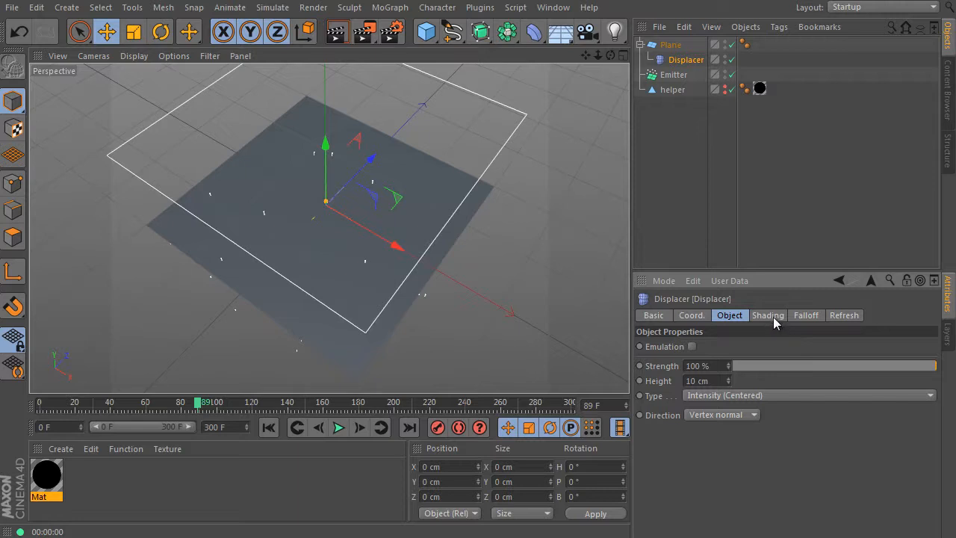
left_click(768, 316)
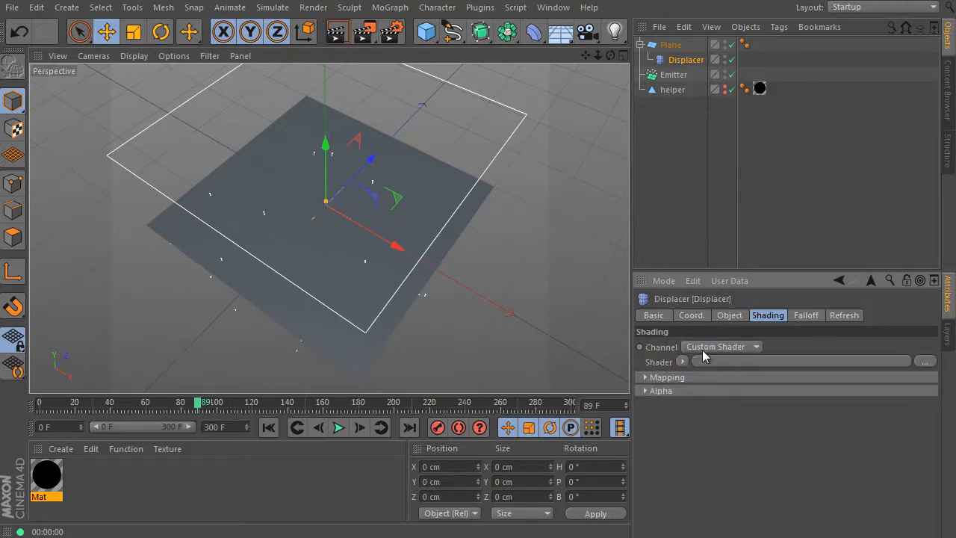
left_click(720, 347)
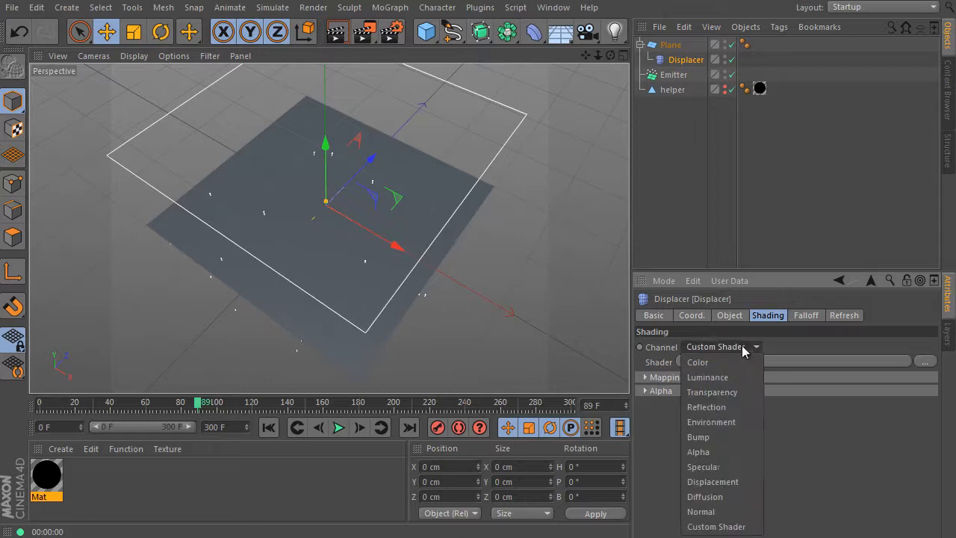
left_click(708, 376)
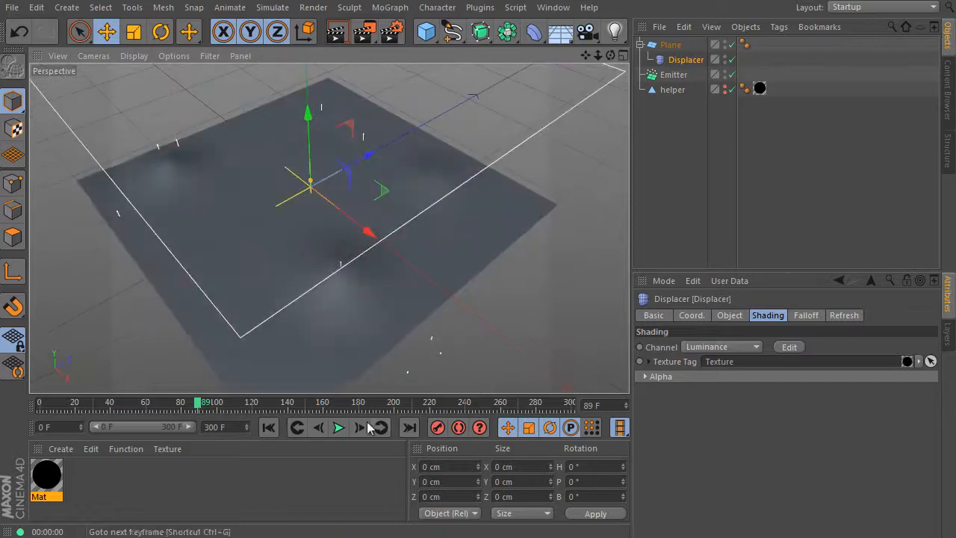
Rewind and play the animation so the particles raise bumps on the plane
left_click(339, 427)
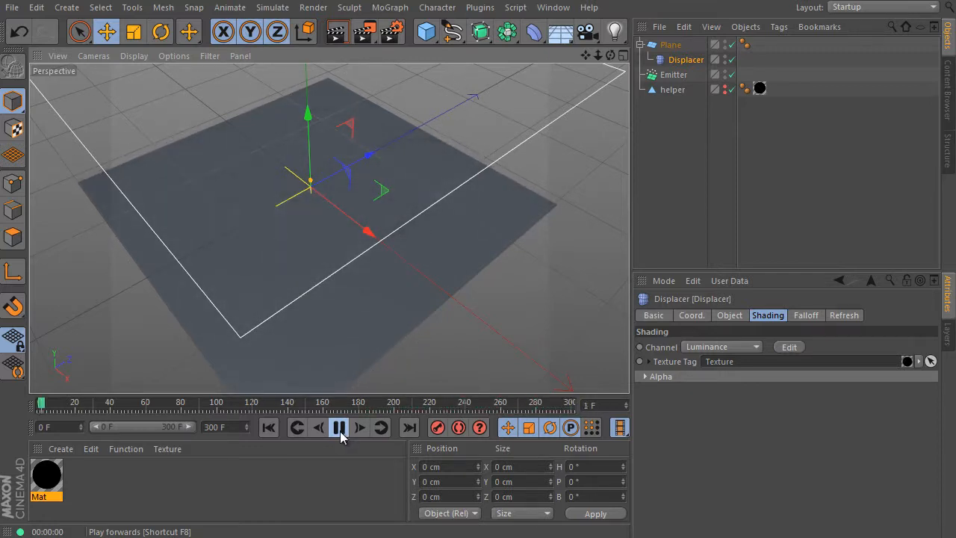
left_click(341, 427)
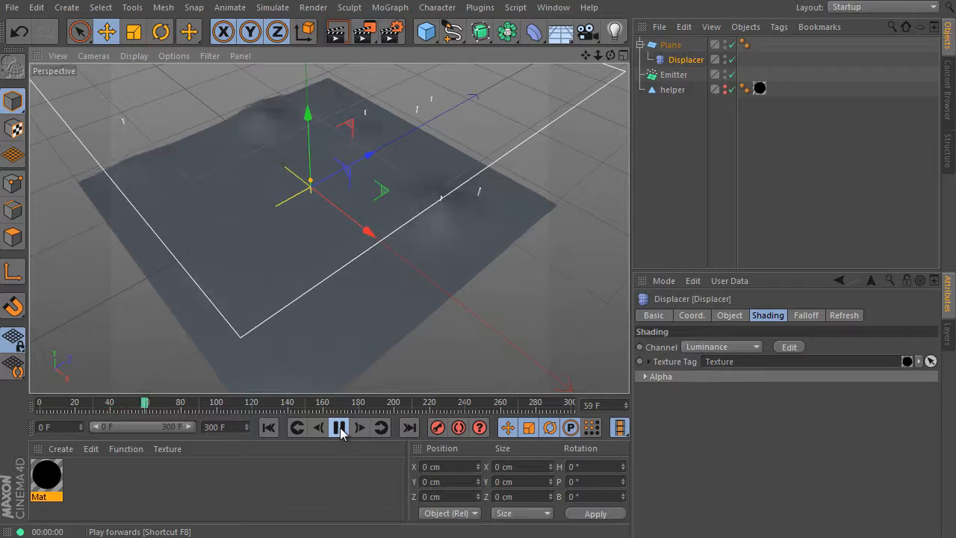
left_click(349, 427)
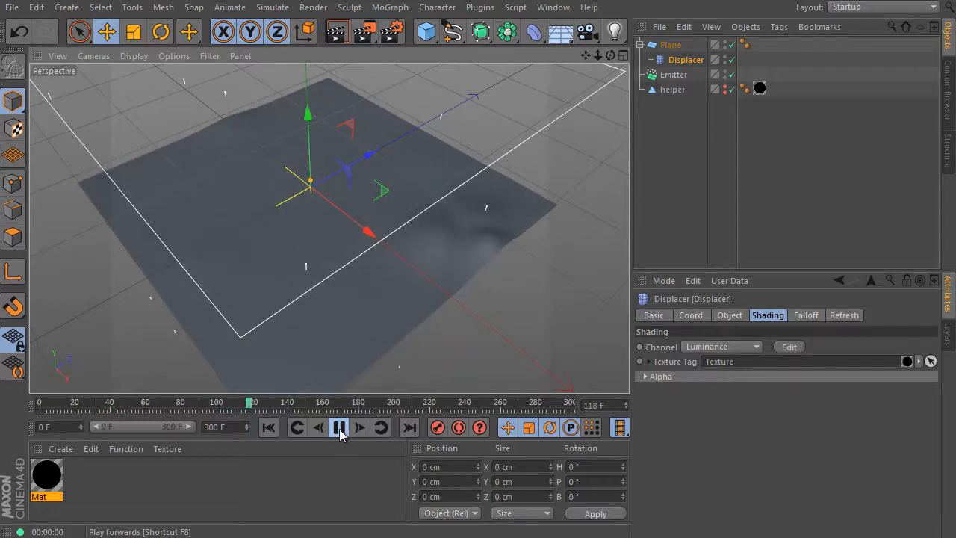
left_click(350, 427)
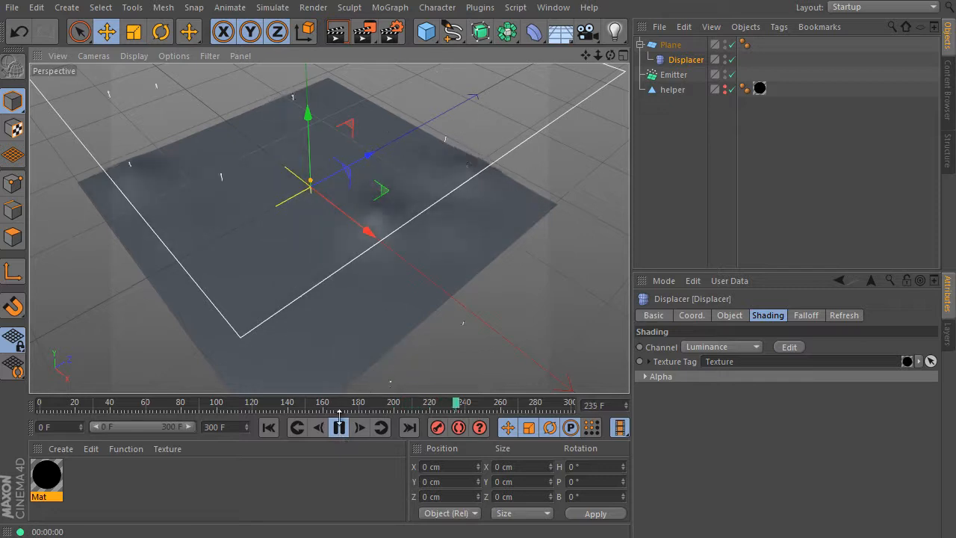
left_click(335, 428)
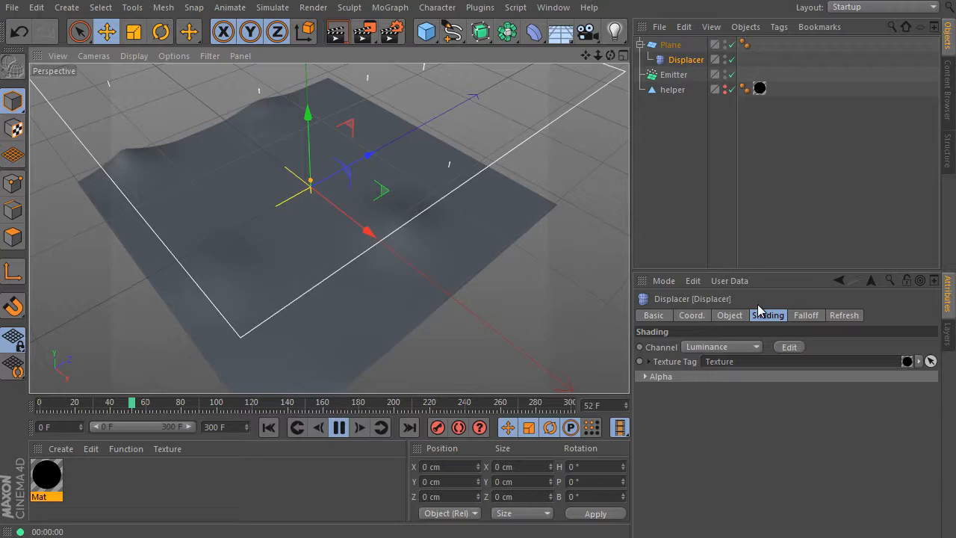
Change the Displacer height, deselect it and play the simulation to around frame 257
left_click(729, 315)
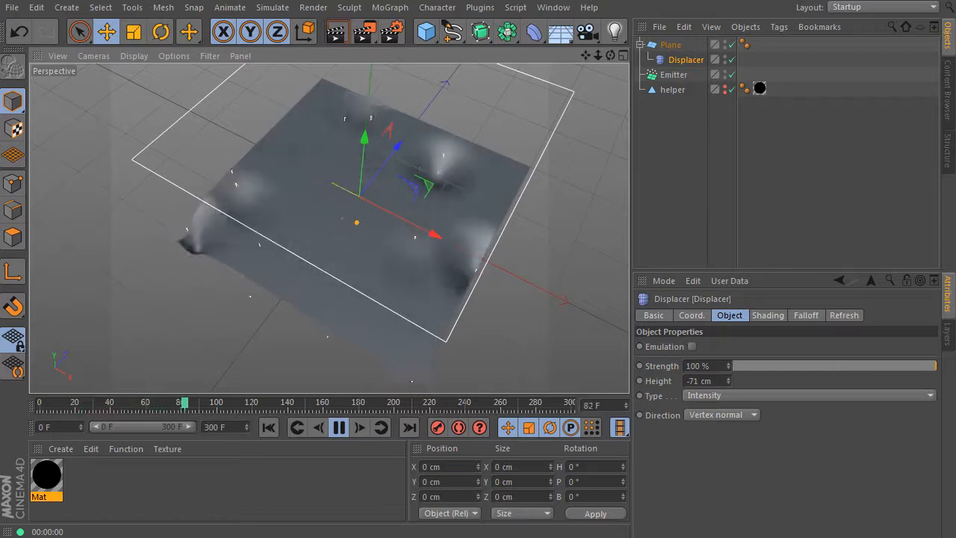
left_click(269, 427)
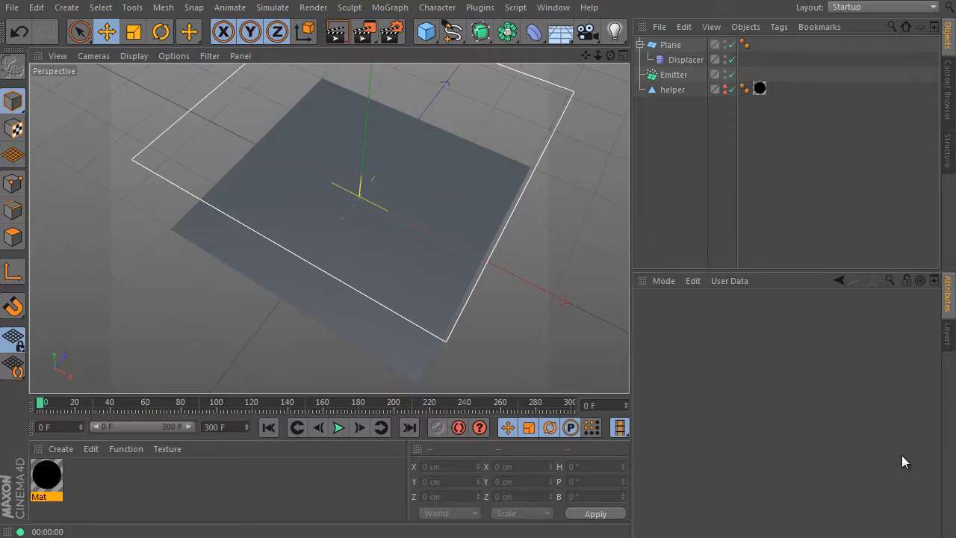
left_click(337, 427)
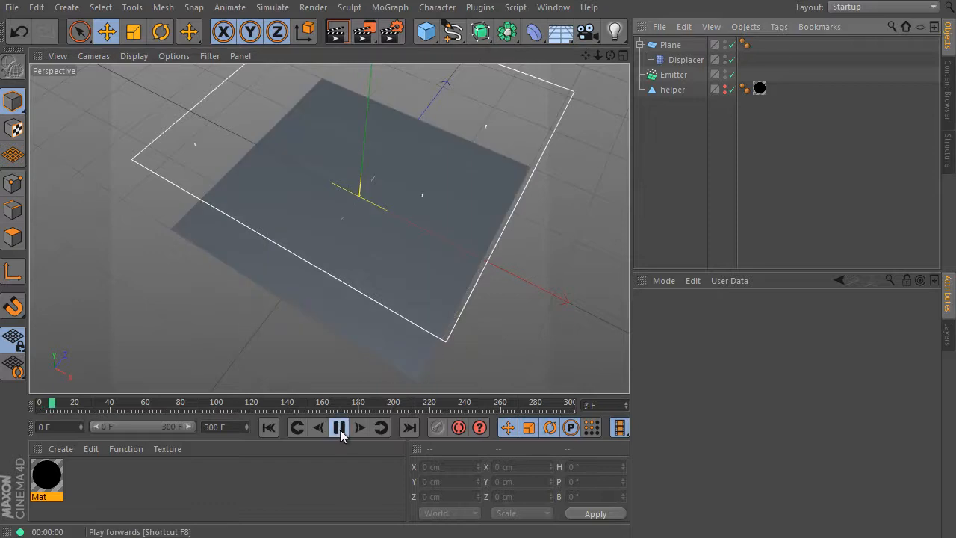
left_click(337, 428)
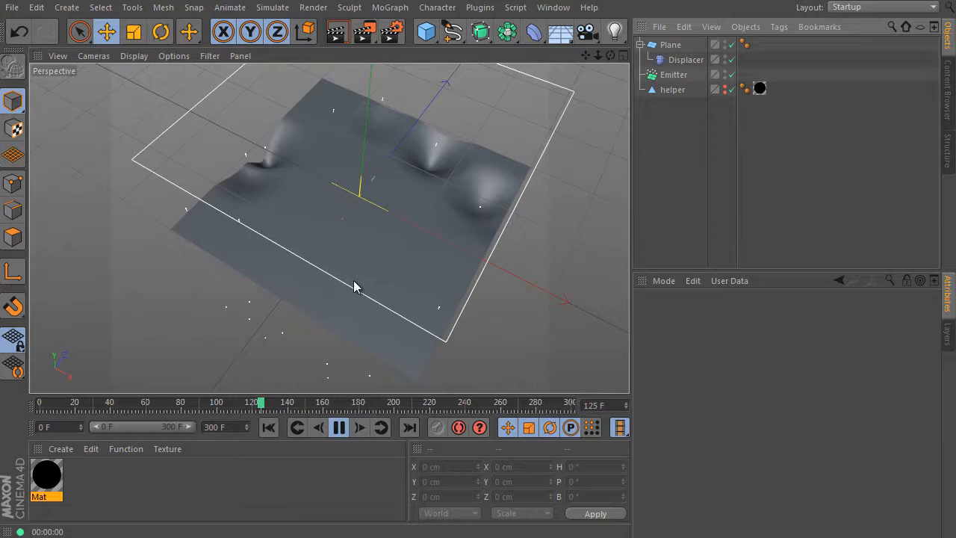
left_click(336, 427)
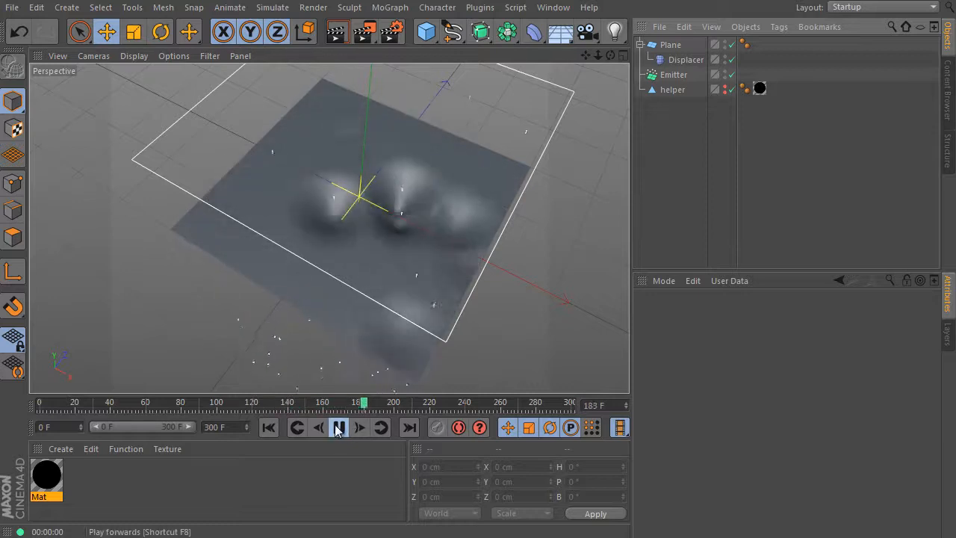
left_click(335, 427)
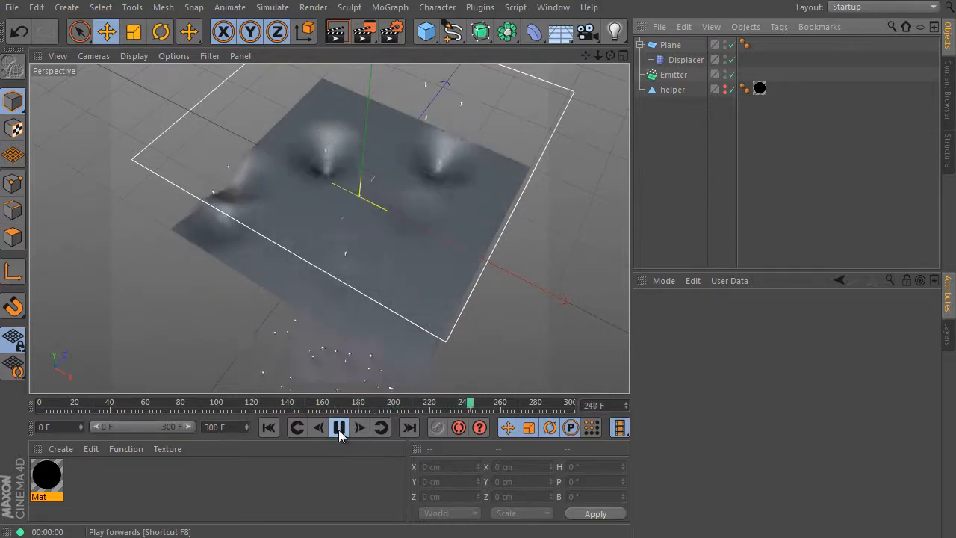
left_click(337, 427)
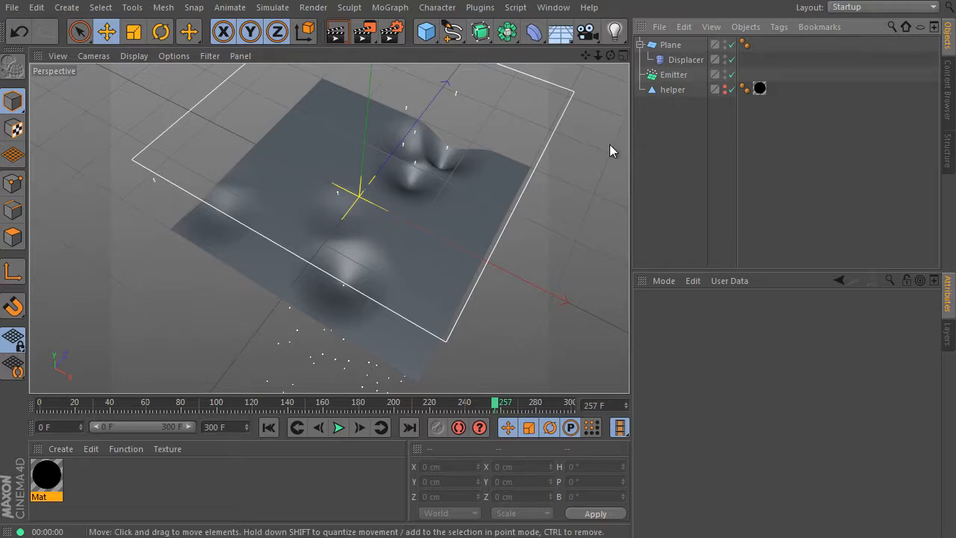
mouse_move(618, 179)
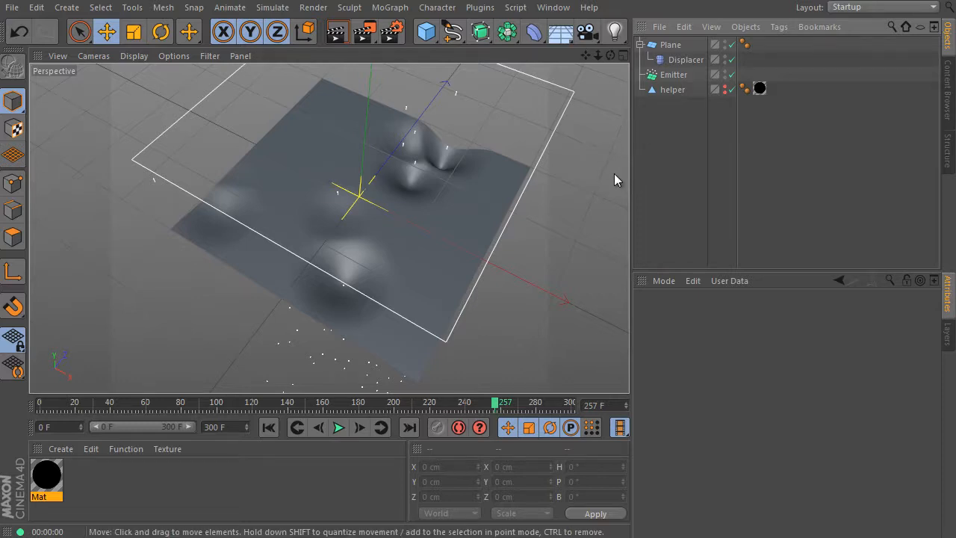
Add a Jiggle deformer under the Plane with 25% stiffness and play to test the wobble
left_click(687, 59)
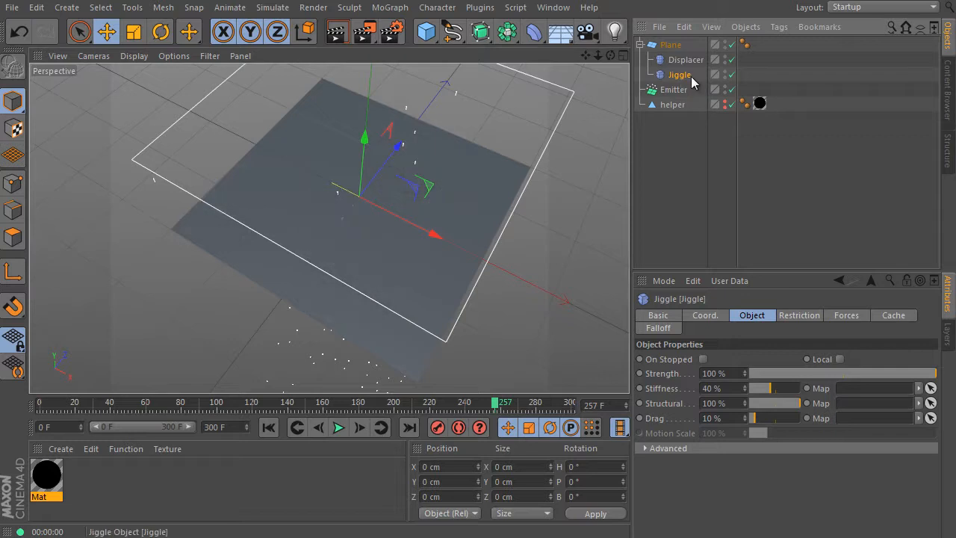
mouse_move(747, 399)
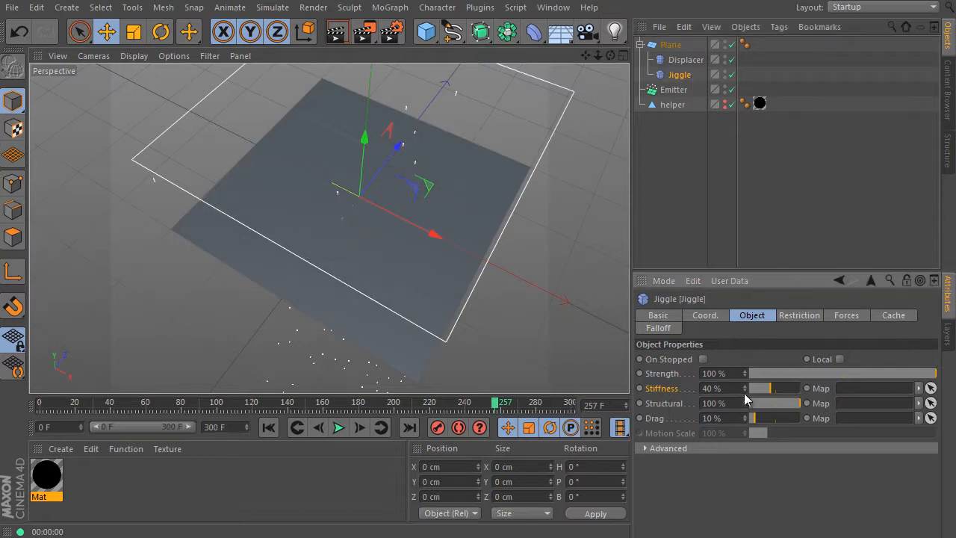
left_click_drag(762, 389, 765, 388)
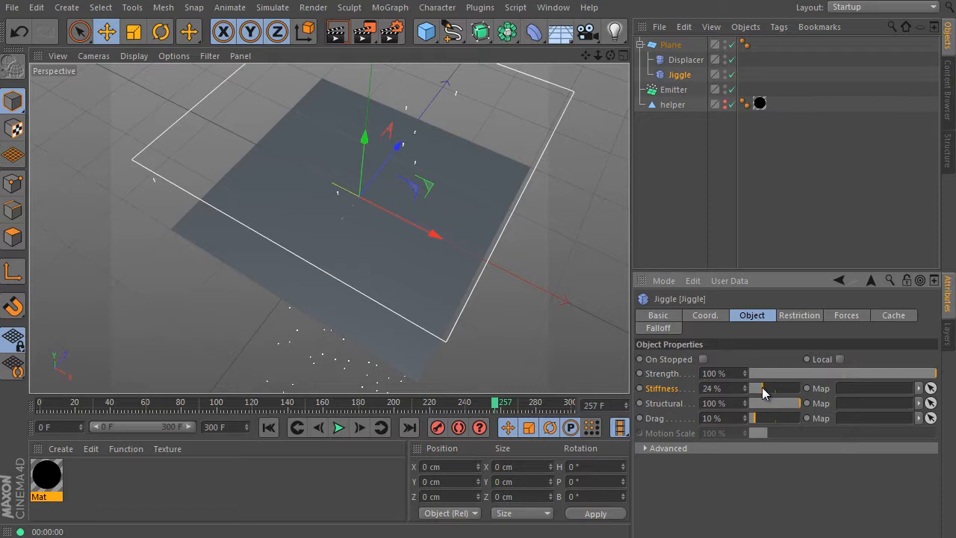
left_click_drag(760, 388, 764, 388)
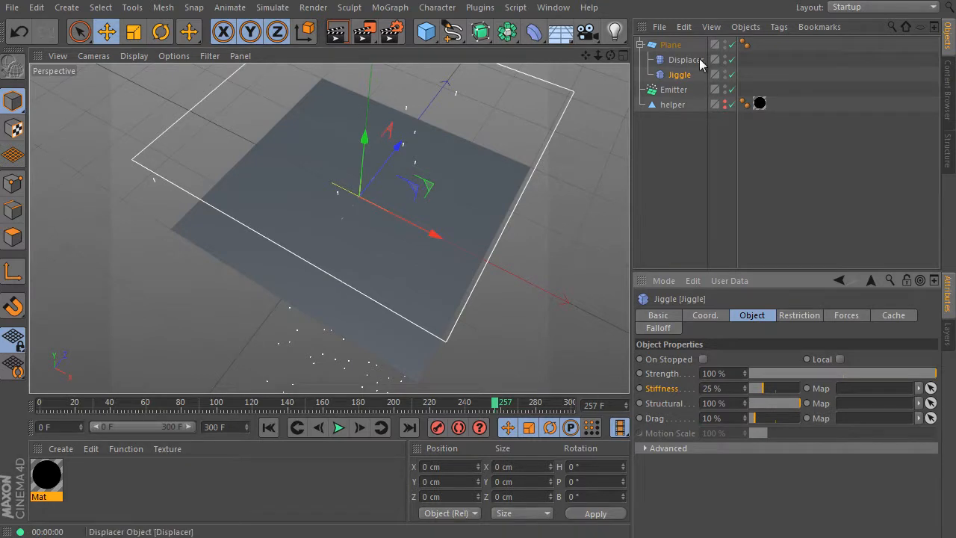
left_click(337, 428)
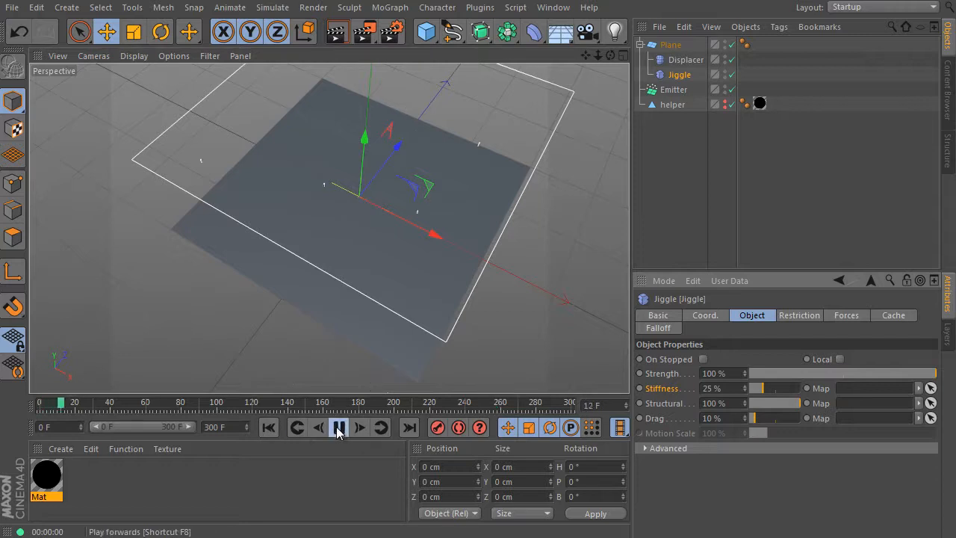
left_click(338, 428)
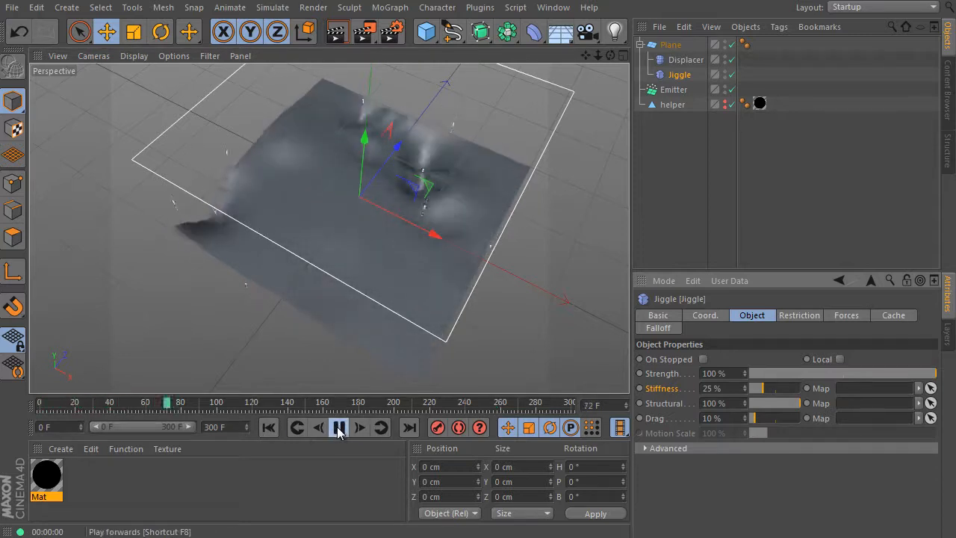
left_click(338, 428)
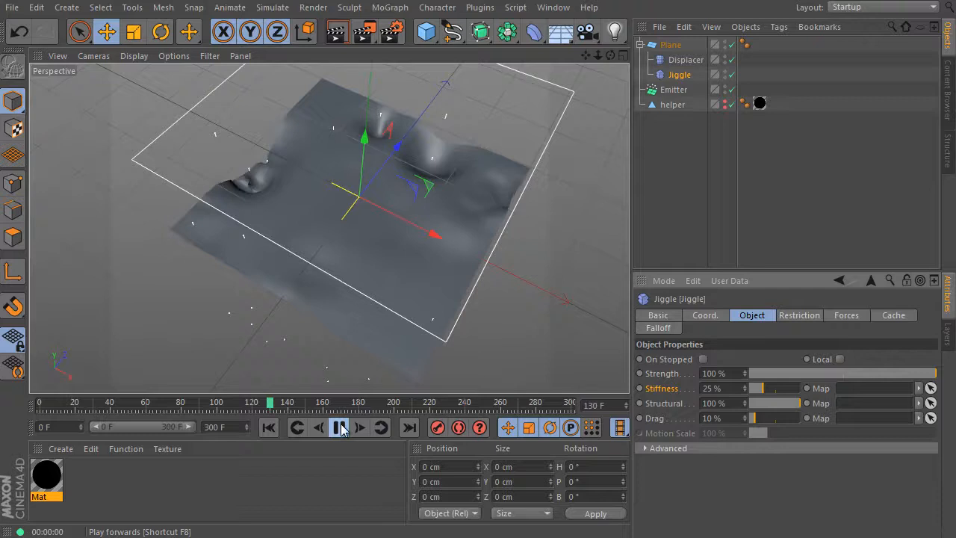
left_click(337, 427)
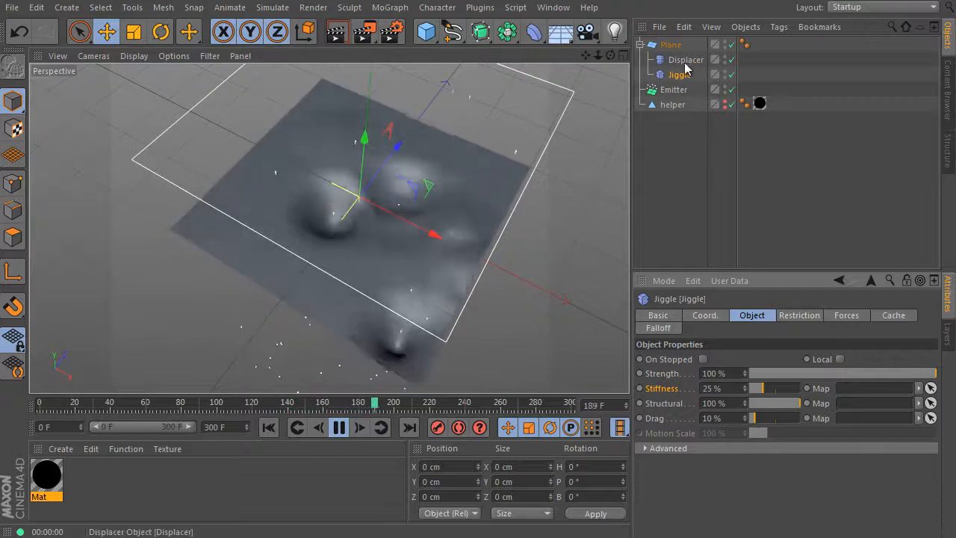
Raise the Jiggle drag to 24% with strength near 232% and expand its Advanced settings
left_click(684, 60)
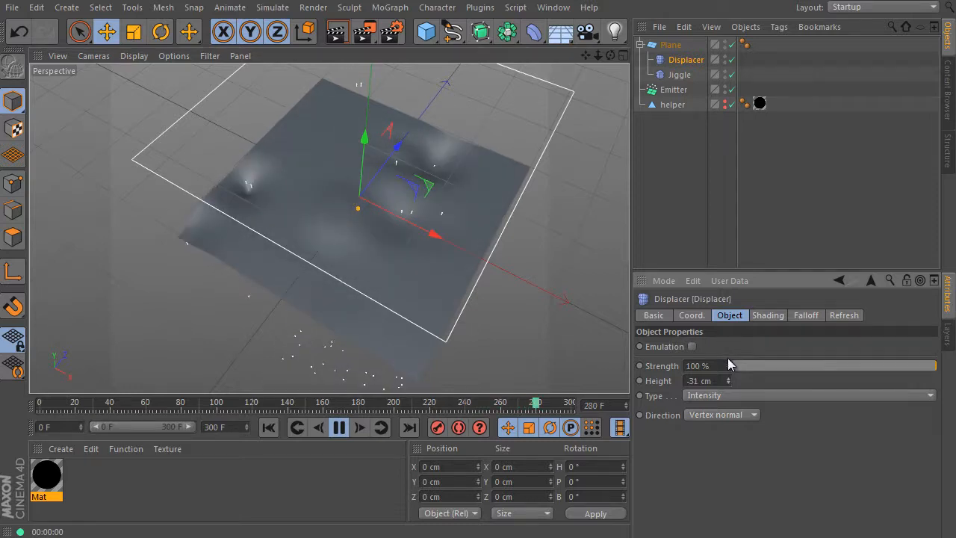
left_click(335, 427)
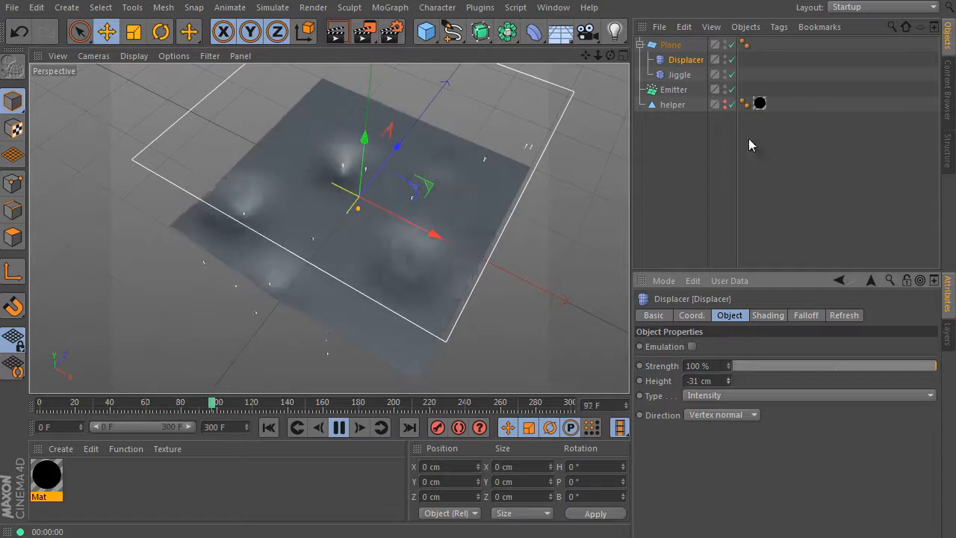
left_click(680, 75)
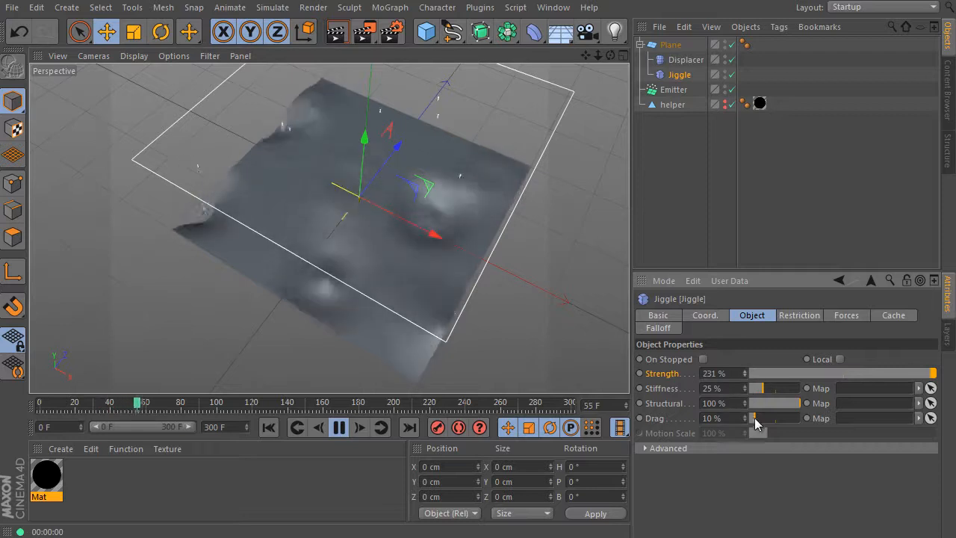
left_click_drag(754, 419, 765, 419)
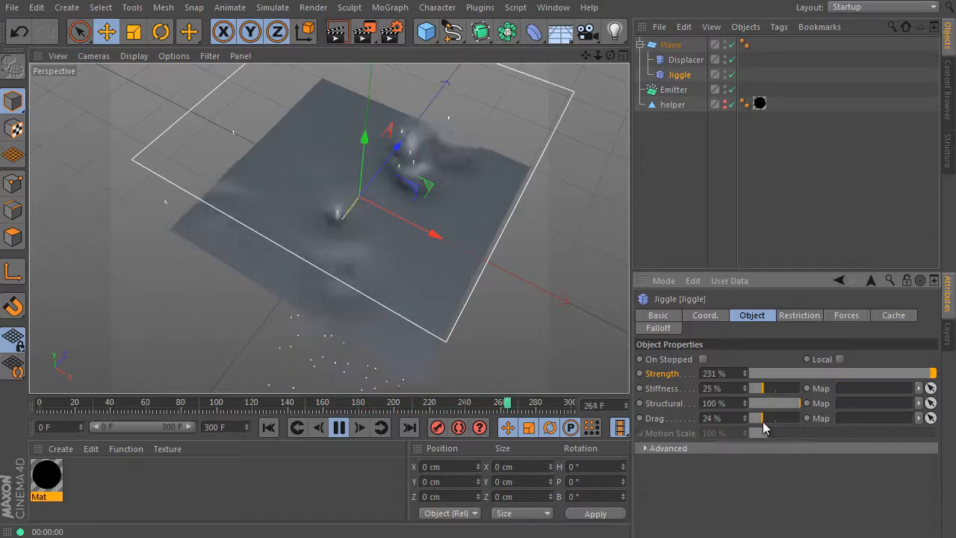
left_click(334, 427)
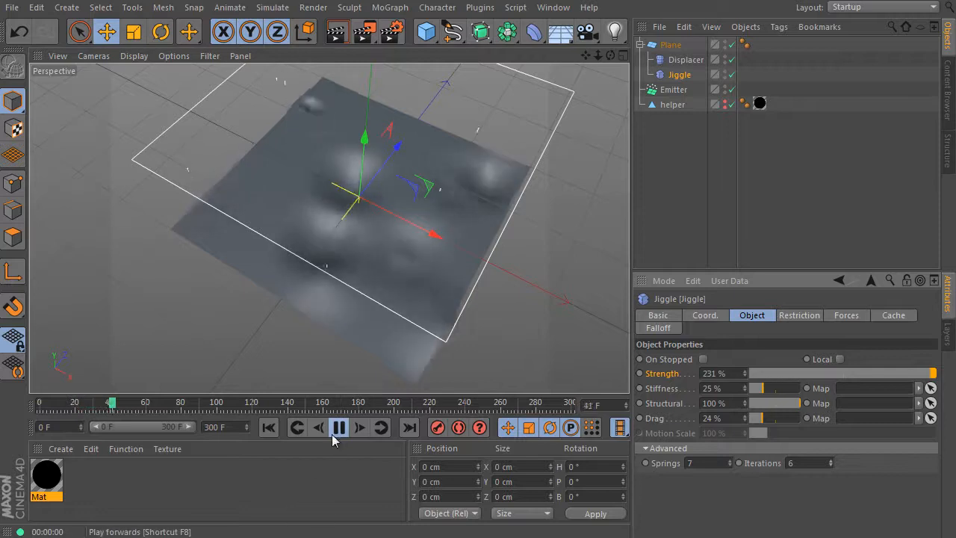
Set Mat's Proximal luminance gradient to Exponent Down interpolation and close the Material Editor
double_click(48, 475)
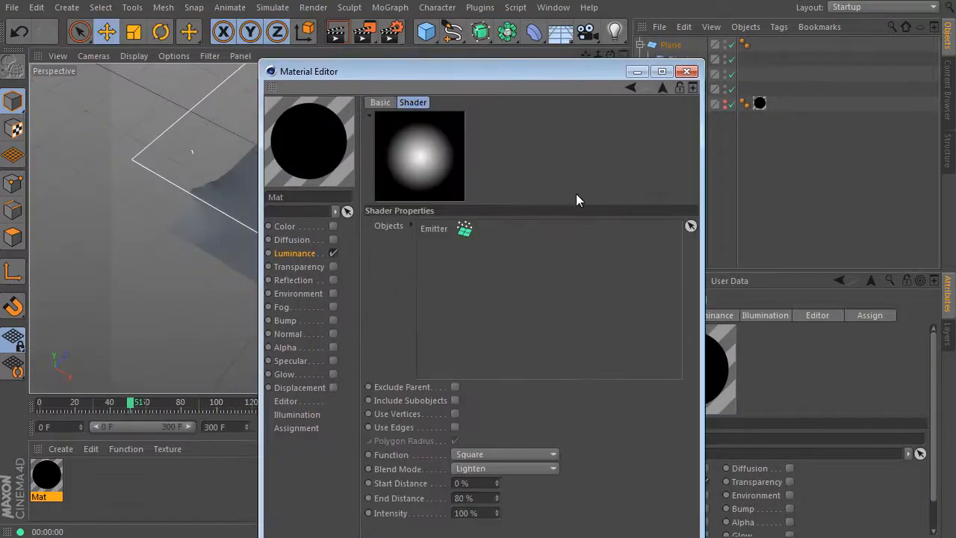
mouse_move(663, 93)
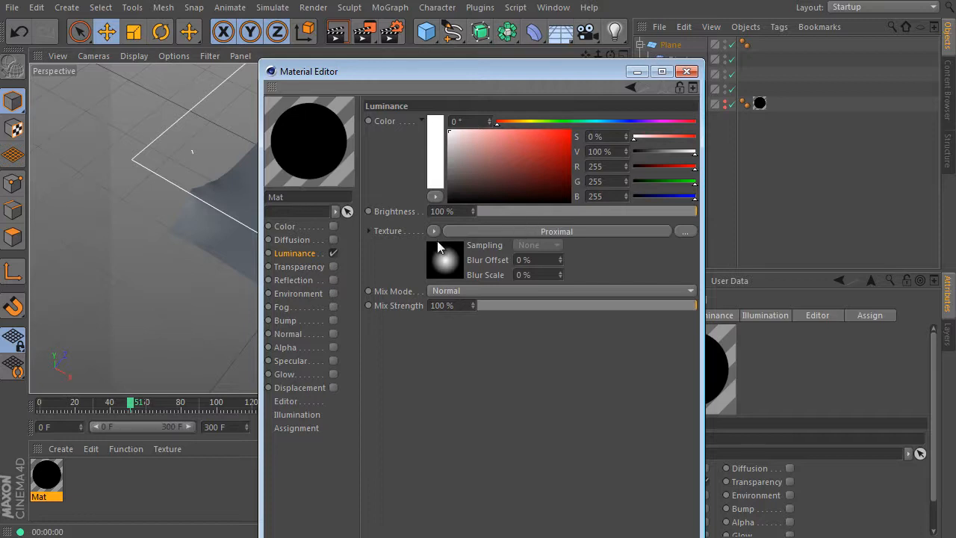
left_click(433, 230)
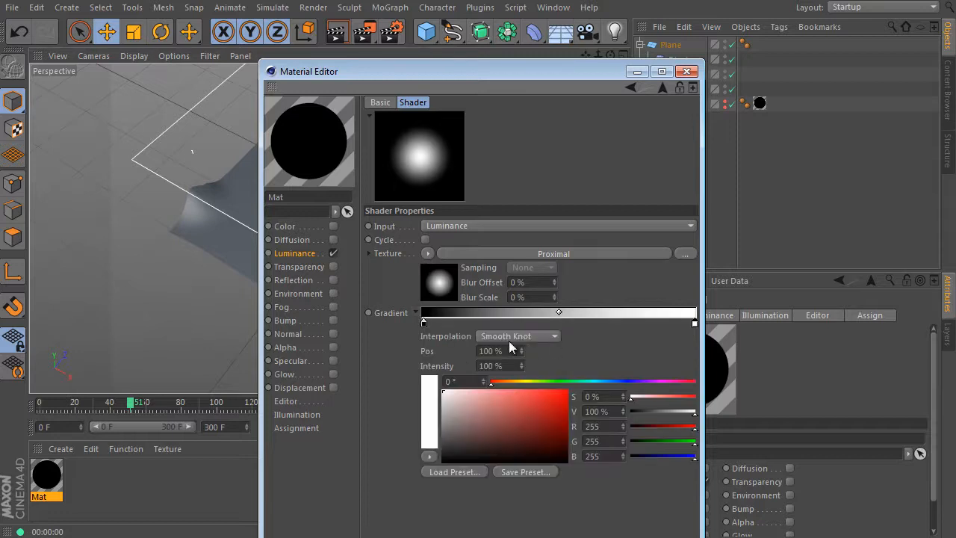
left_click(517, 336)
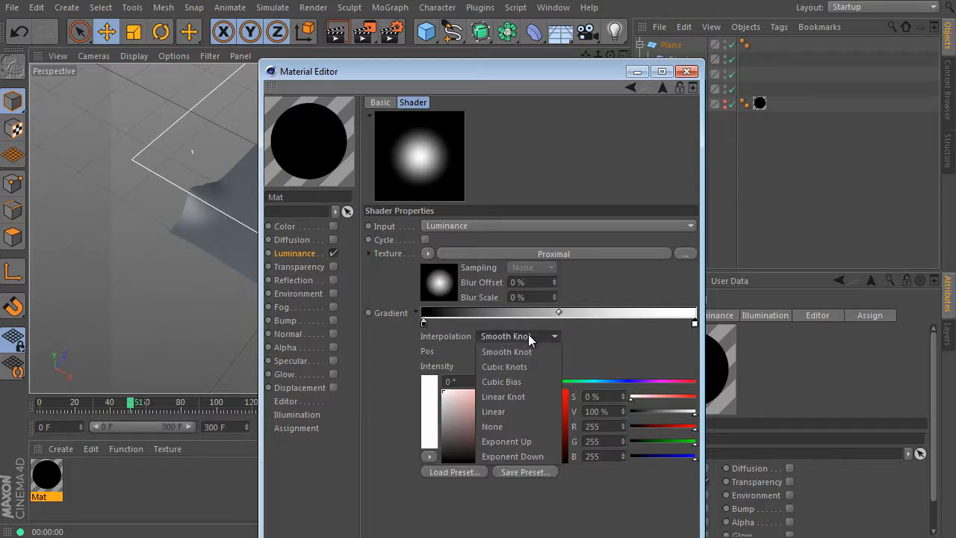
left_click(512, 456)
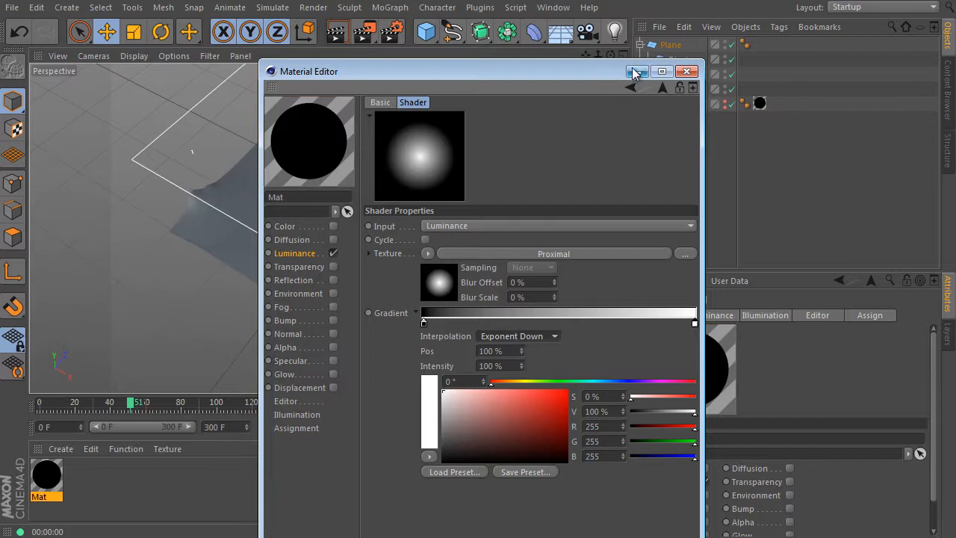
left_click(687, 72)
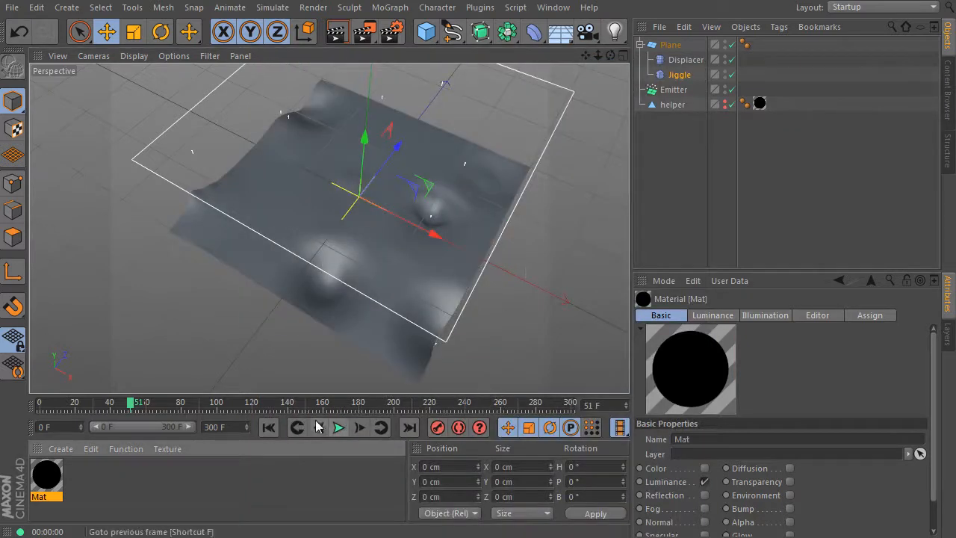
Play the animation to preview the softened, wobbling bumps where particles land
left_click(339, 427)
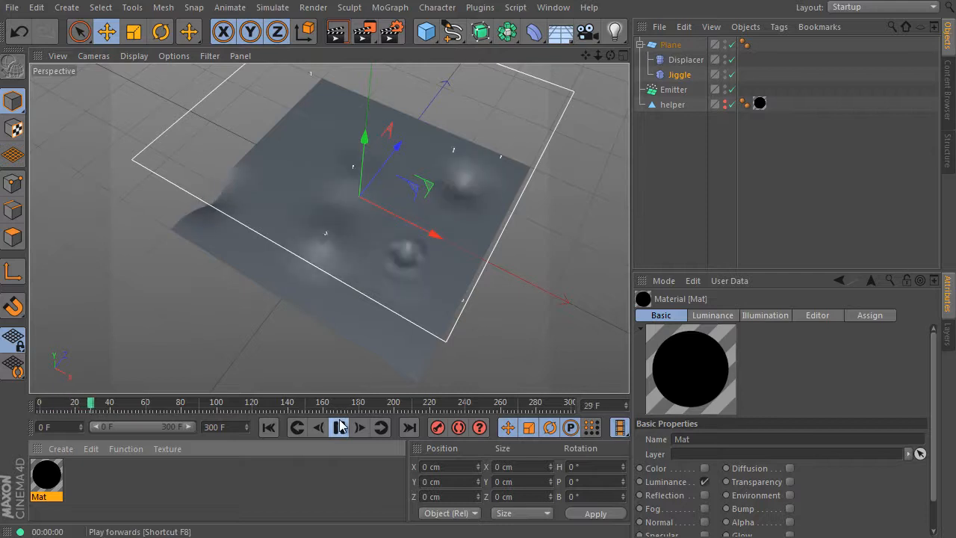
left_click(338, 427)
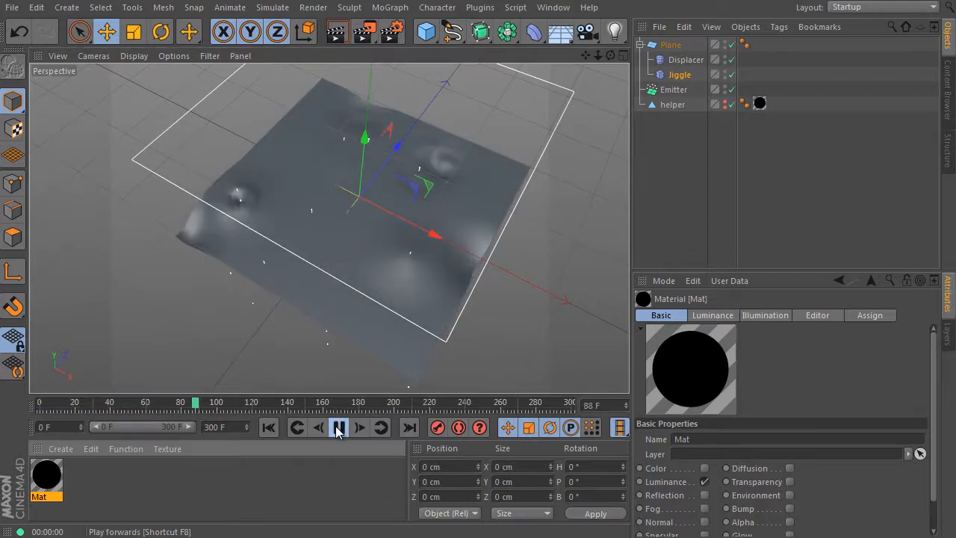
left_click(337, 427)
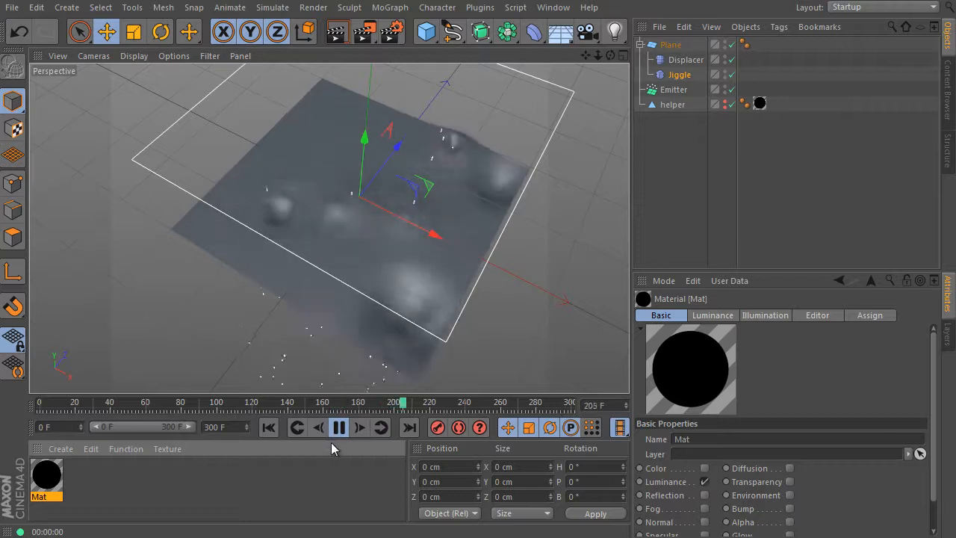
left_click(331, 428)
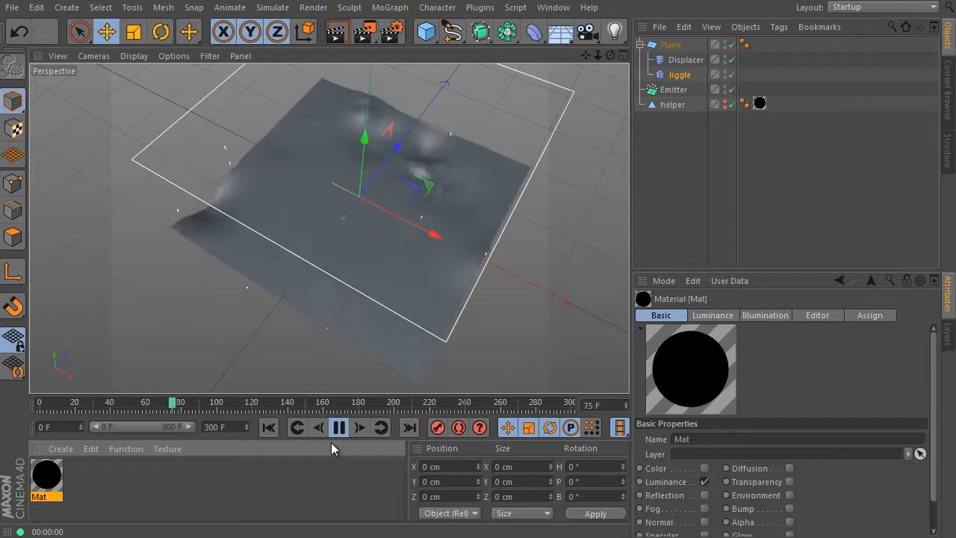
left_click(329, 428)
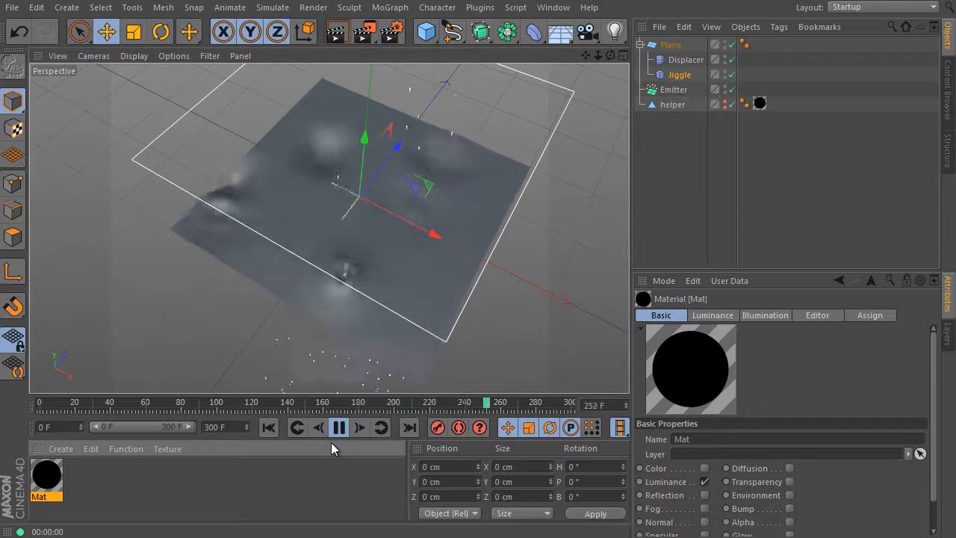
left_click(334, 427)
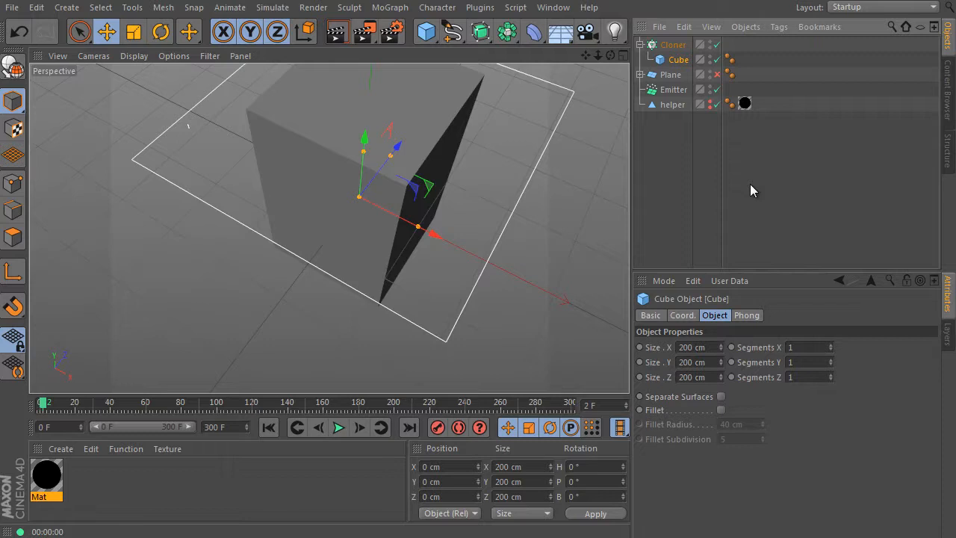
Shrink the Cloner's child Cube size and select the Cloner
left_click(694, 346)
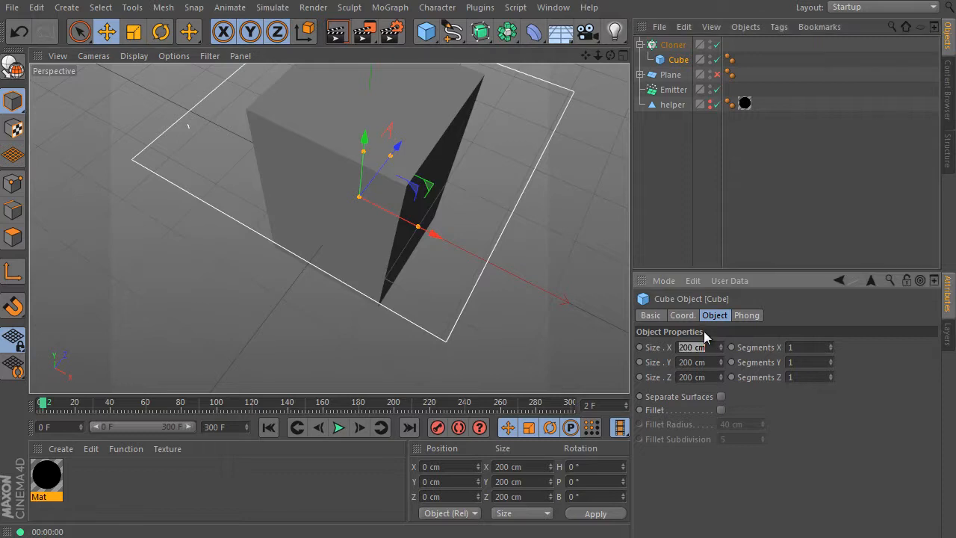
type("15 cm")
left_click(700, 362)
type("10")
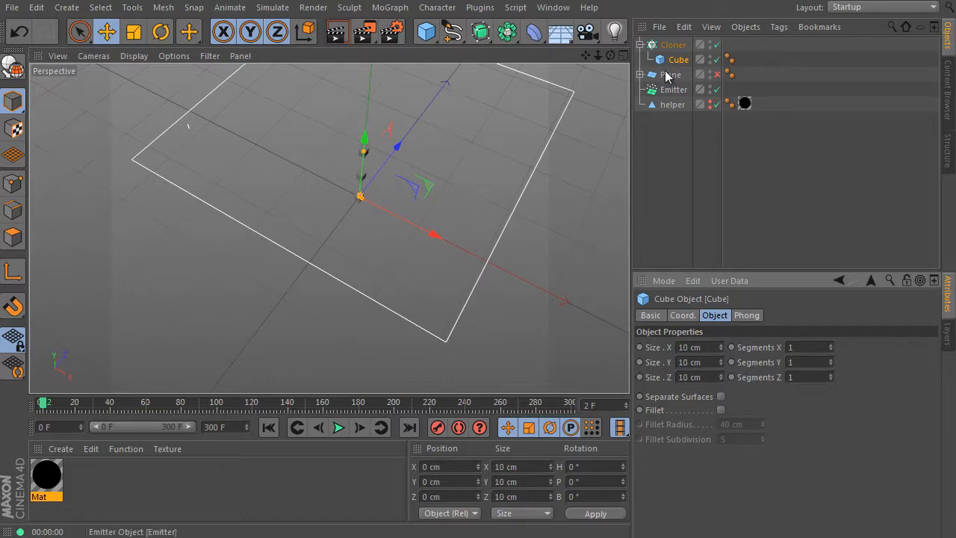
left_click(669, 45)
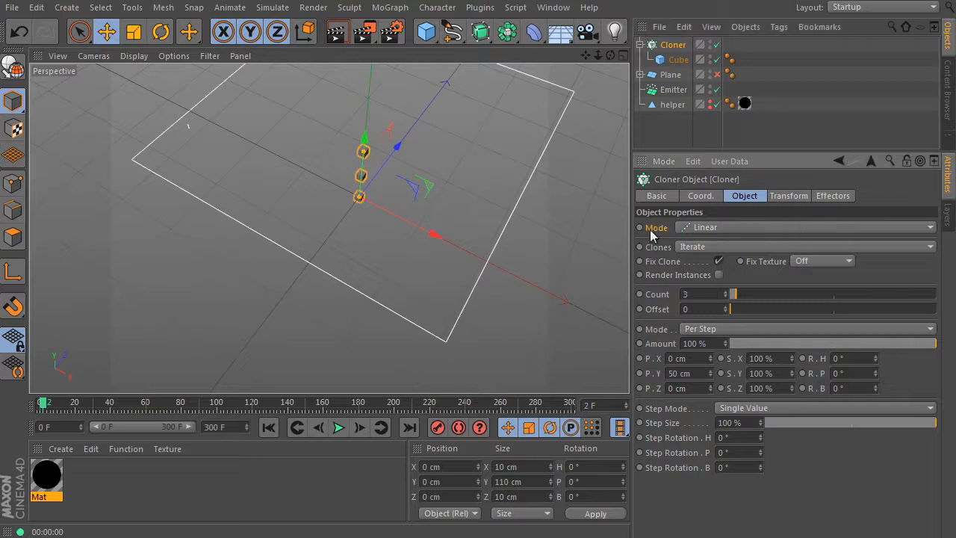
Set the Cloner to Grid Array mode with 50 by 1 by 50 counts, Render Instances on, Plane hidden
left_click(807, 227)
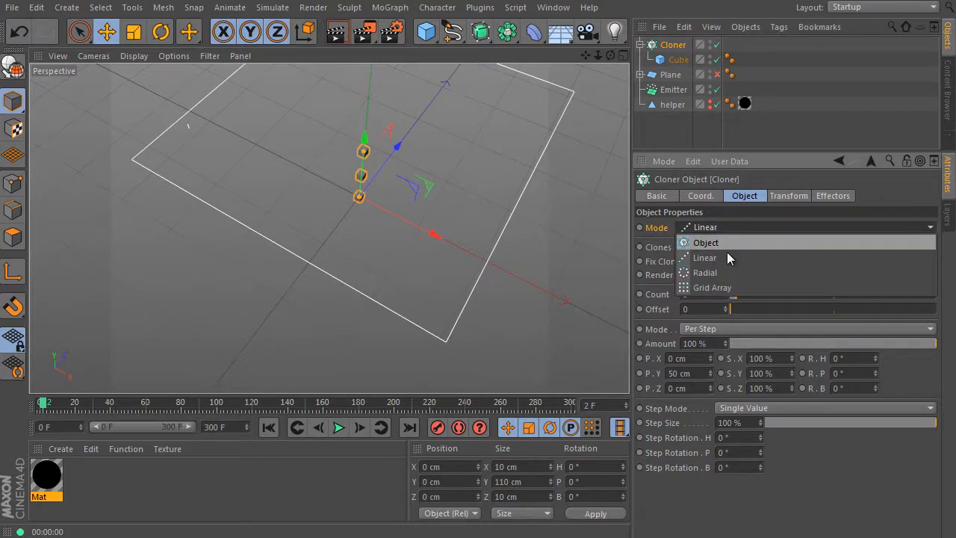
left_click(711, 287)
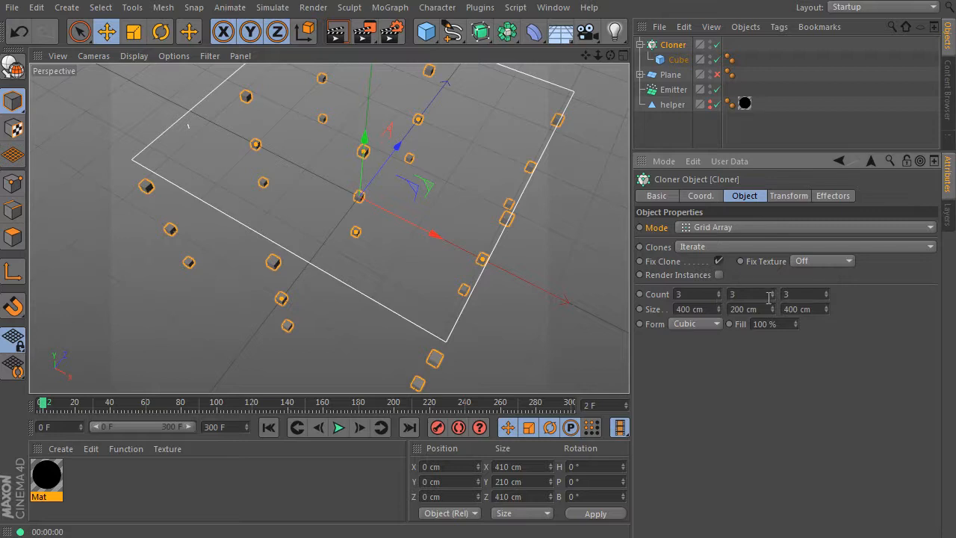
type("1")
type("50")
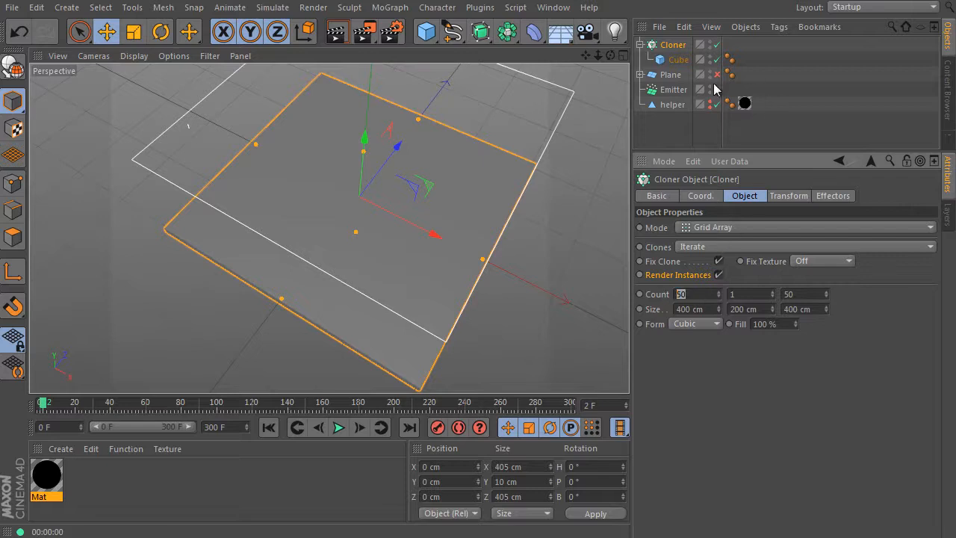
left_click(678, 59)
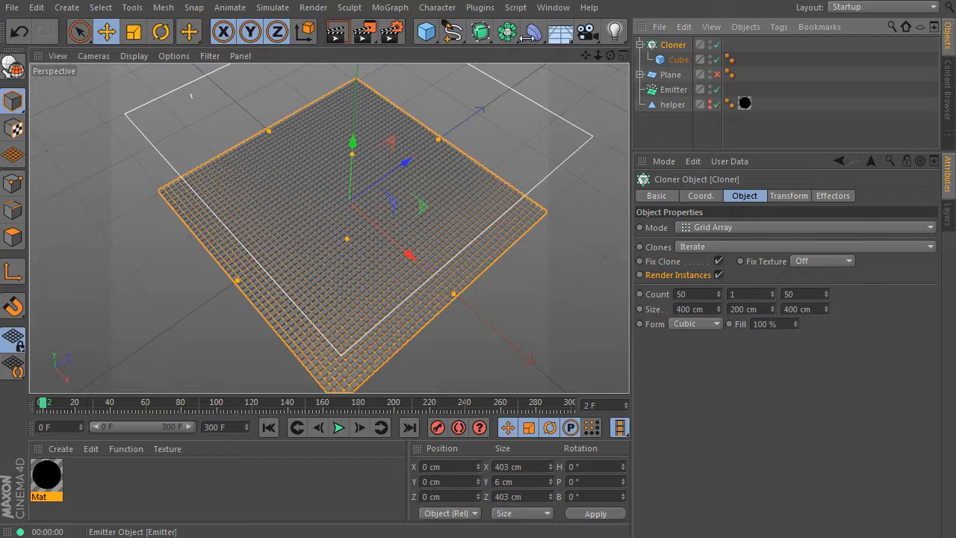
Add a MoGraph Shader effector sampling the Luminance channel of the helper's texture tag
left_click(379, 6)
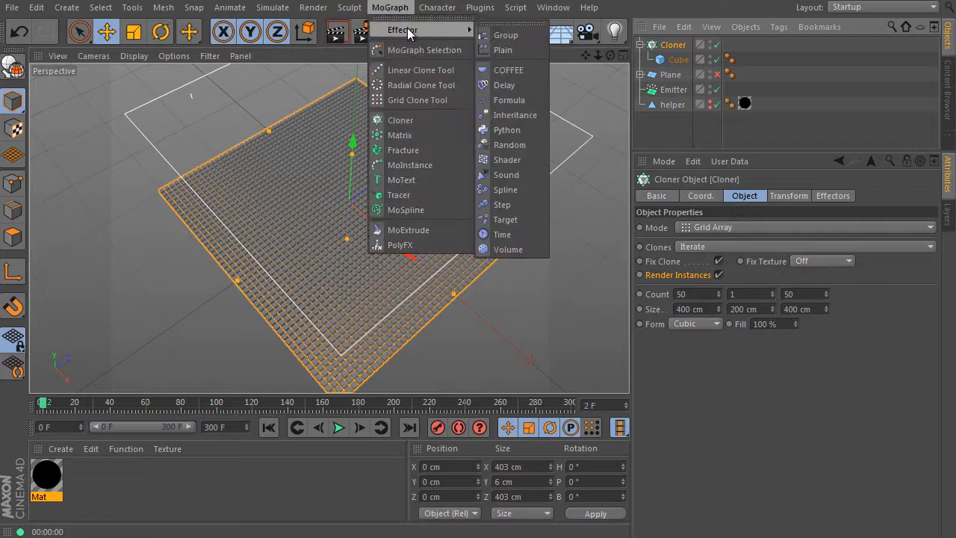
mouse_move(506, 159)
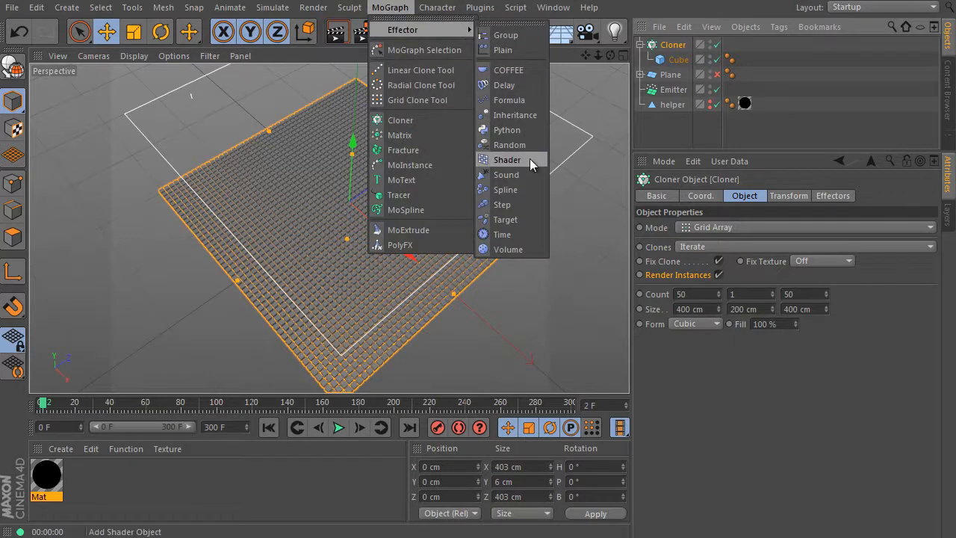
left_click(506, 159)
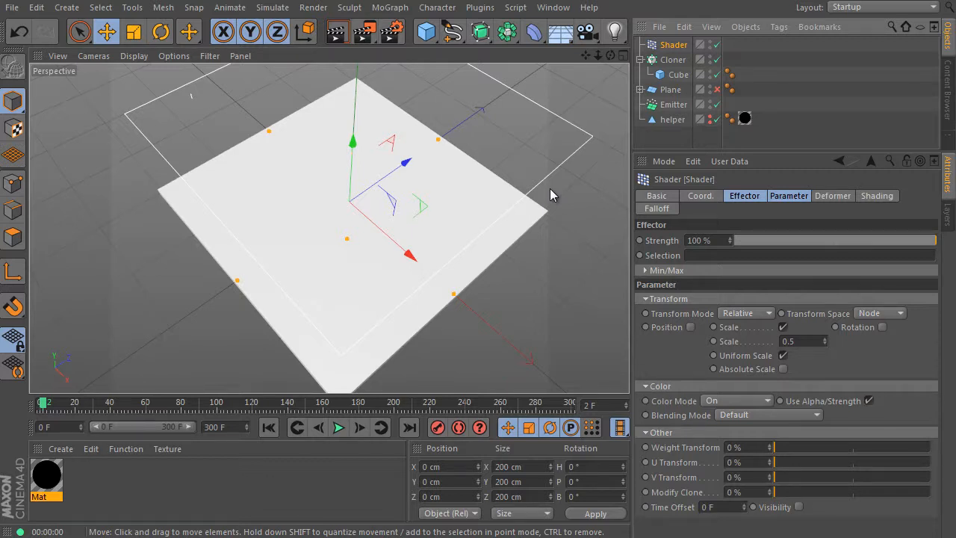
left_click(832, 194)
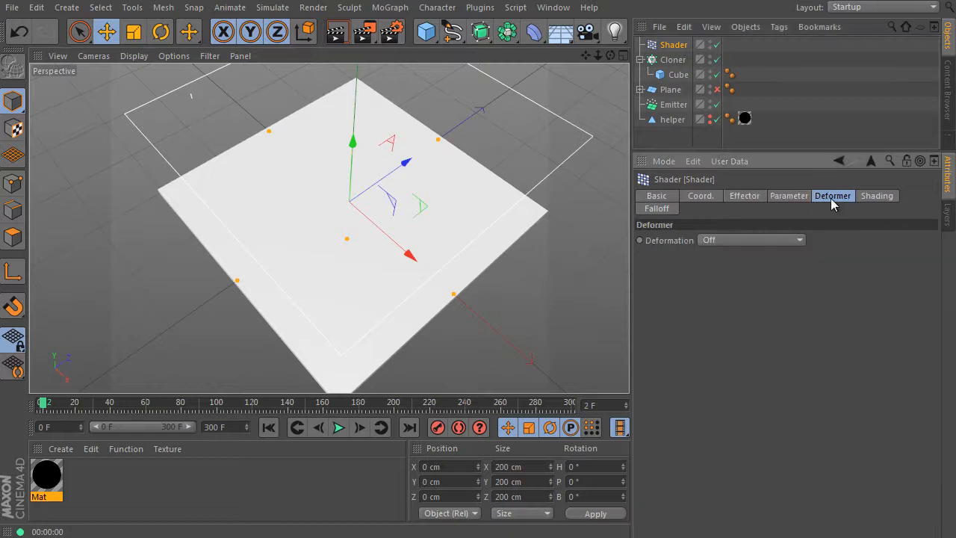
left_click(877, 194)
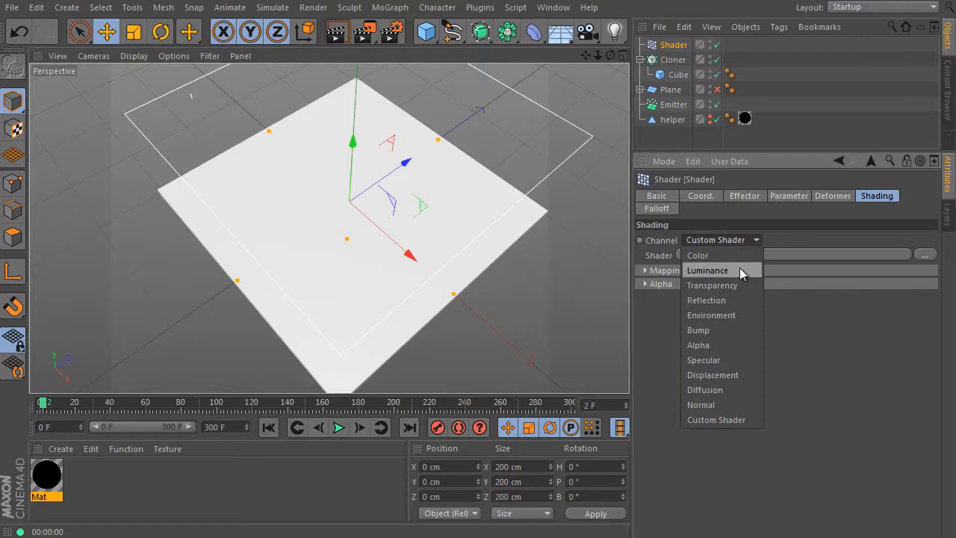
left_click(708, 271)
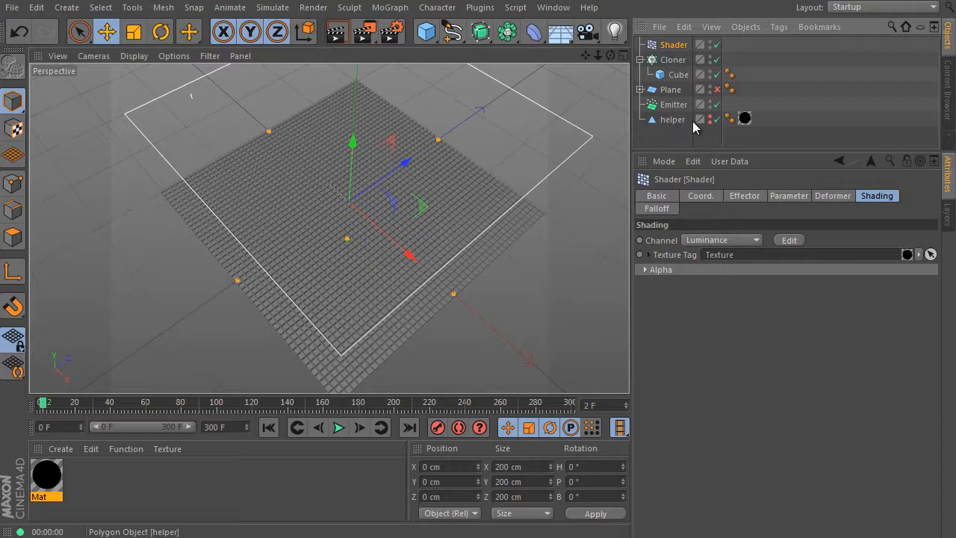
left_click(338, 427)
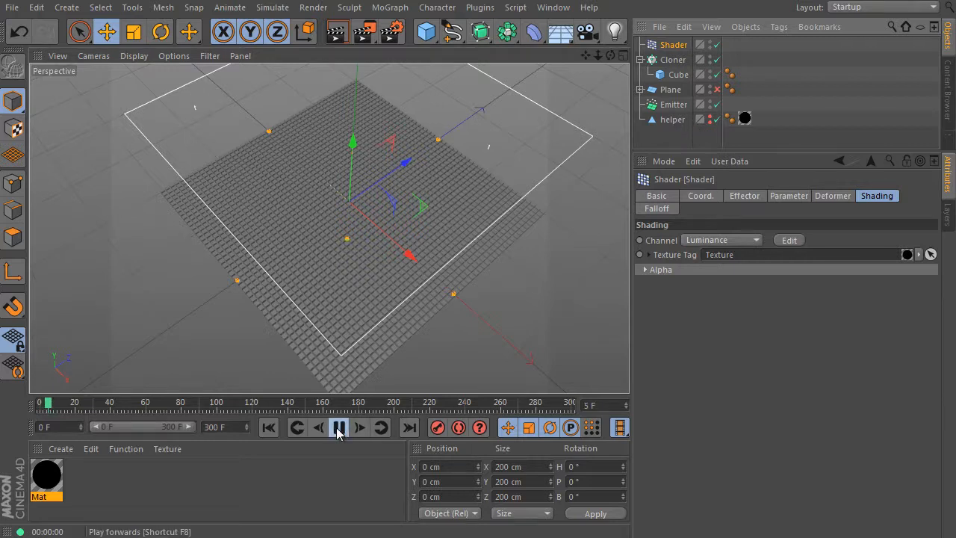
Play the animation and give the Shader effector a 130 cm P.Y position offset
left_click(337, 428)
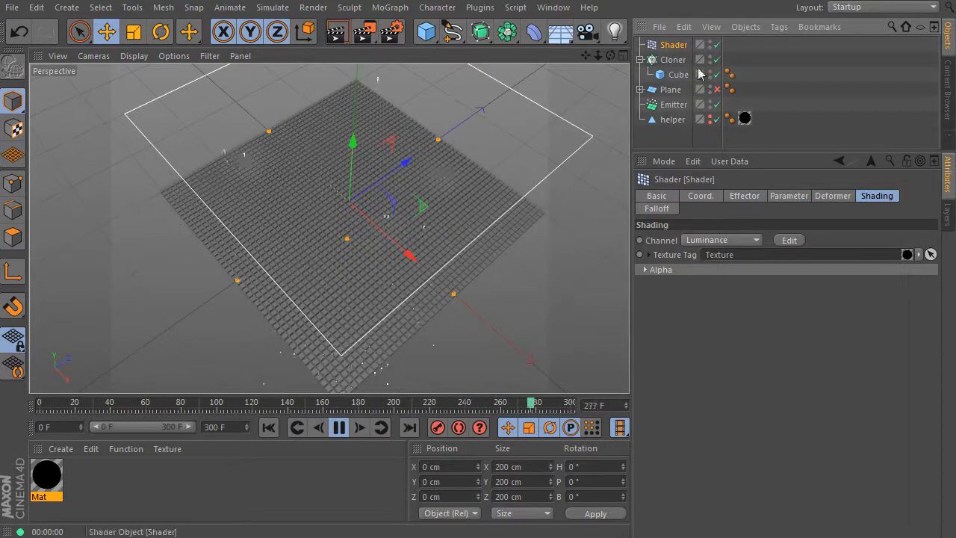
left_click(789, 194)
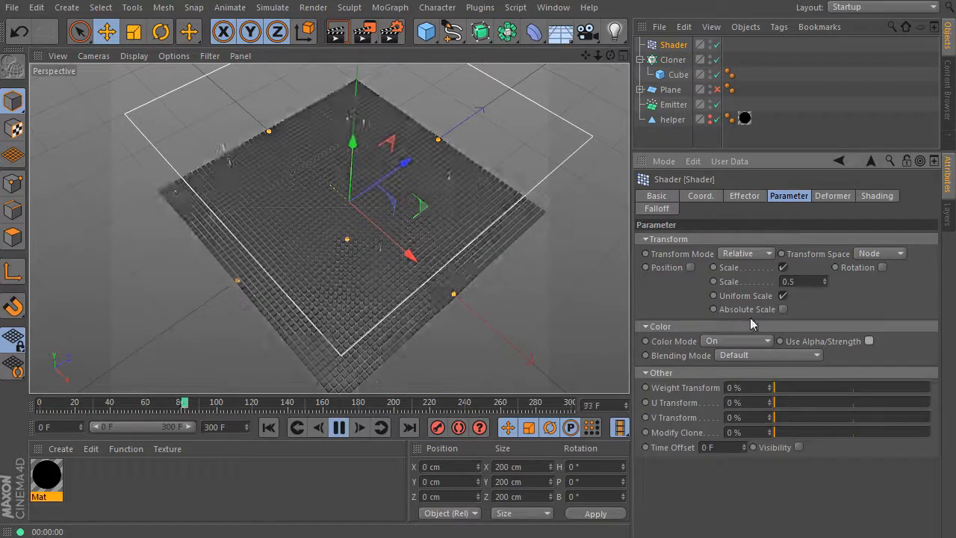
left_click(692, 266)
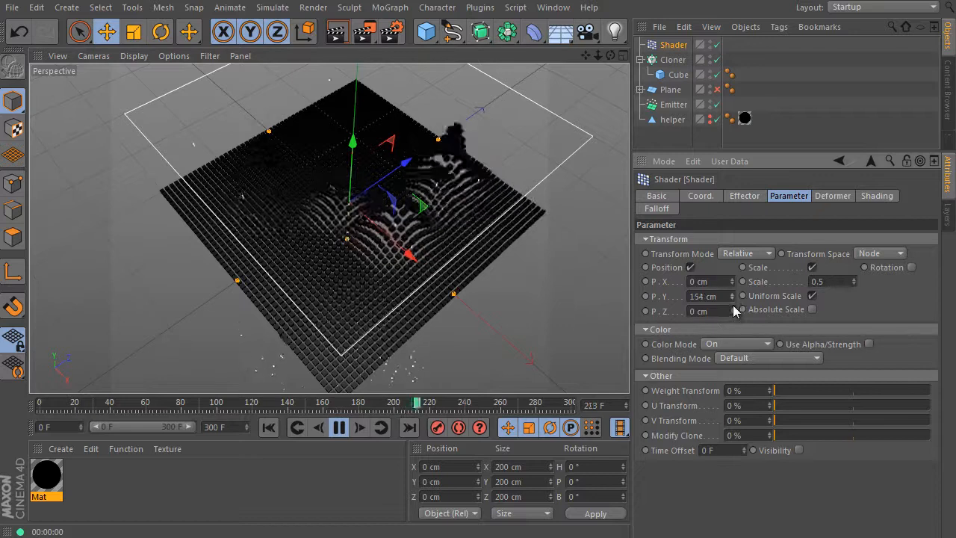
left_click(332, 427)
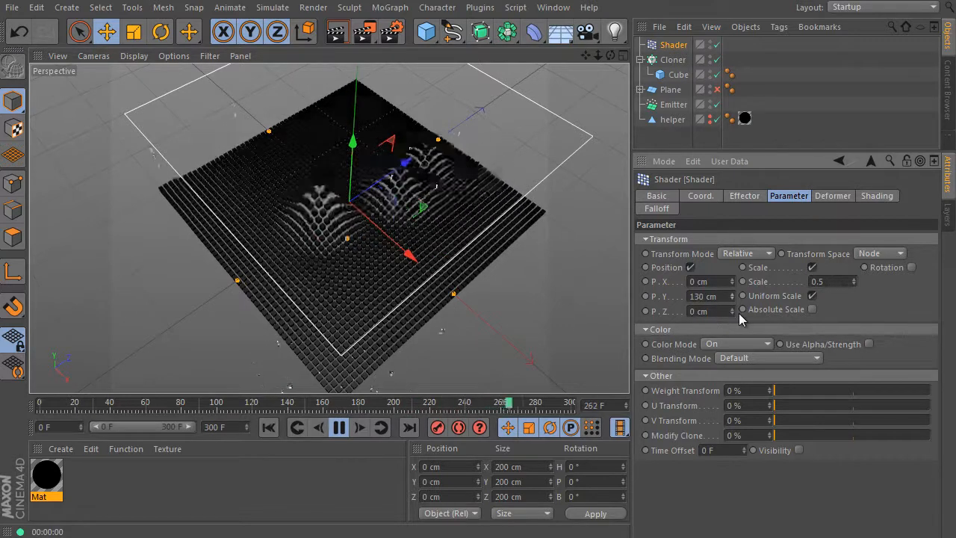
Set the Shader effector's Color Mode to Off, then select the Cloner
left_click(738, 343)
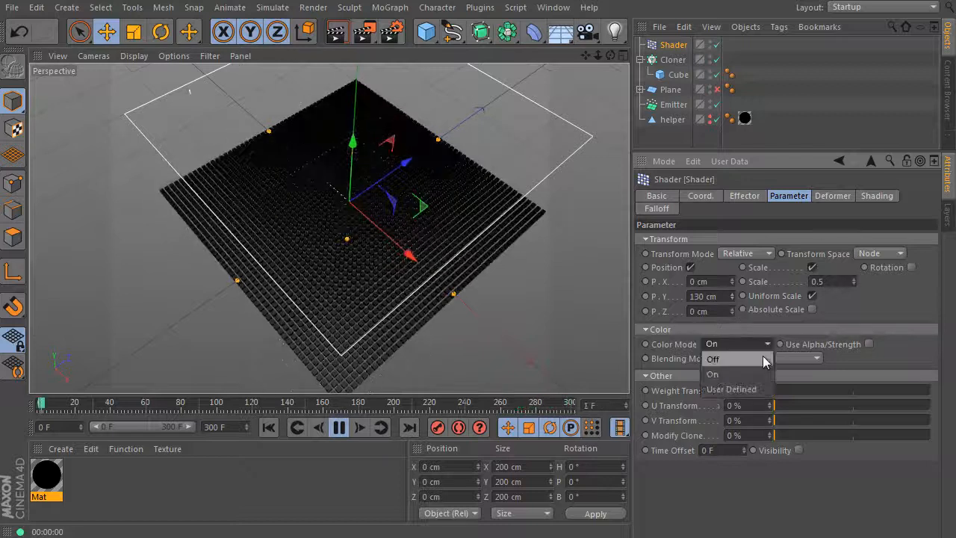
left_click(712, 359)
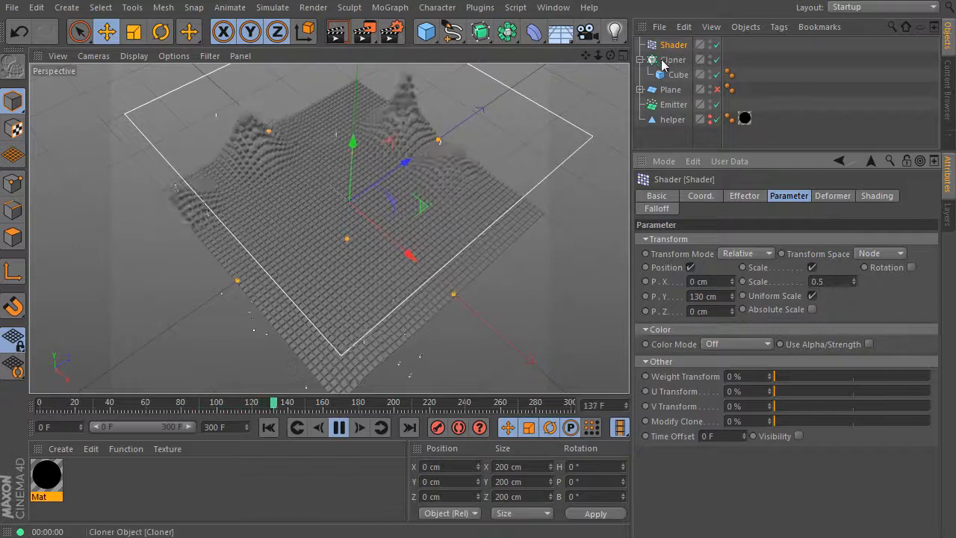
left_click(674, 59)
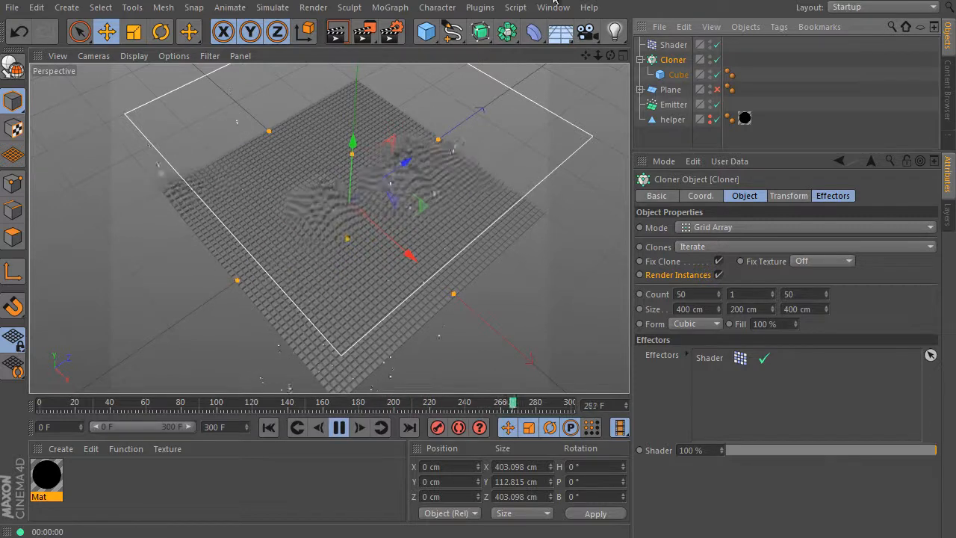
Add a Delay effector in Spring mode at 88% strength, then select the Shader effector
left_click(382, 6)
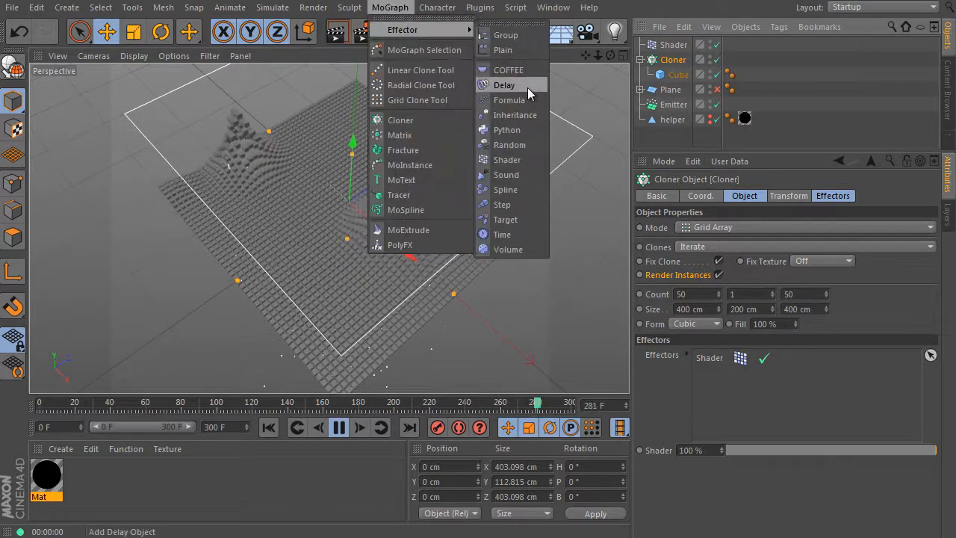
left_click(505, 84)
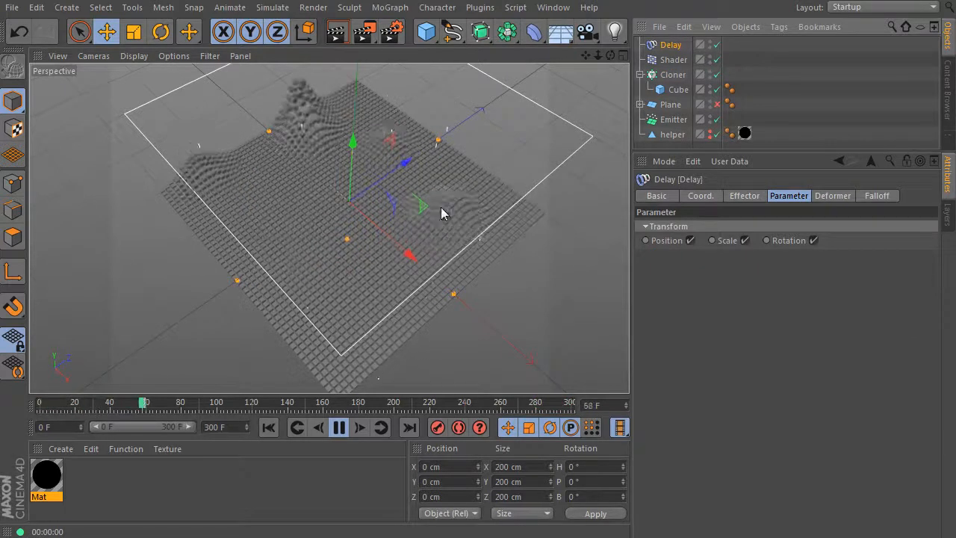
left_click(744, 196)
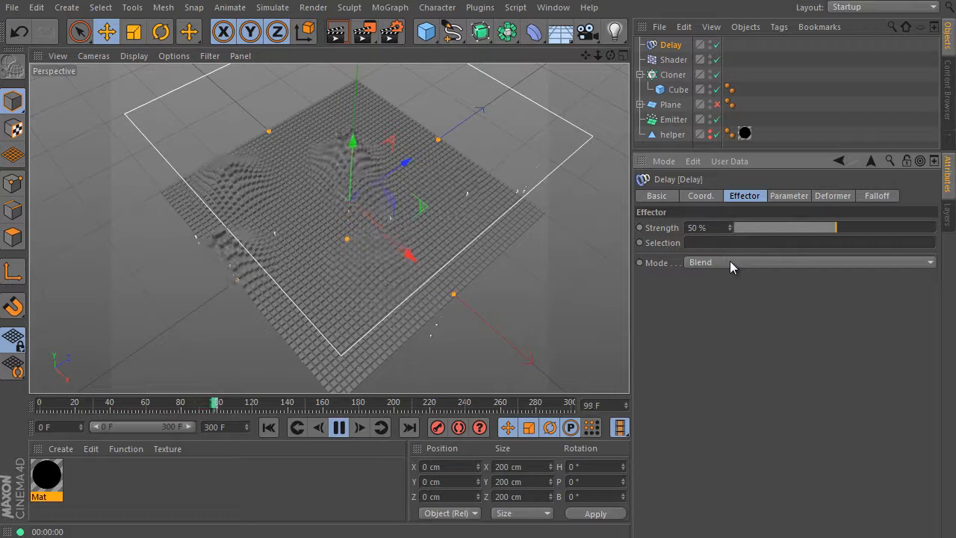
left_click(809, 263)
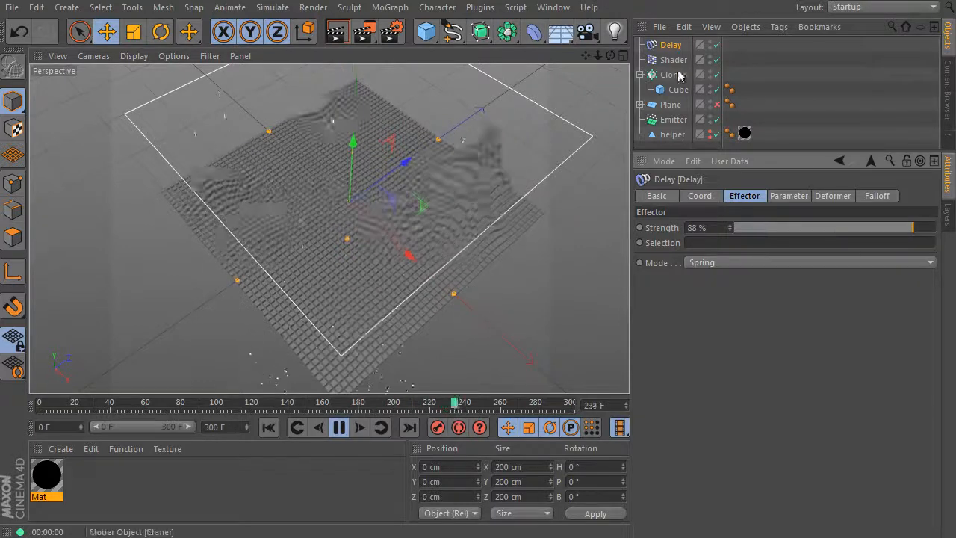
left_click(673, 60)
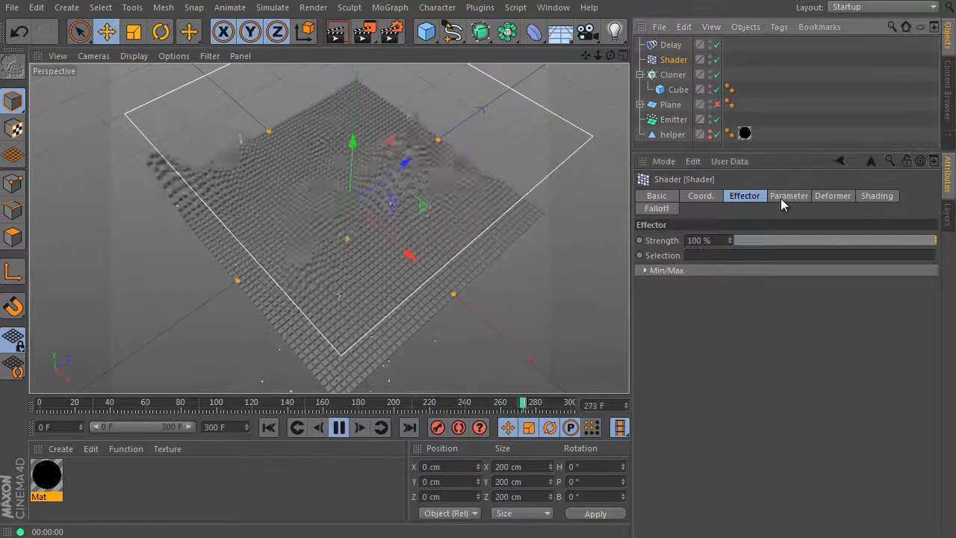
left_click(789, 194)
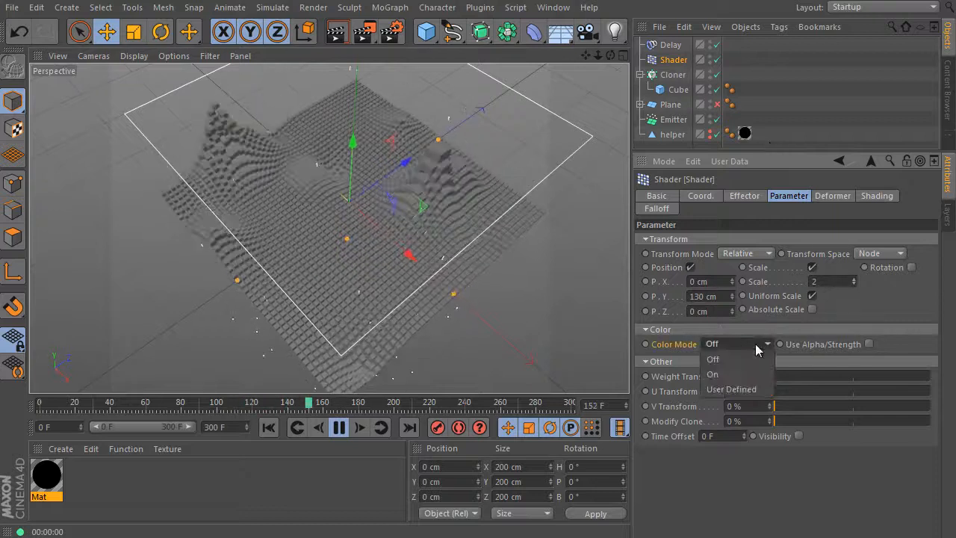
Turn the Shader effector's colour mode back On using alpha/strength blending
left_click(713, 374)
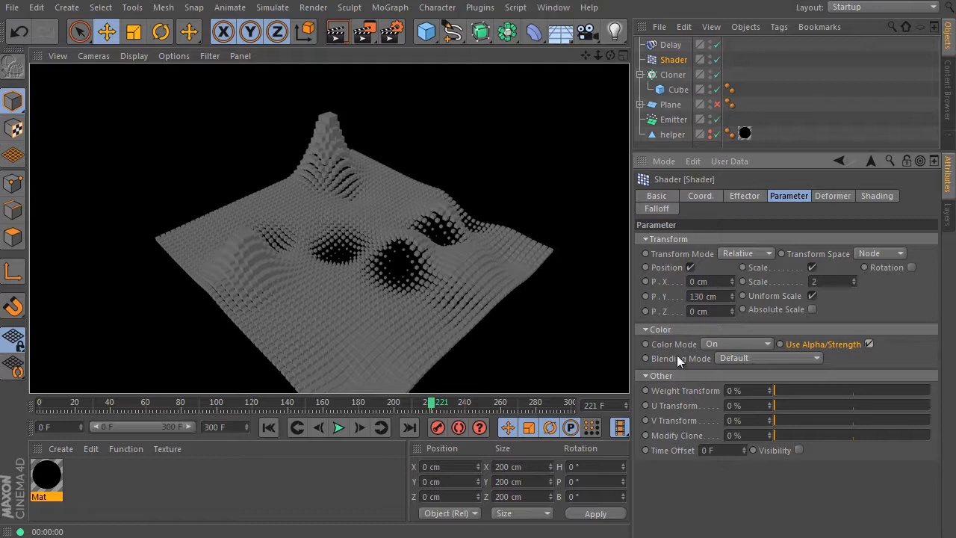
left_click(767, 359)
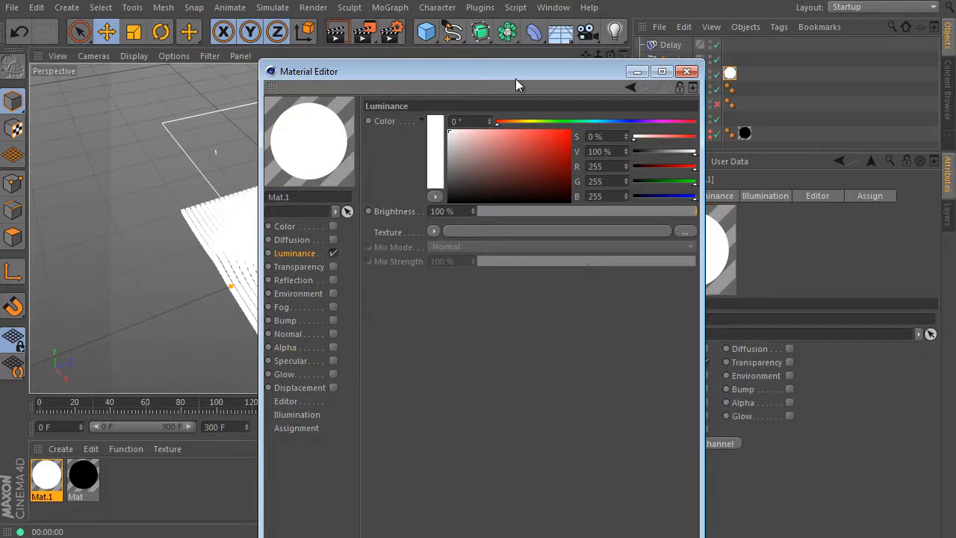
Use a MoGraph Color Shader as Mat.1's luminance texture and check the Cloner
left_click(433, 231)
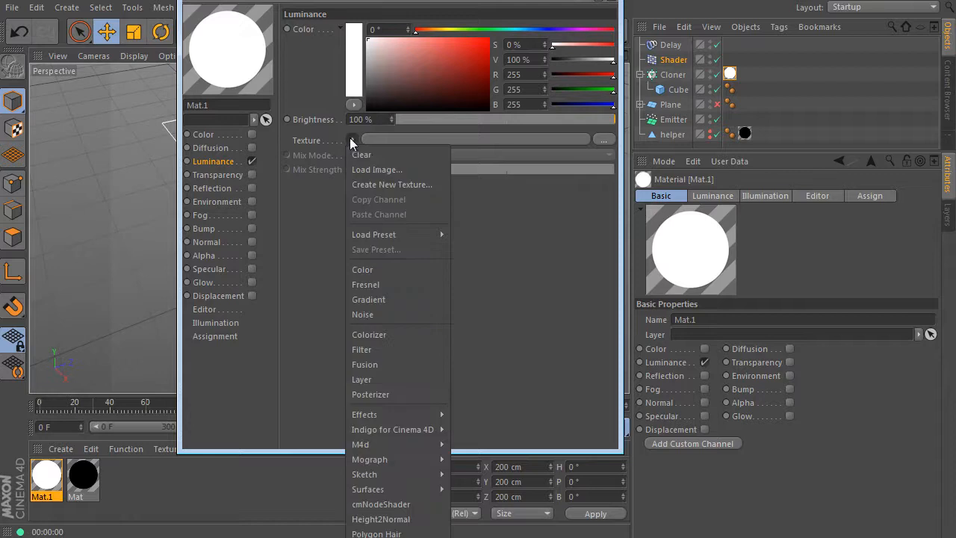
mouse_move(371, 460)
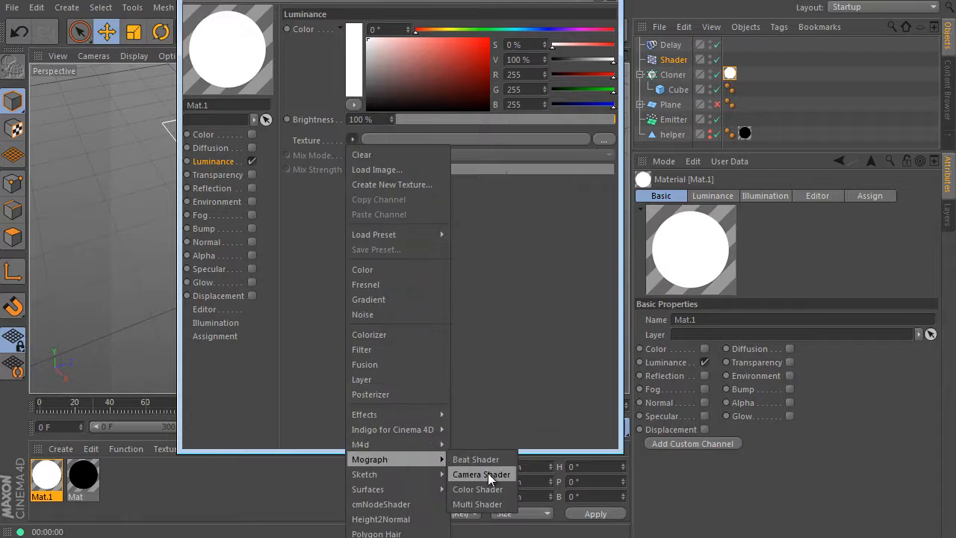
left_click(478, 490)
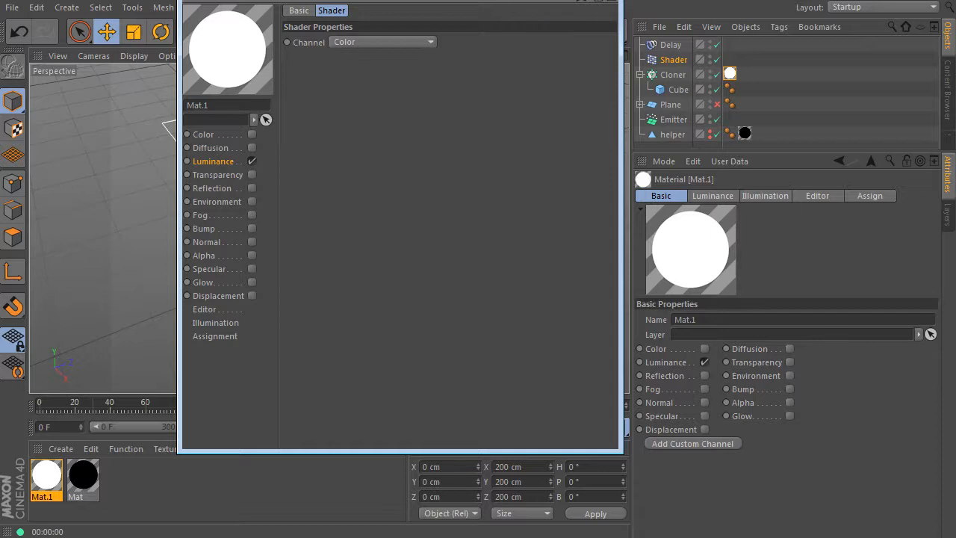
left_click(673, 75)
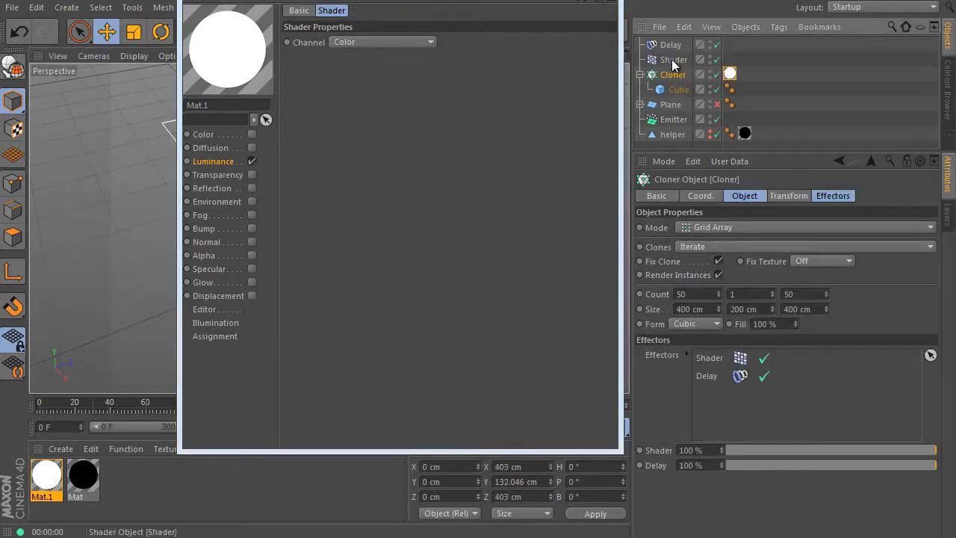
Wrap the luminance colour shader in a Colorizer for a red-to-yellow gradient
left_click(672, 60)
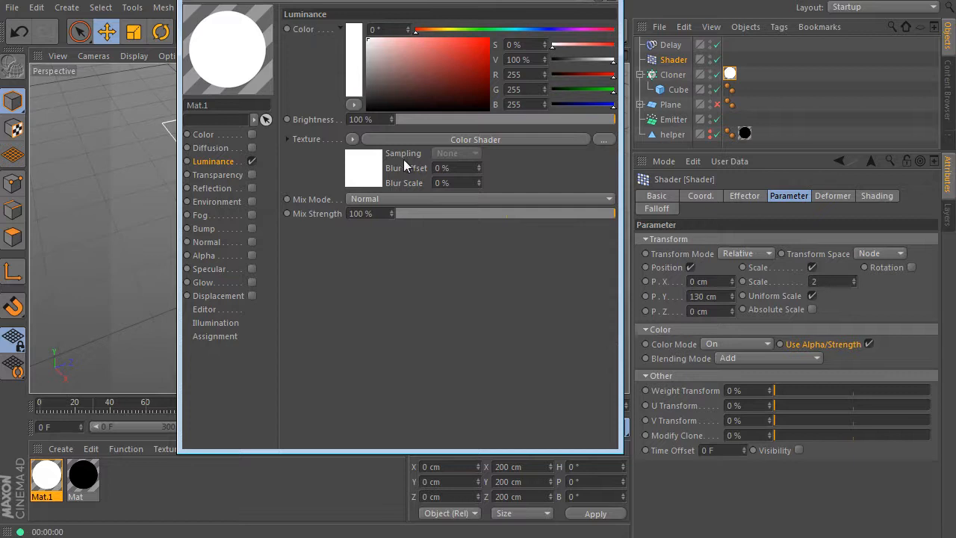
left_click(353, 140)
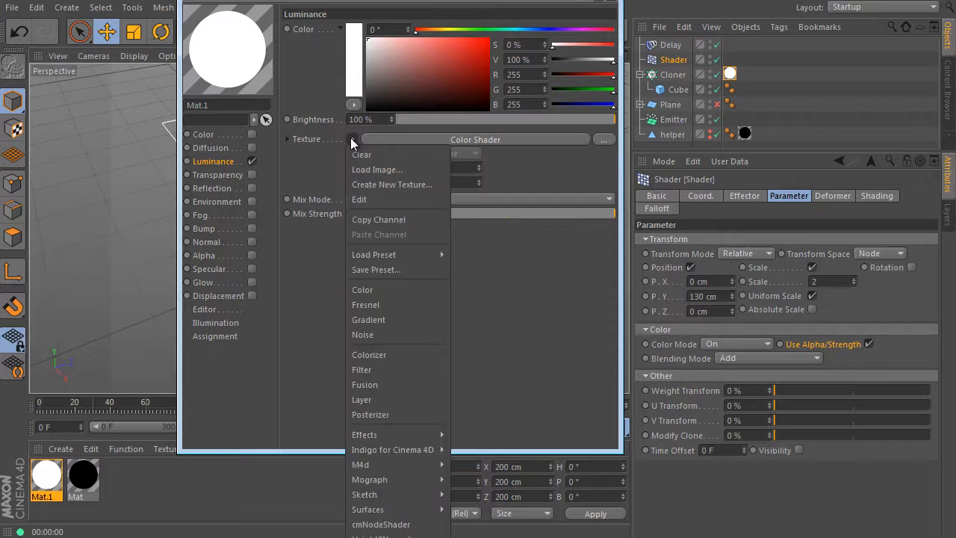
mouse_move(353, 147)
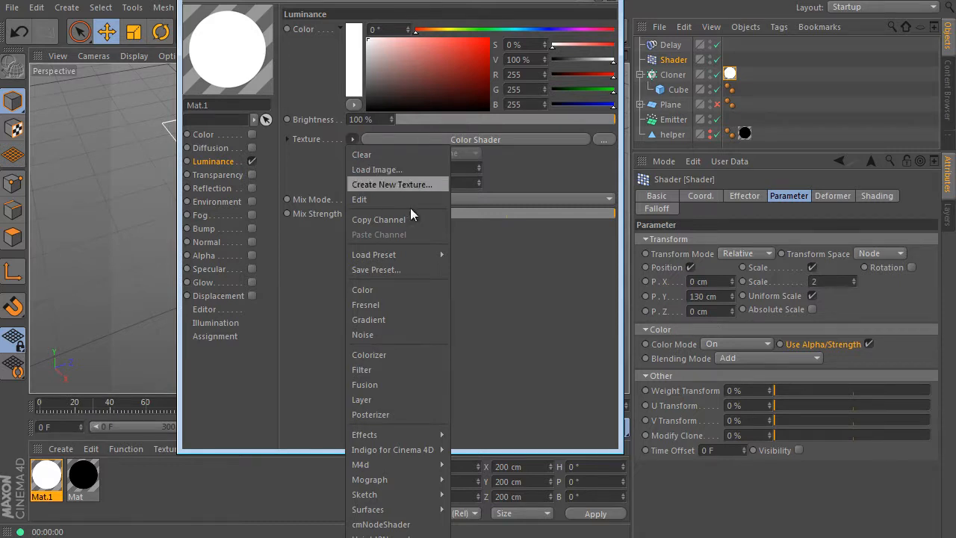
left_click(369, 354)
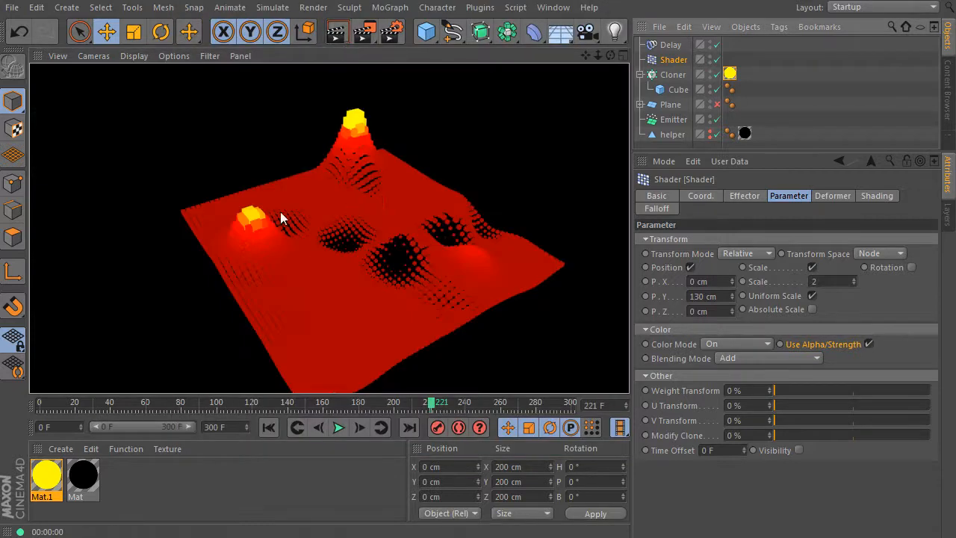
Review Mat.1's red-to-yellow Colorizer gradient and close the Material Editor
left_click(338, 427)
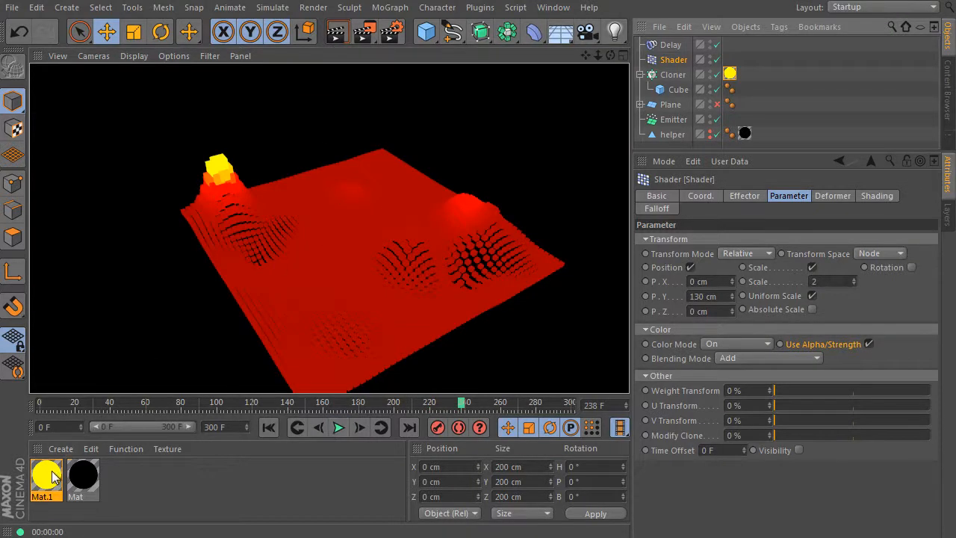
double_click(46, 475)
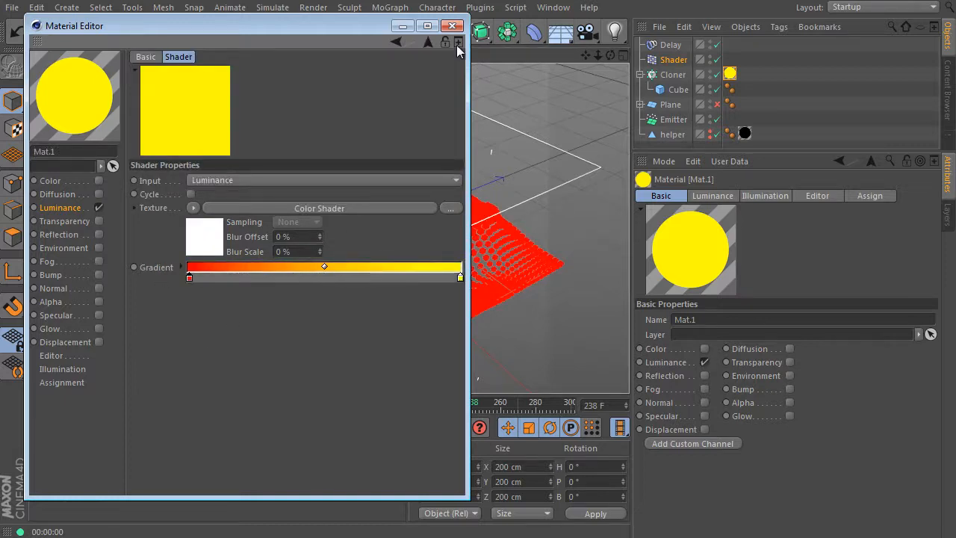
left_click(458, 42)
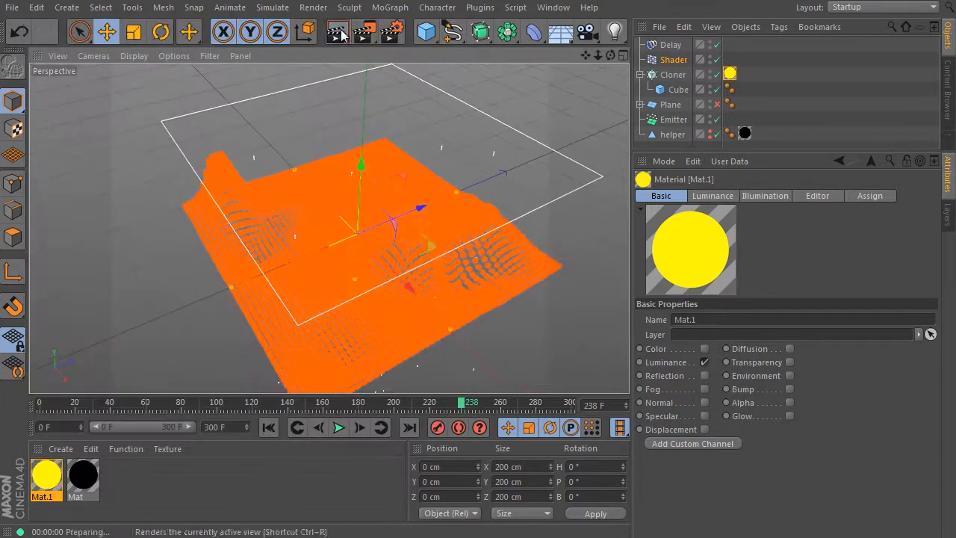
Preview the animation, then stop and rewind to frame 0
left_click(338, 427)
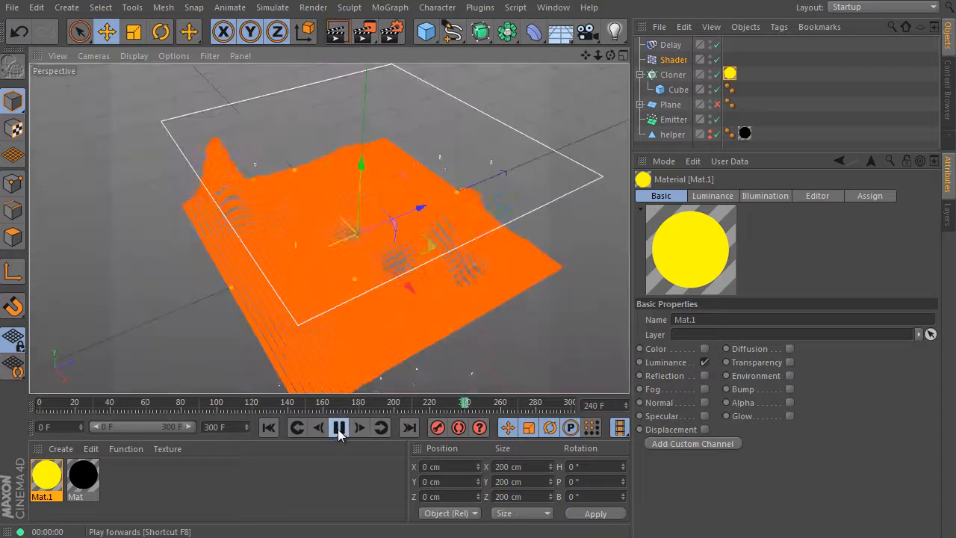
left_click(337, 427)
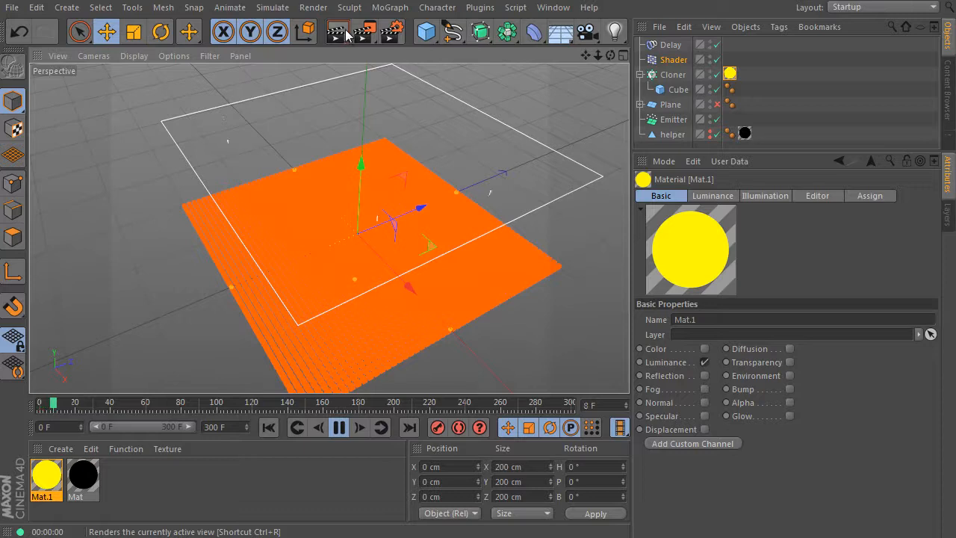
Set the render frame range to Manual ending at 180 and close Render Settings
left_click(338, 427)
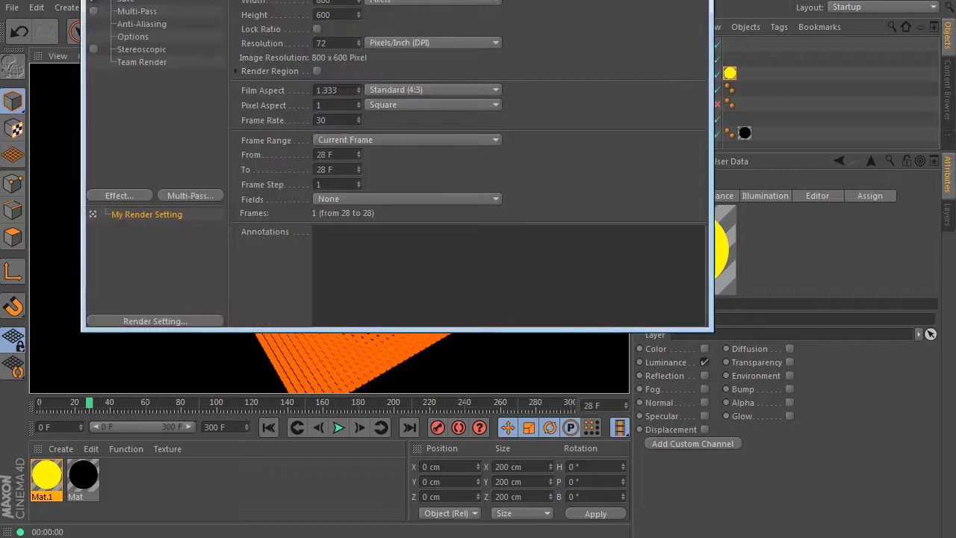
left_click(469, 260)
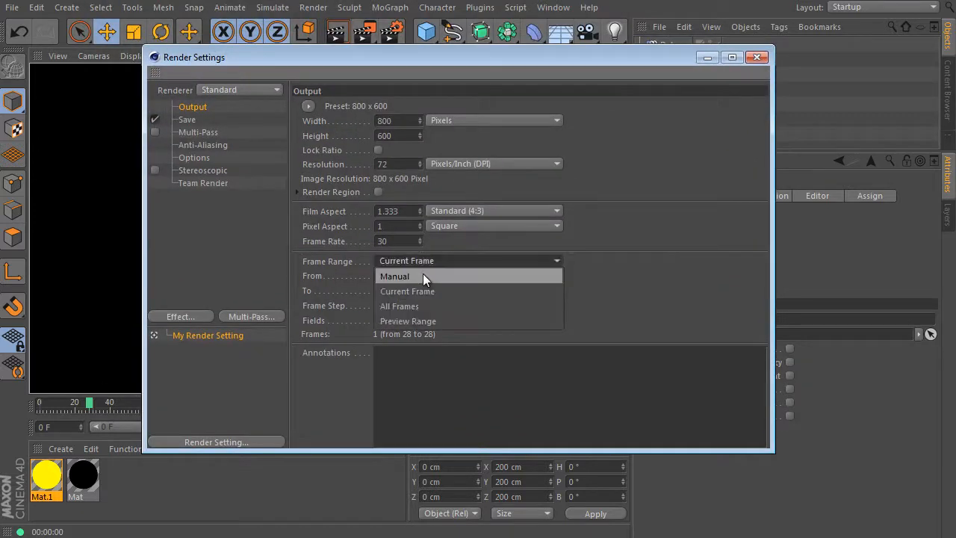
left_click(395, 275)
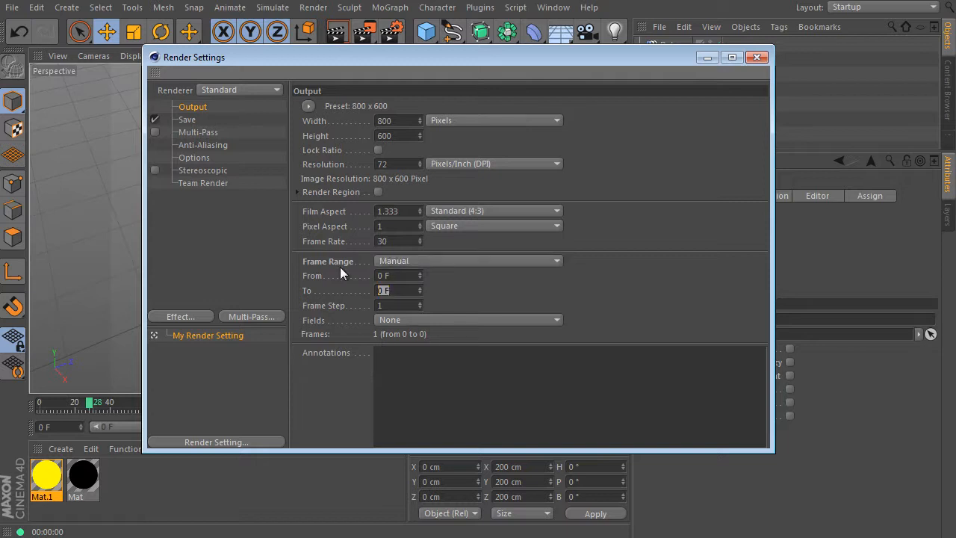
type("180")
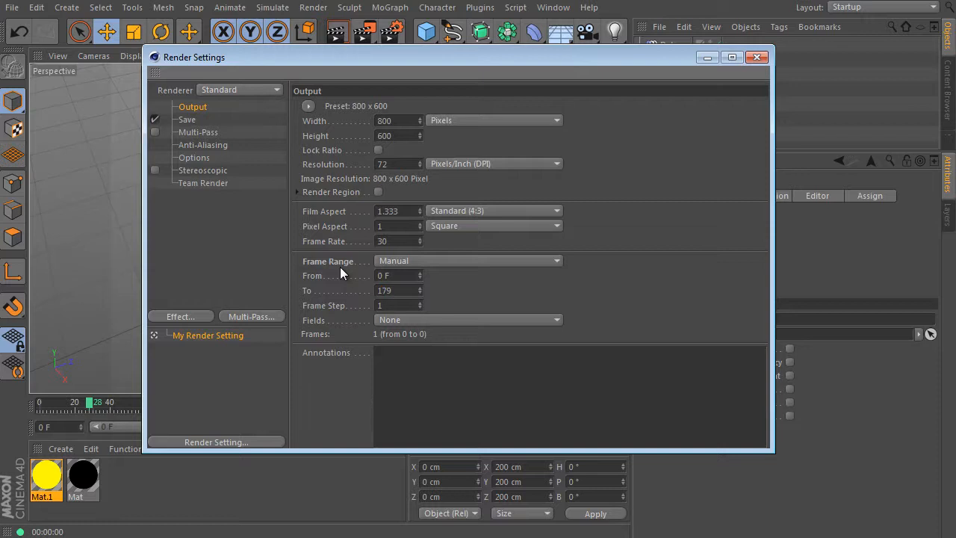
left_click(758, 57)
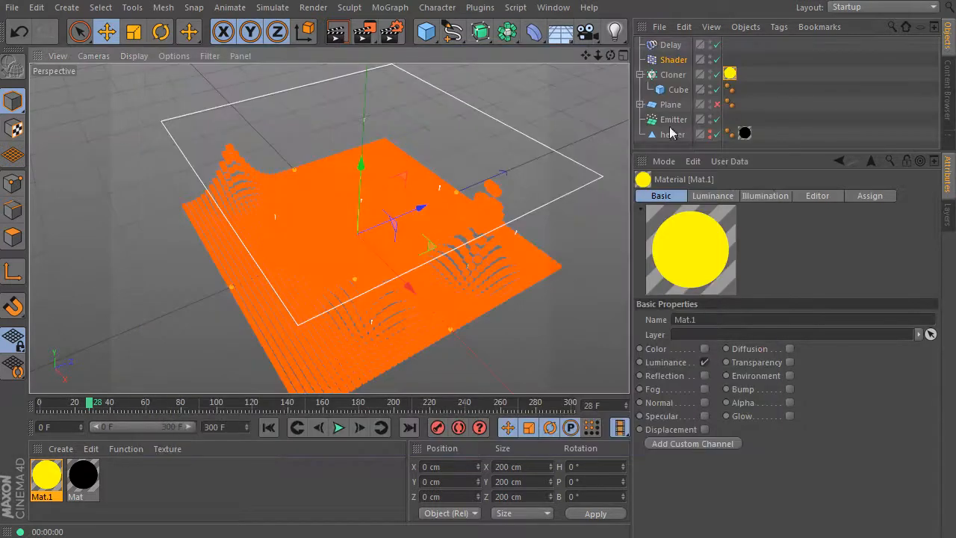
Render the animation to the Picture Viewer, continuing without saving a file
left_click(340, 31)
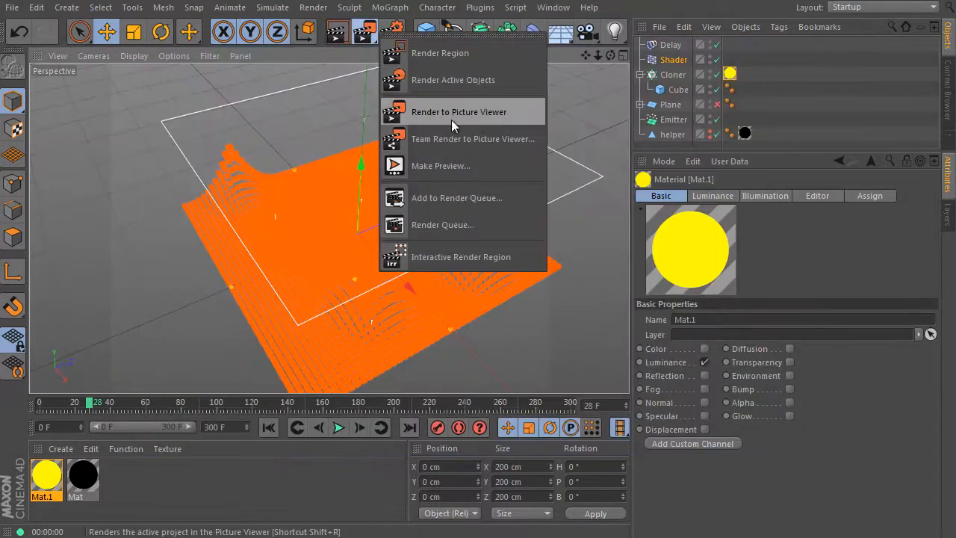
left_click(457, 110)
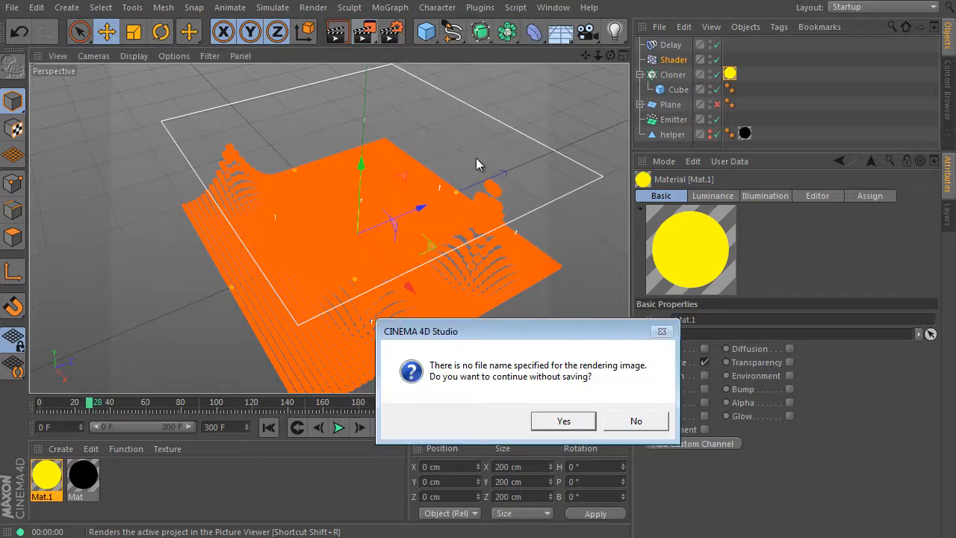
left_click(563, 421)
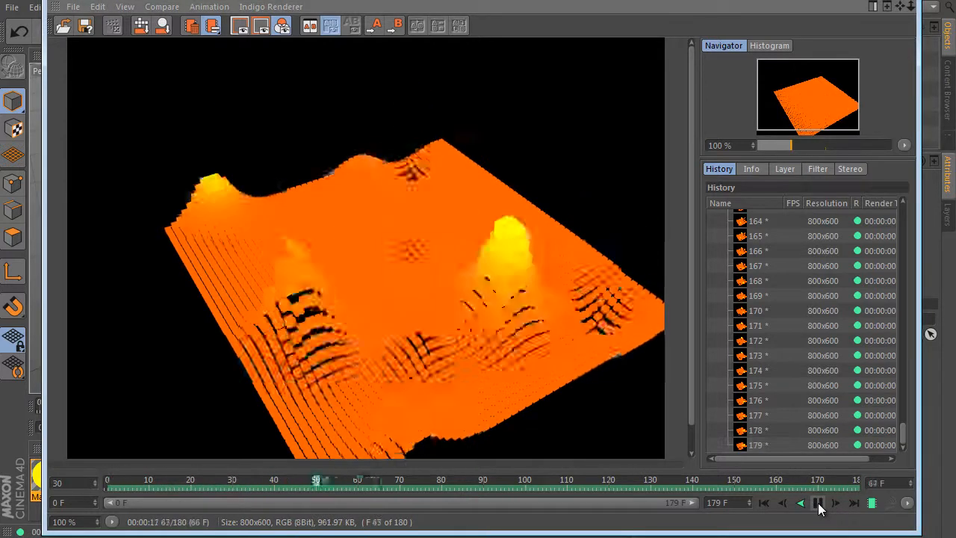
Play back and step through the rendered frames of the rippling orange grid
left_click(819, 508)
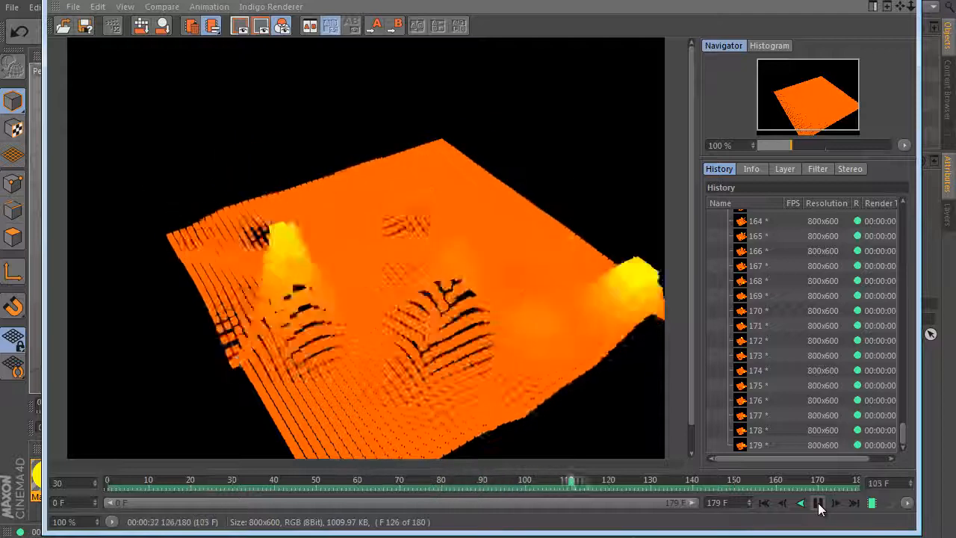
left_click(821, 503)
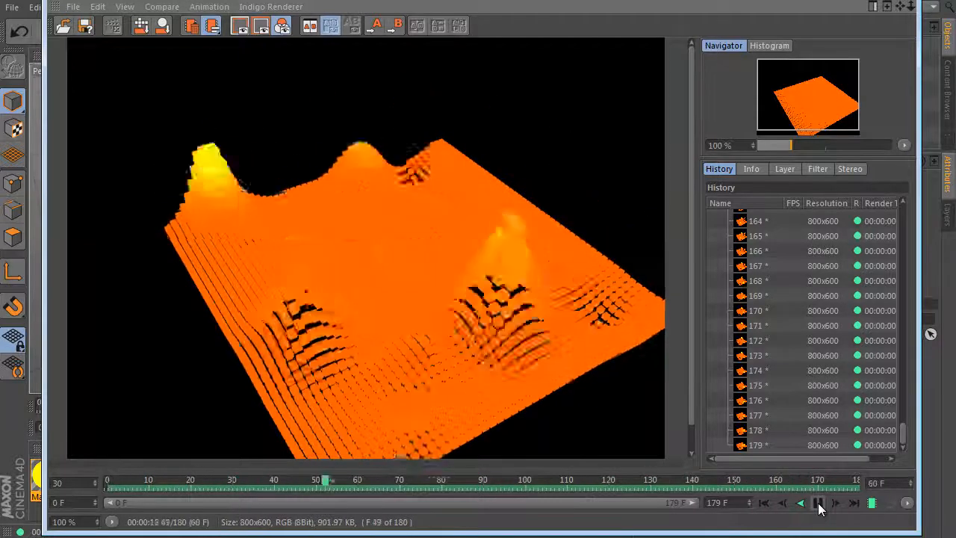
left_click(819, 505)
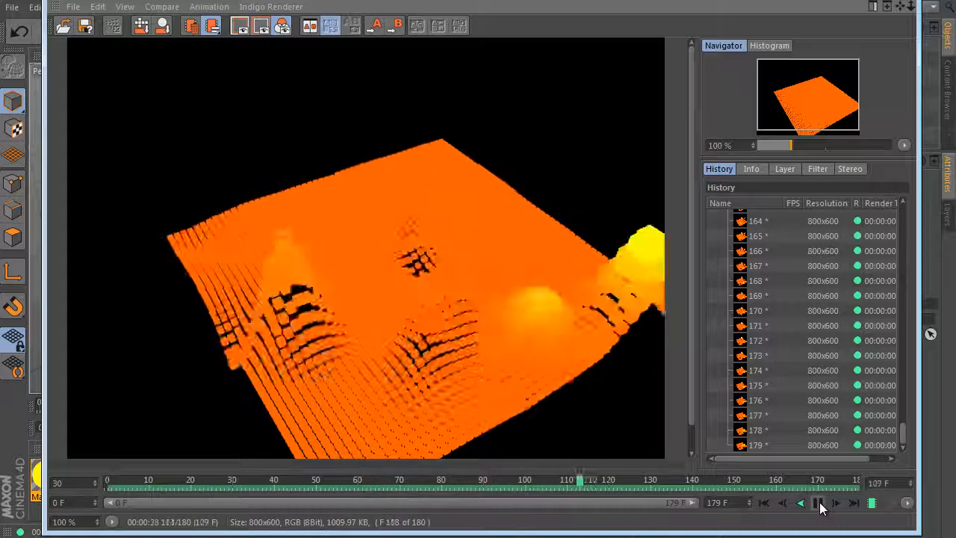
left_click(818, 502)
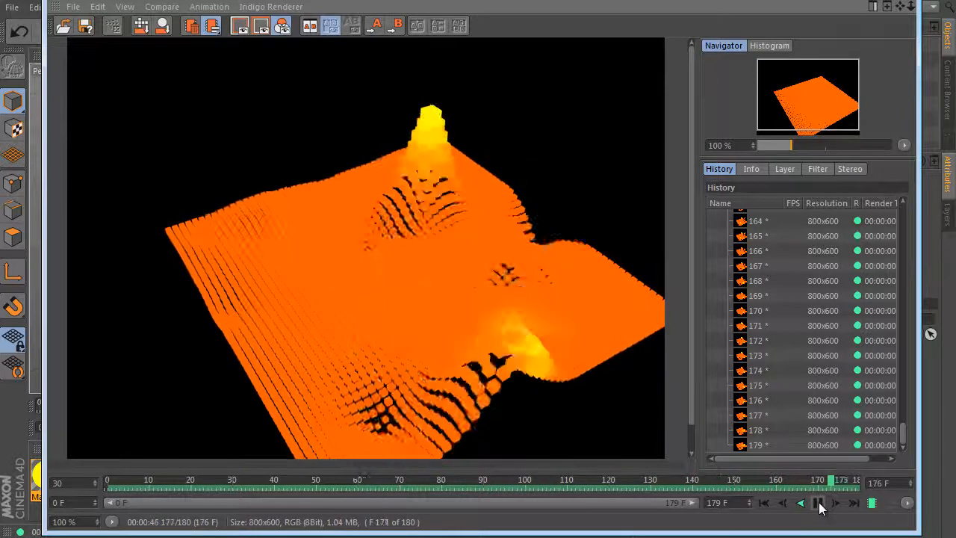
left_click(820, 503)
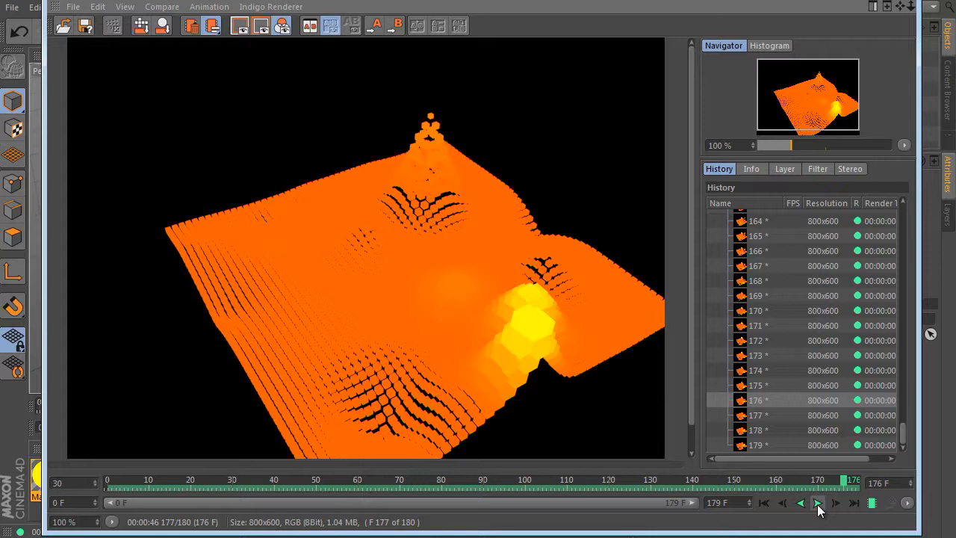